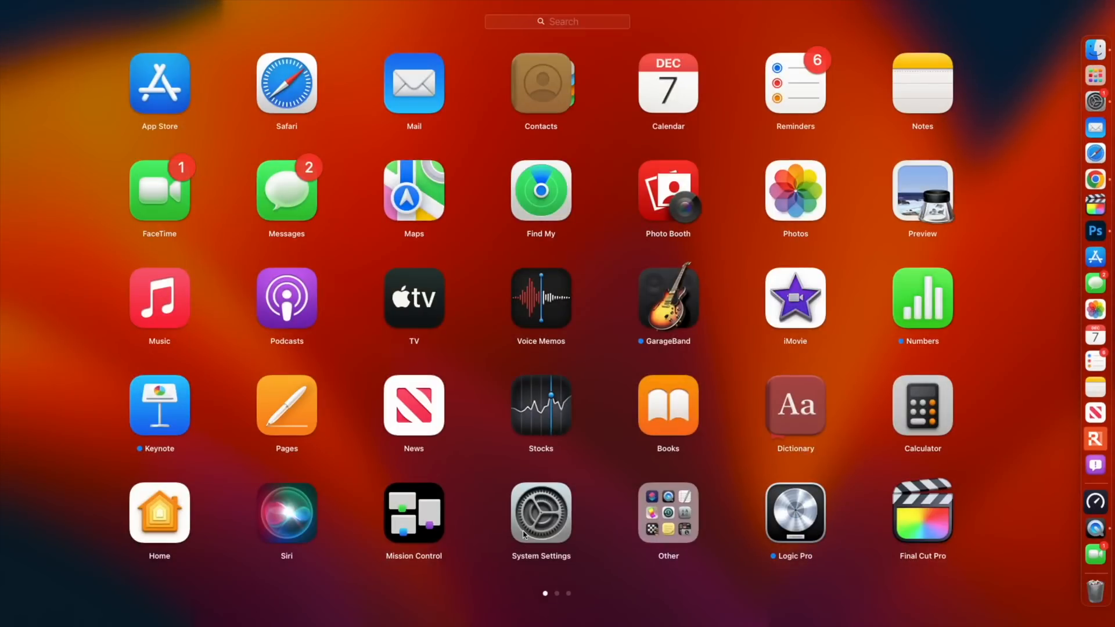
From General > Software Update, view More Info and start installing macOS Ventura 13.1.
click(540, 512)
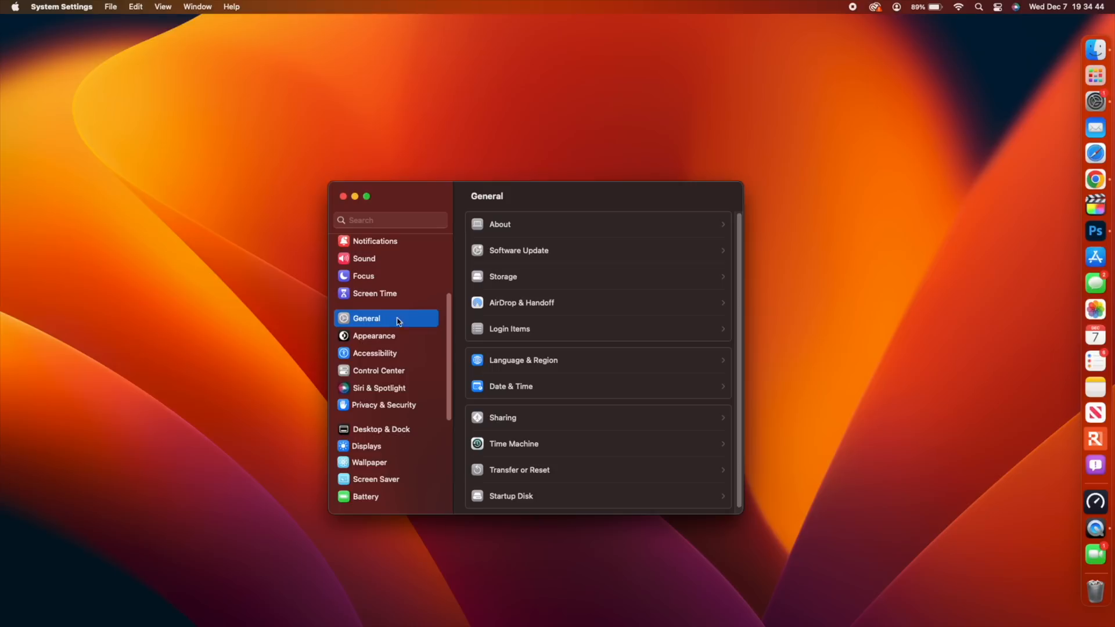
click(518, 250)
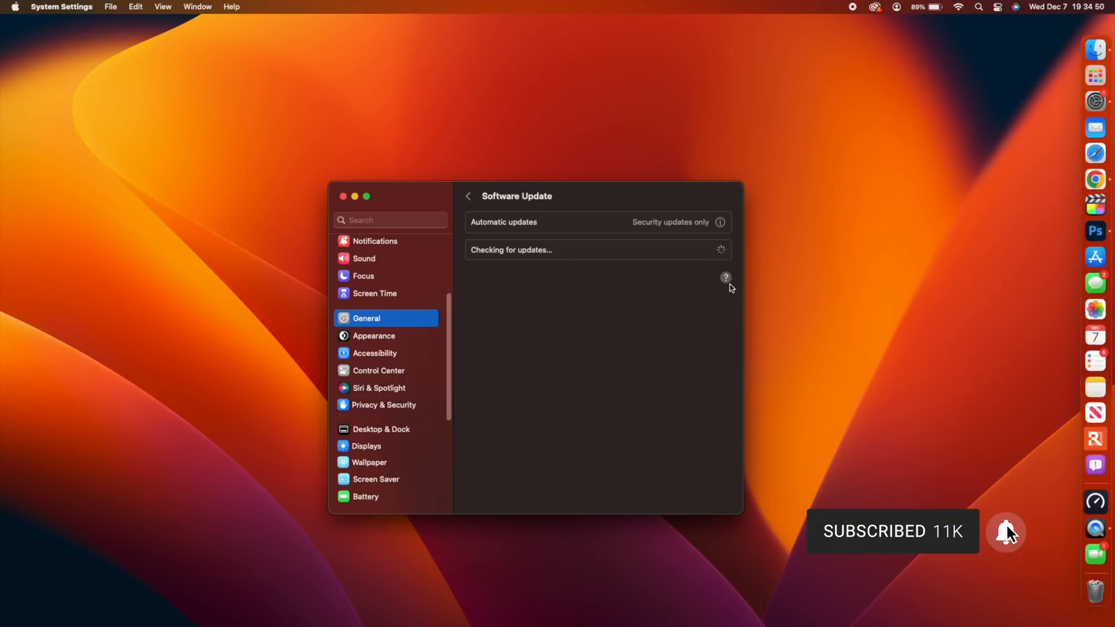
mouse_move(713, 268)
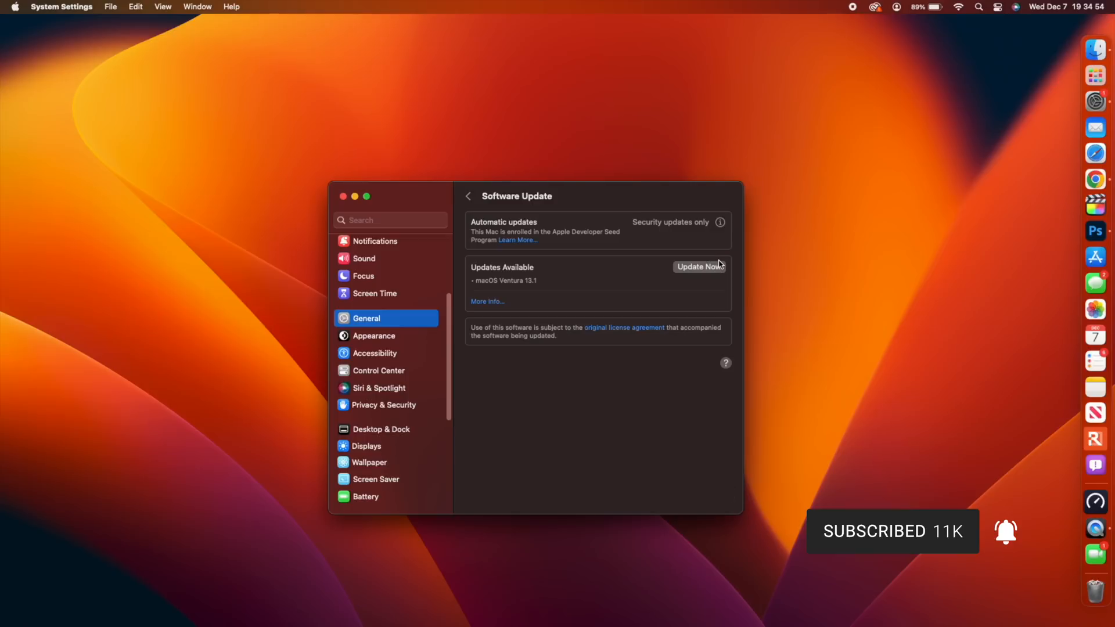
mouse_move(519, 292)
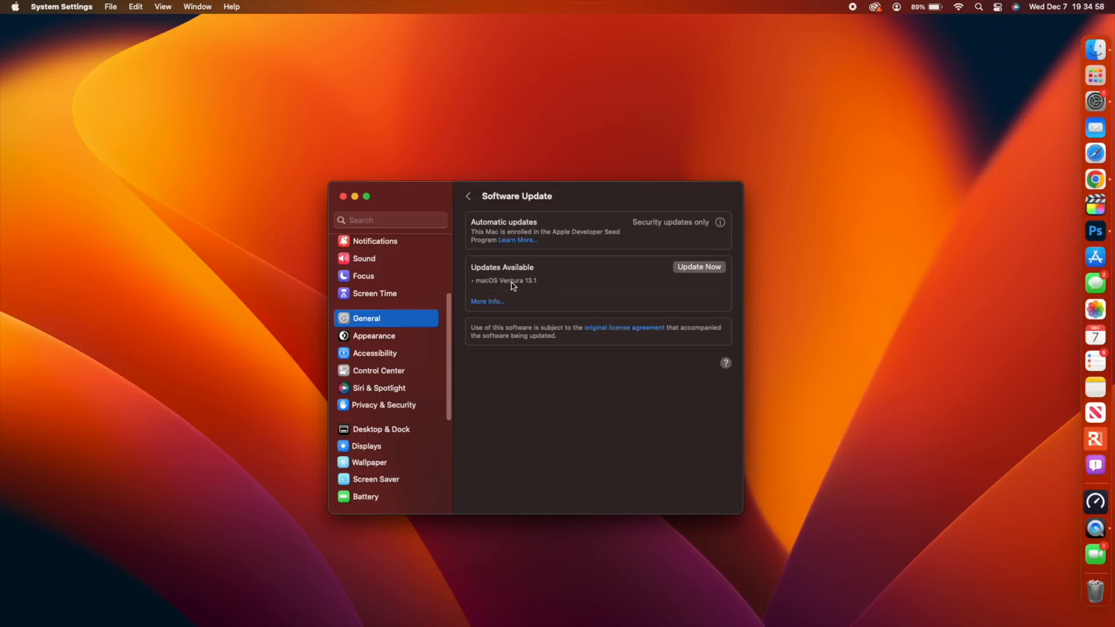
mouse_move(495, 312)
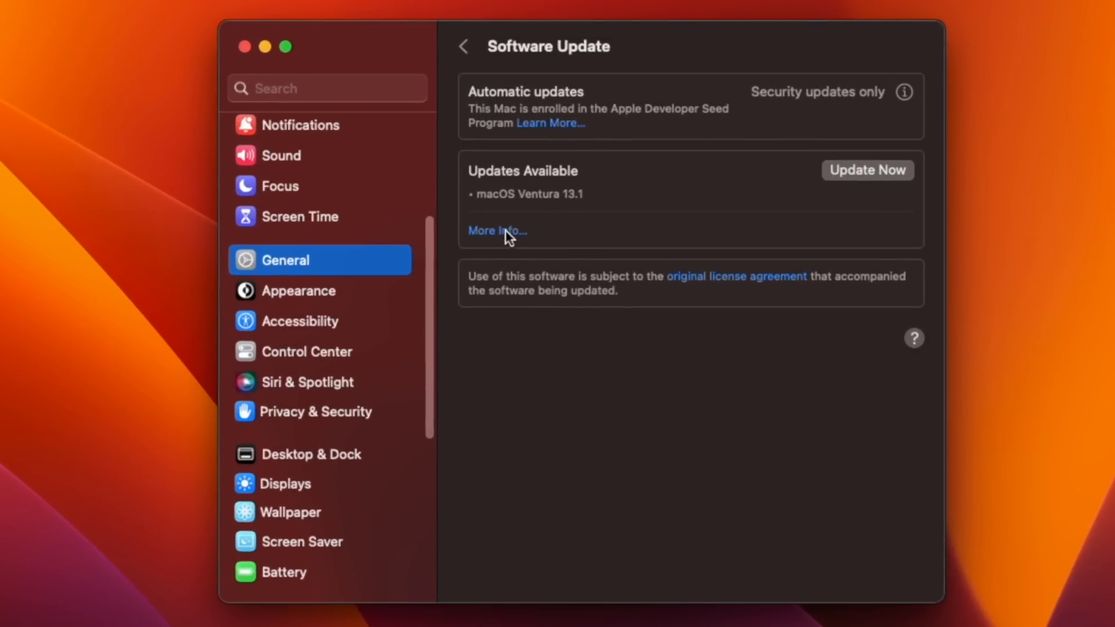
click(497, 230)
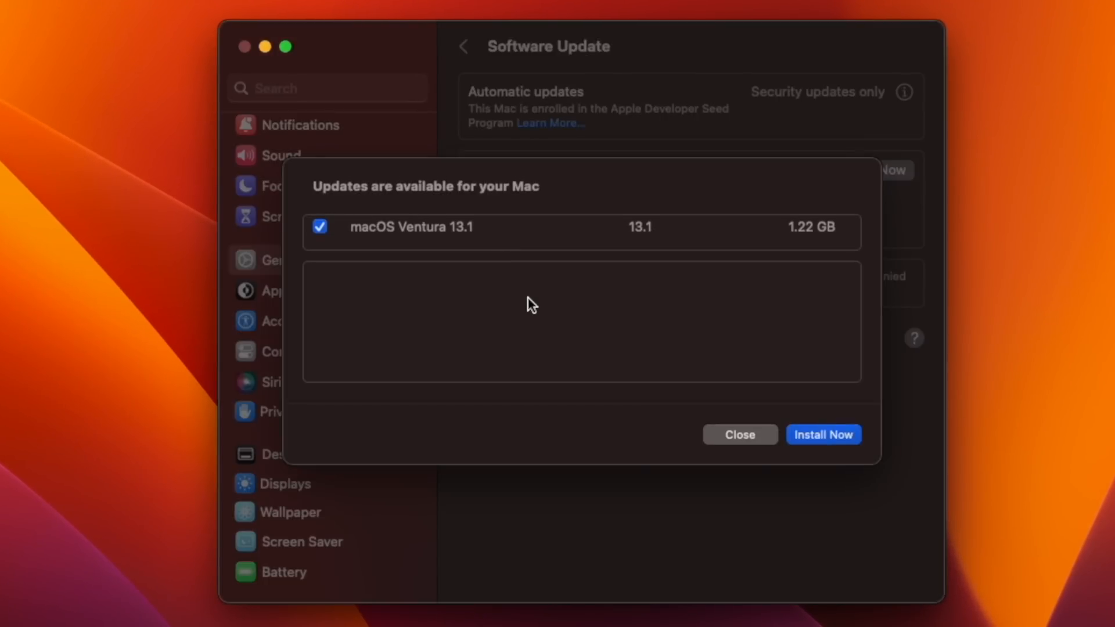
click(822, 433)
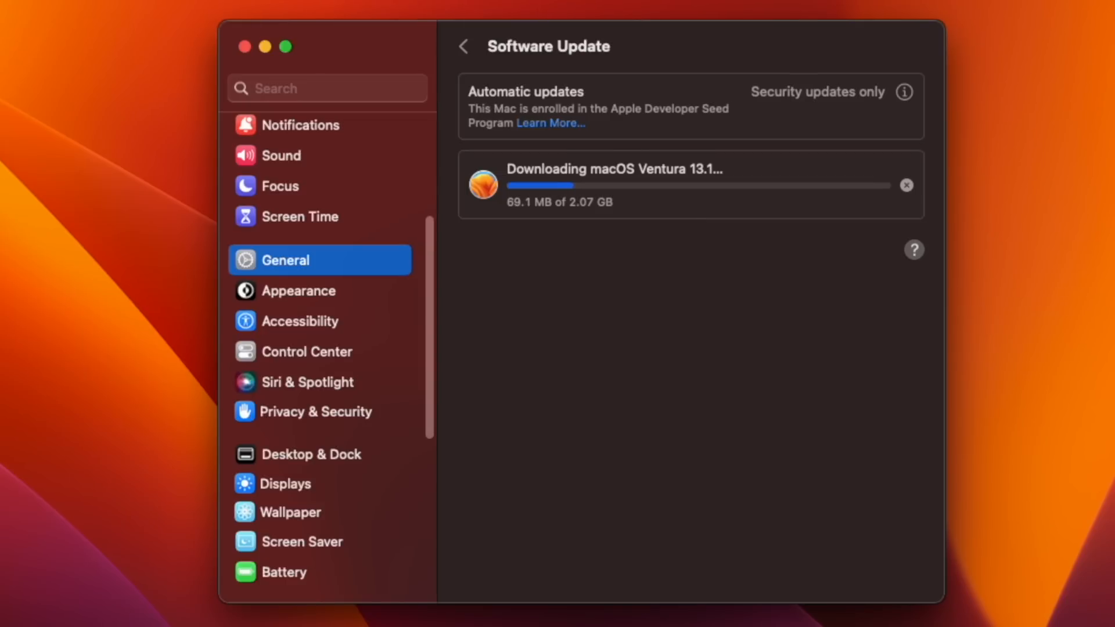
Return to the General pane and reopen the Software Update page.
click(286, 291)
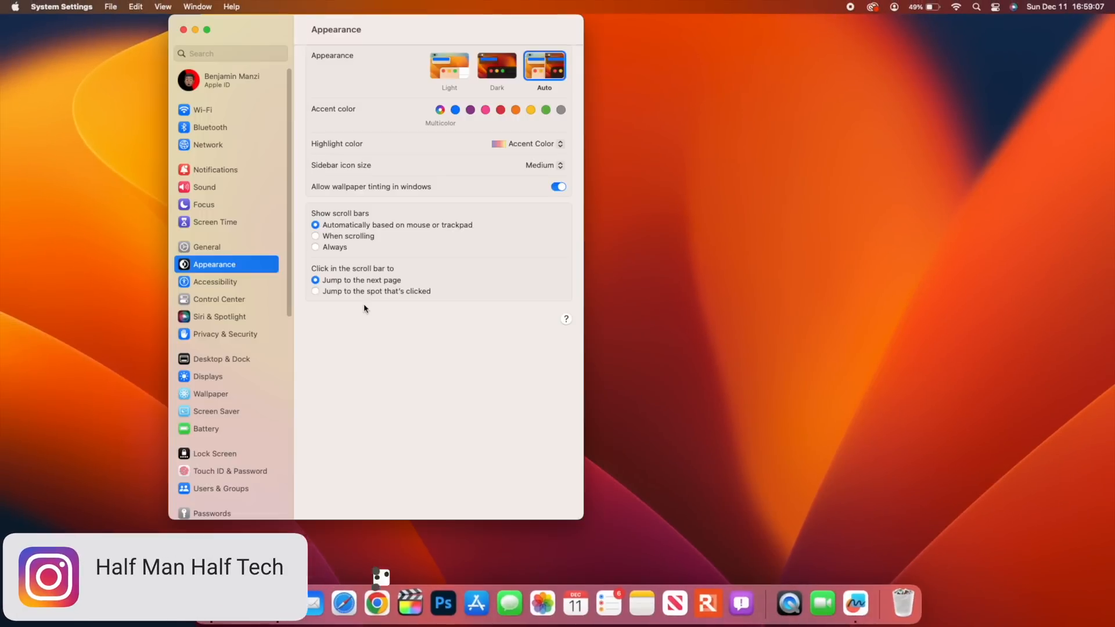
click(214, 247)
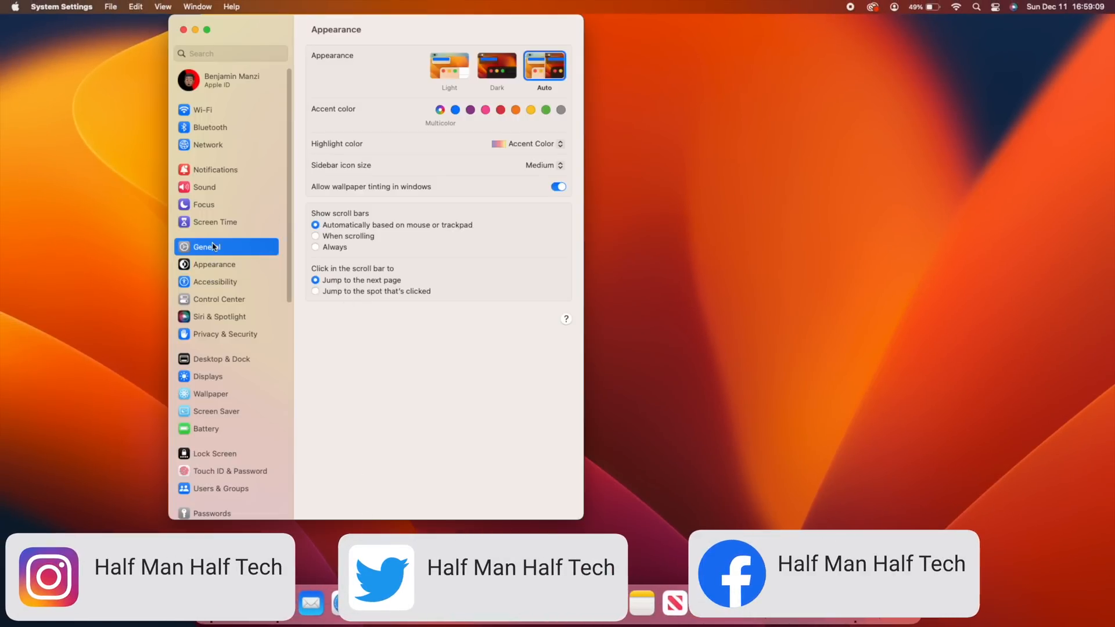
click(207, 247)
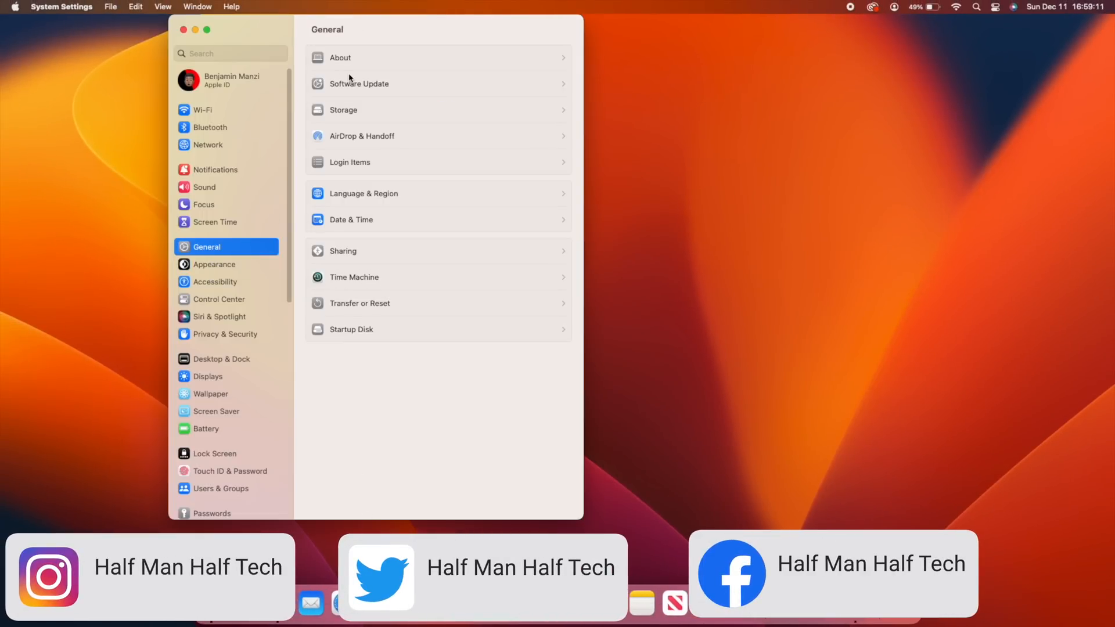
click(357, 83)
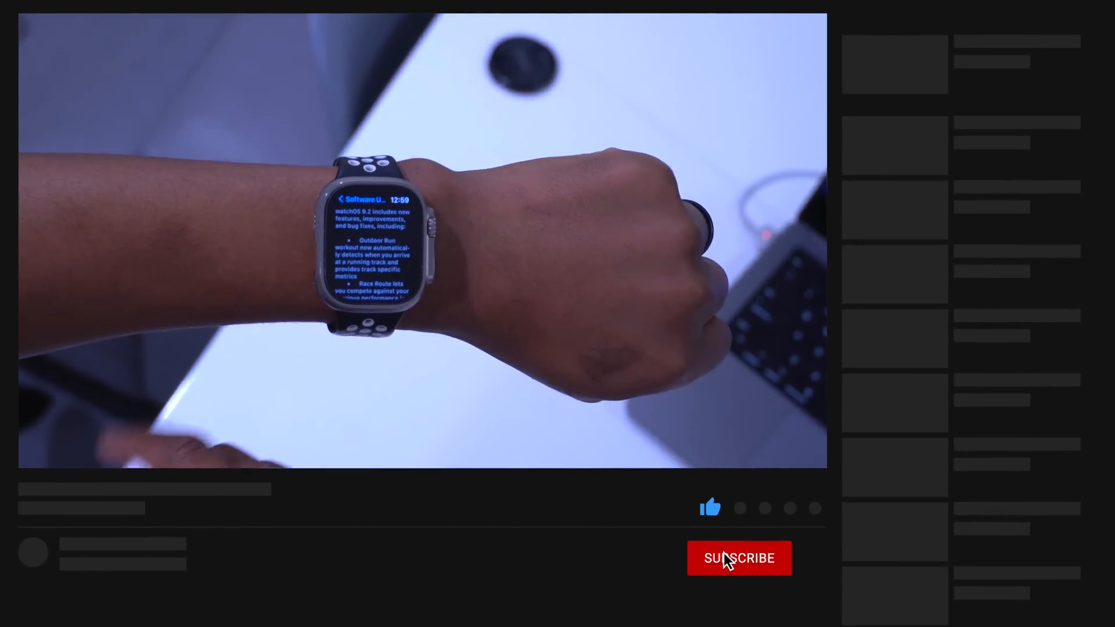
Open Launchpad from the Dock showing the apps page with Freeform.
click(738, 558)
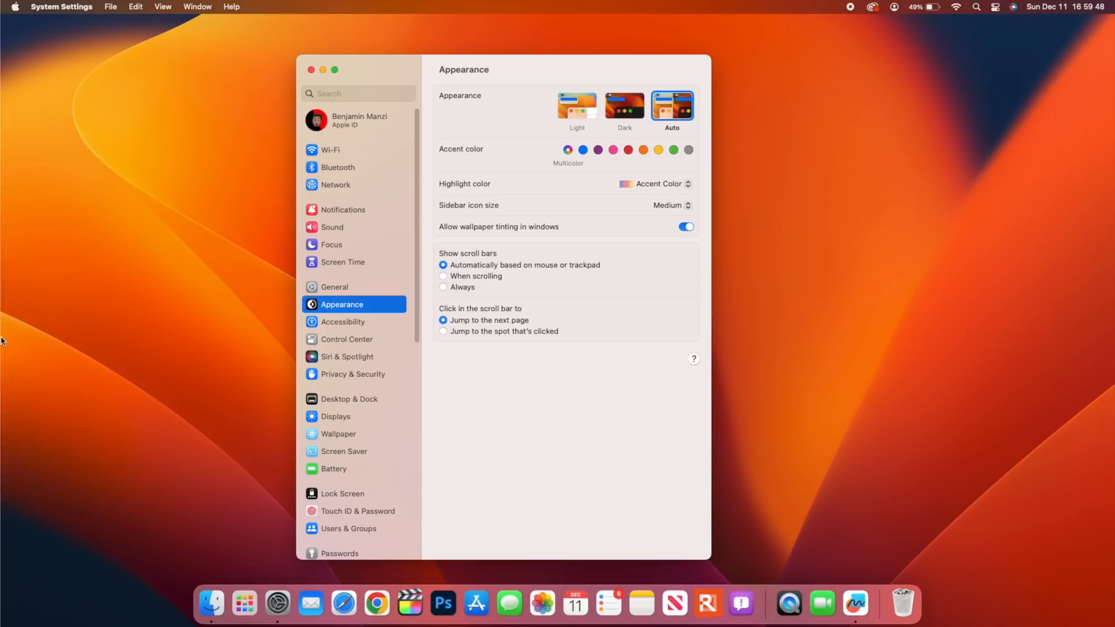
click(243, 604)
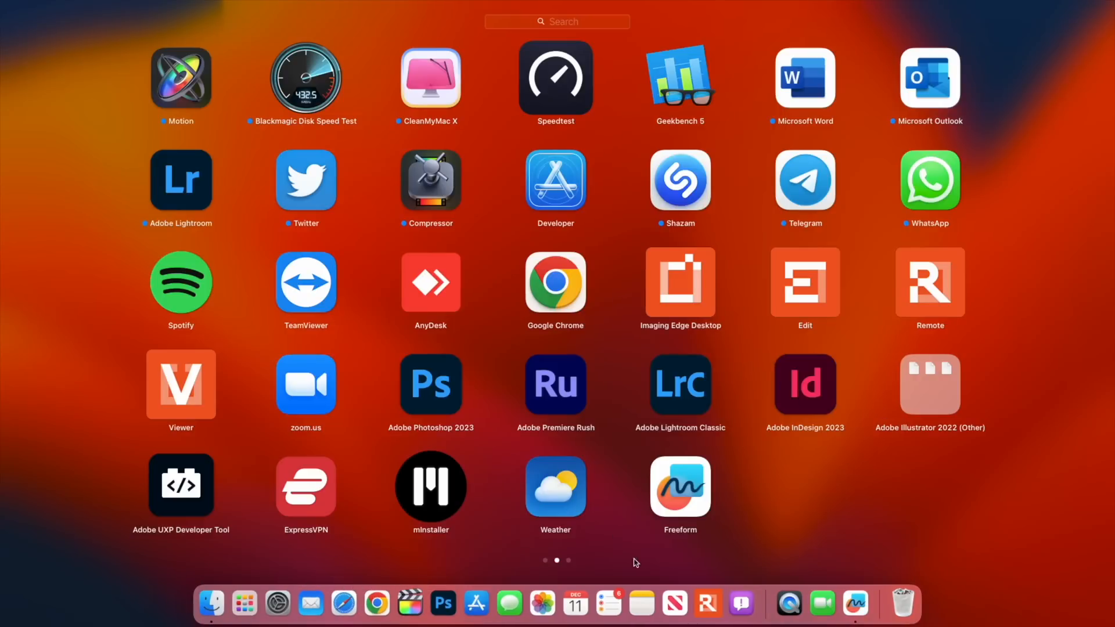
mouse_move(703, 498)
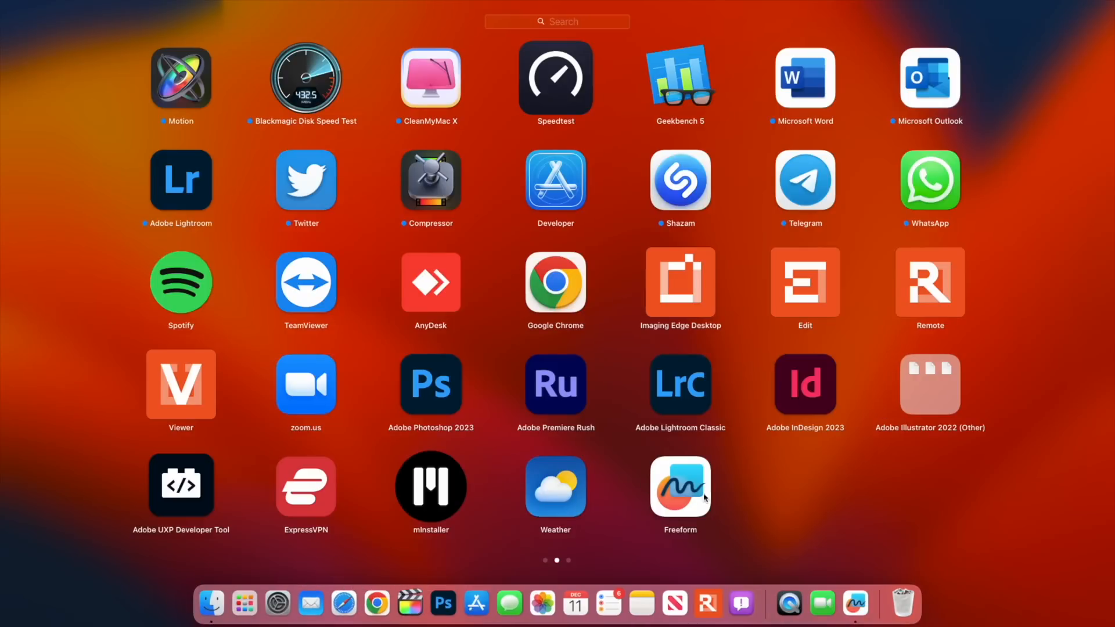
mouse_move(703, 495)
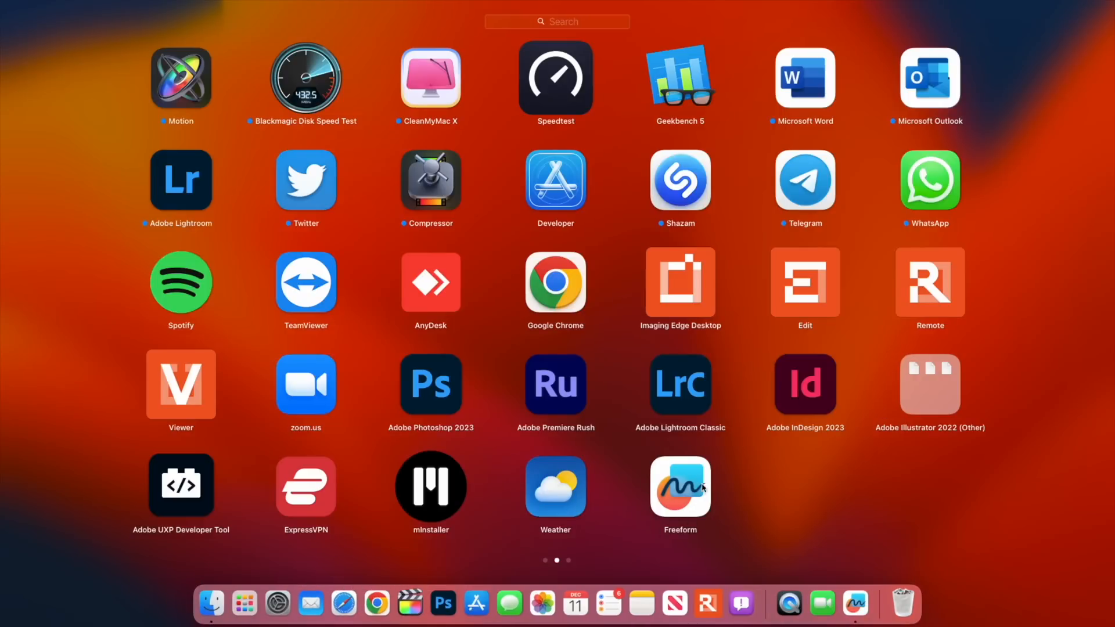
Launch Freeform, choose Not Now for iCloud syncing, and open the Untitled 2 board.
click(679, 485)
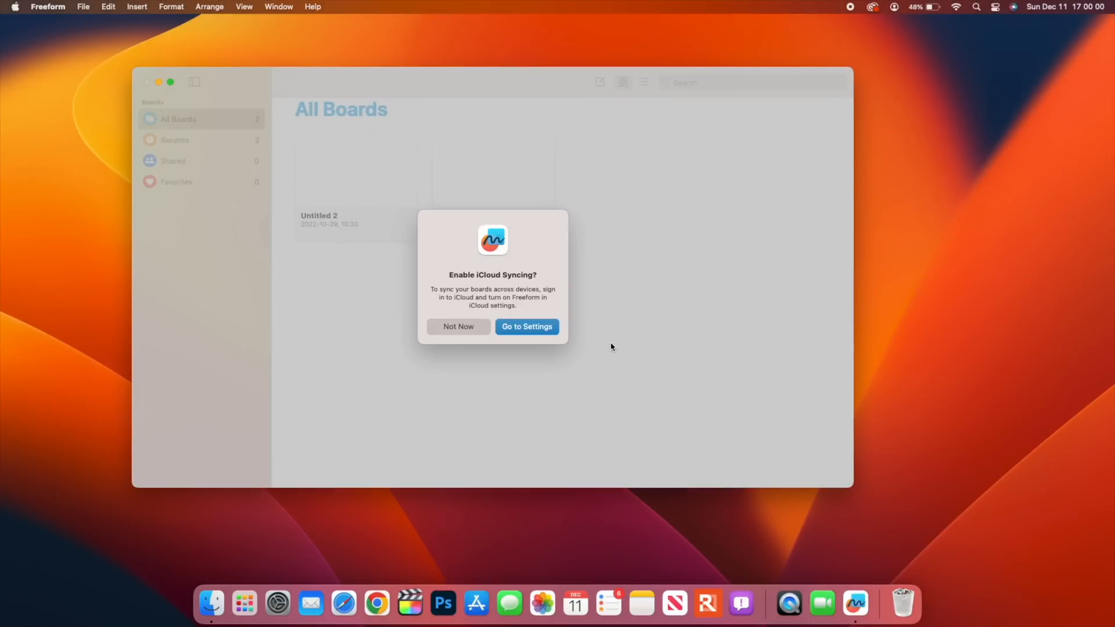
mouse_move(488, 279)
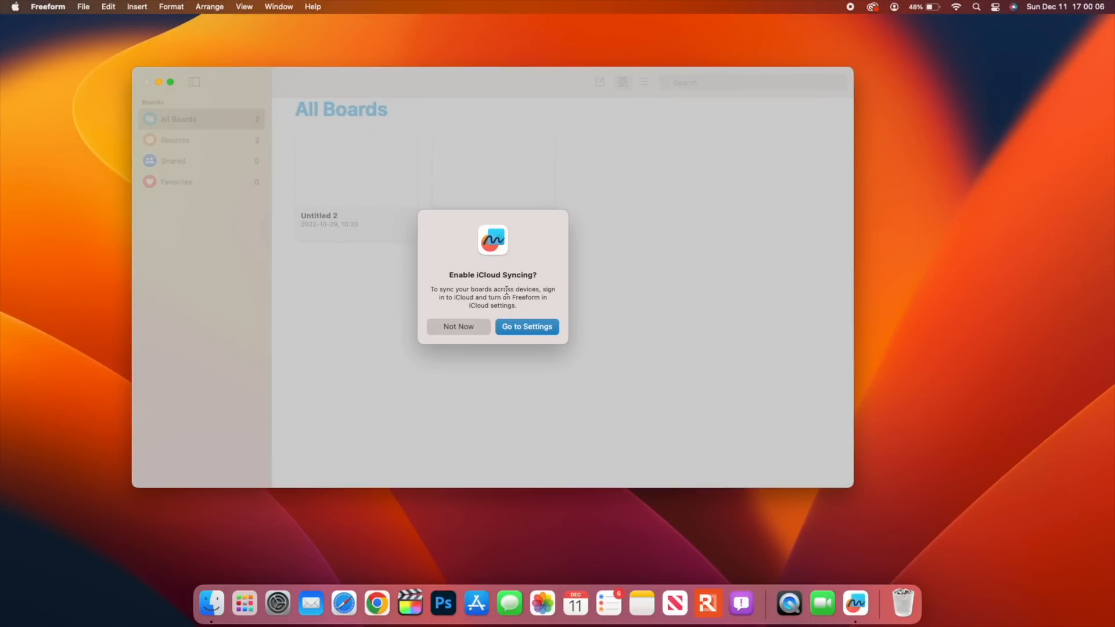
click(457, 326)
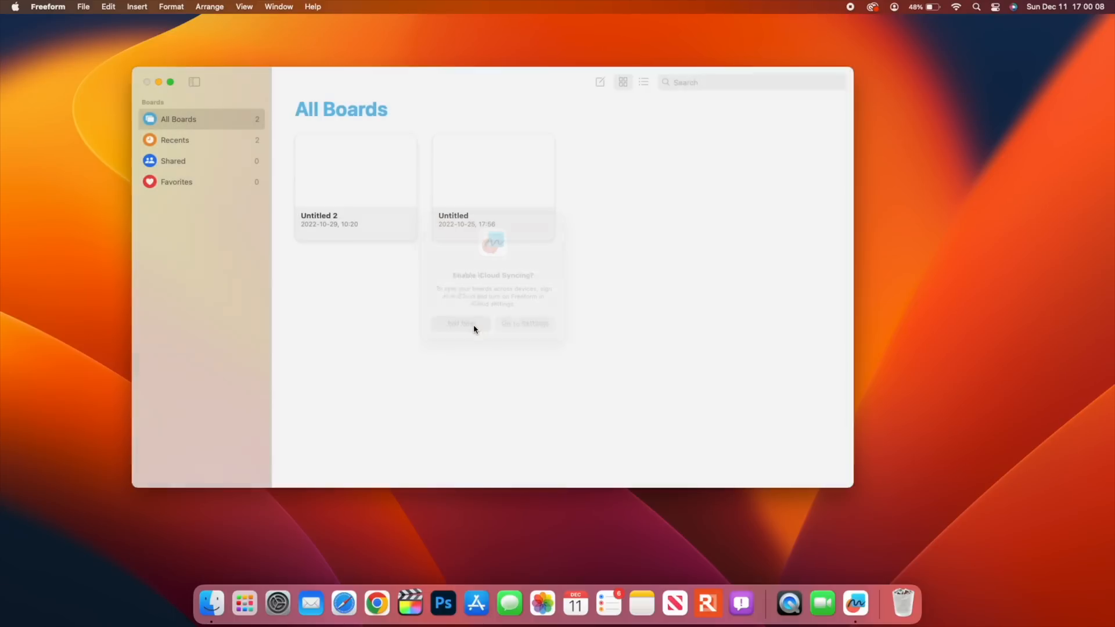
click(458, 324)
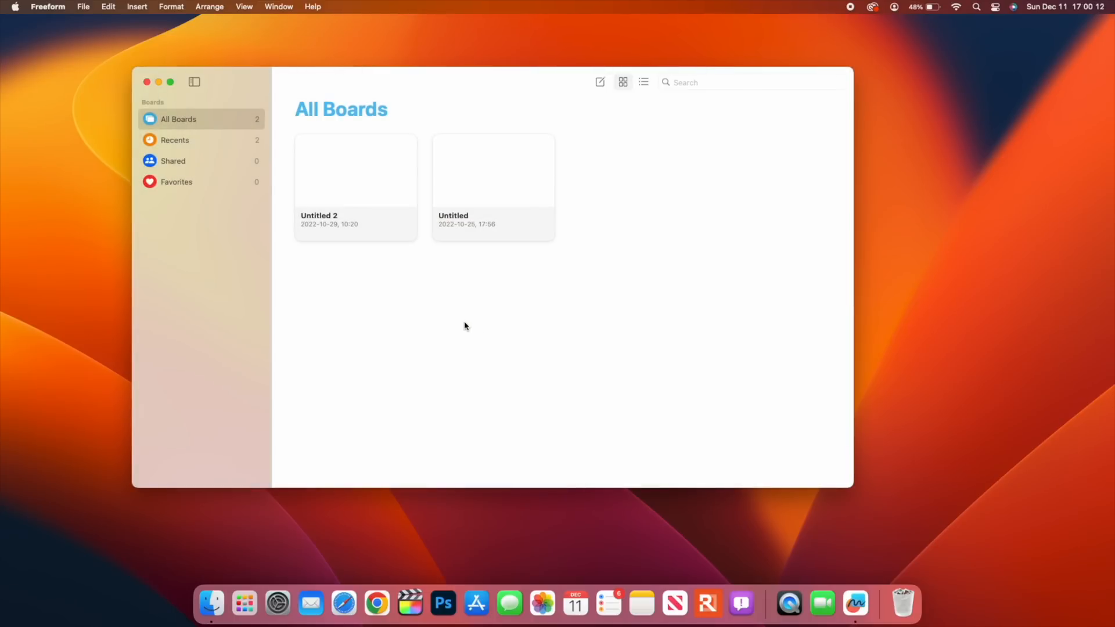
mouse_move(520, 211)
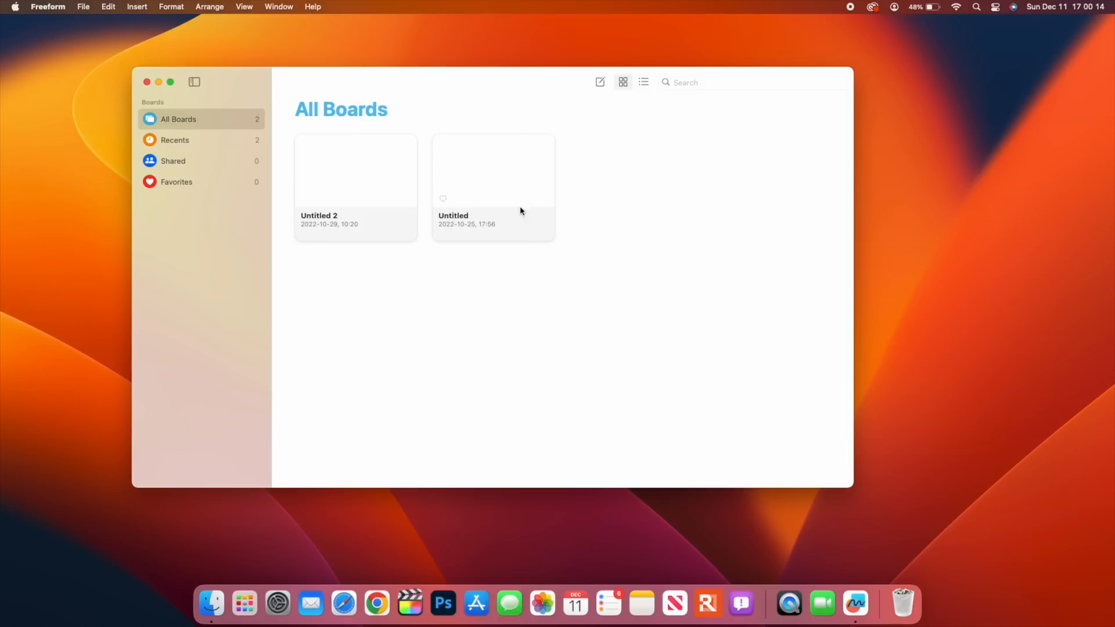
click(356, 170)
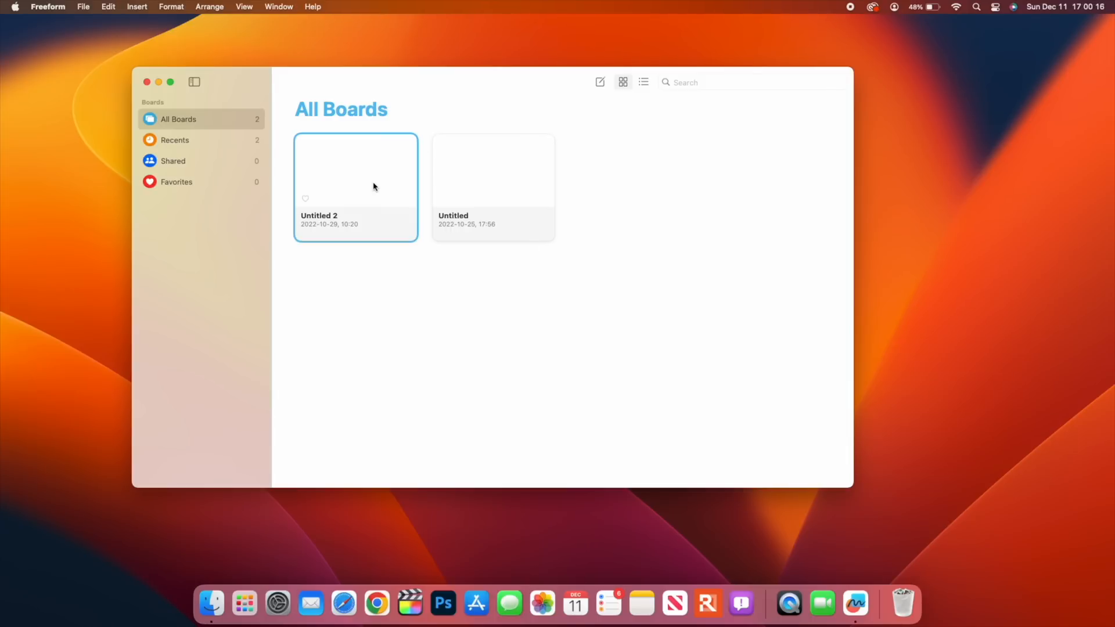
double_click(355, 171)
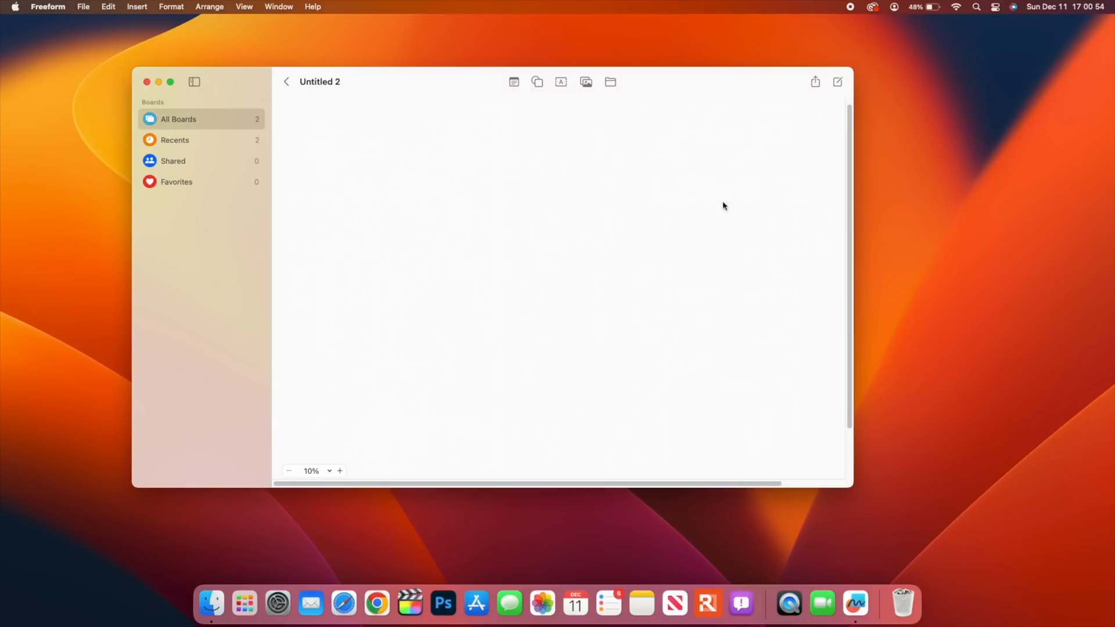
Attempt to share Untitled 2 and follow the prompt into the iCloud account settings.
click(815, 81)
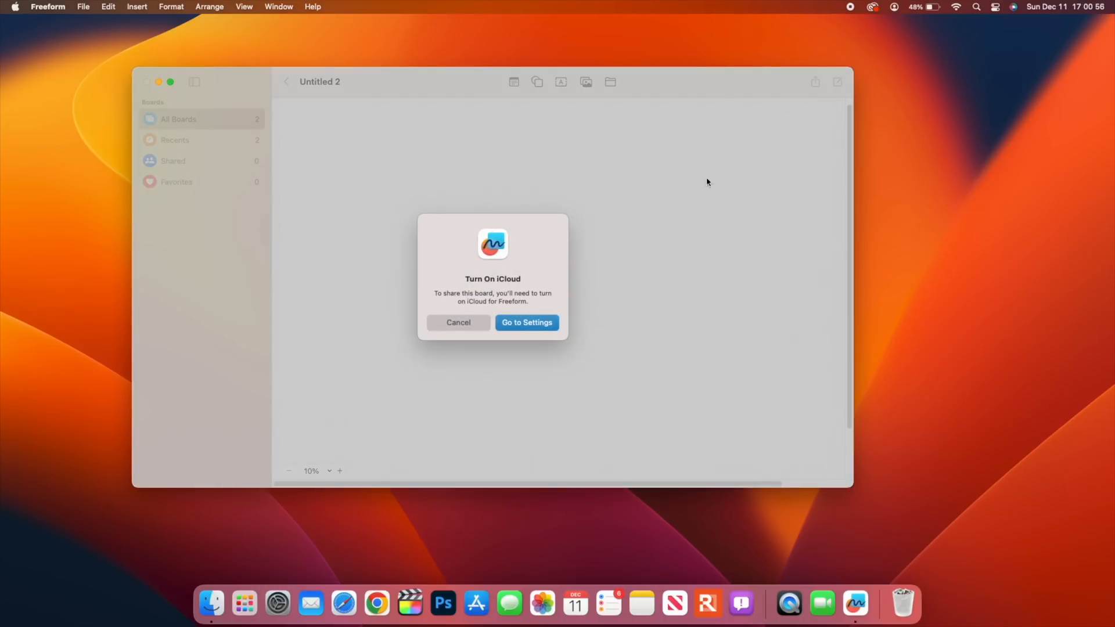
mouse_move(799, 86)
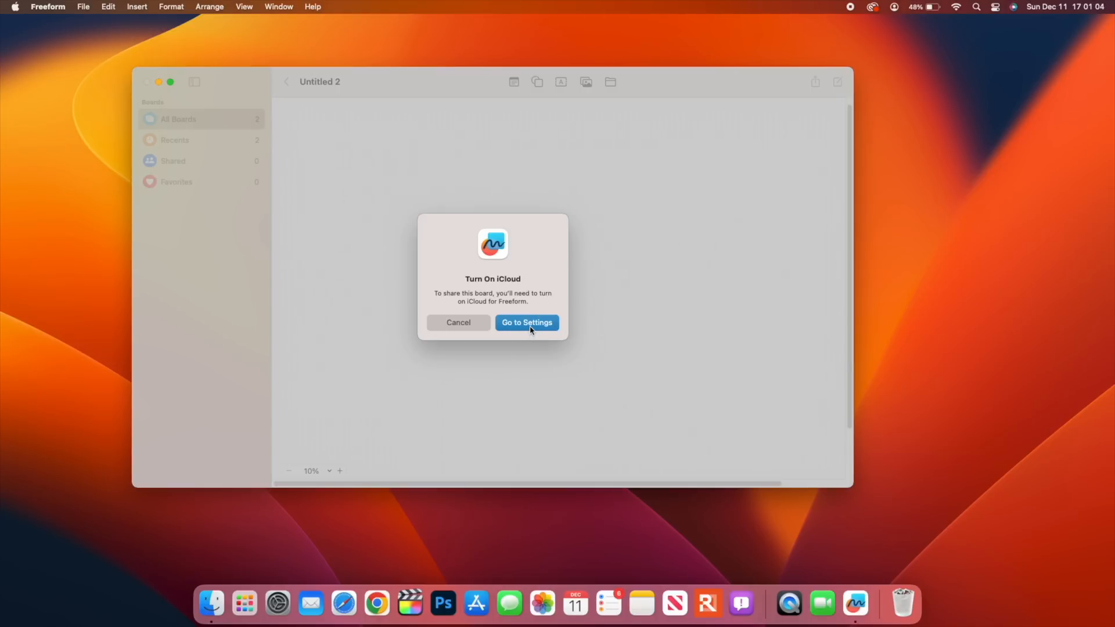
click(526, 322)
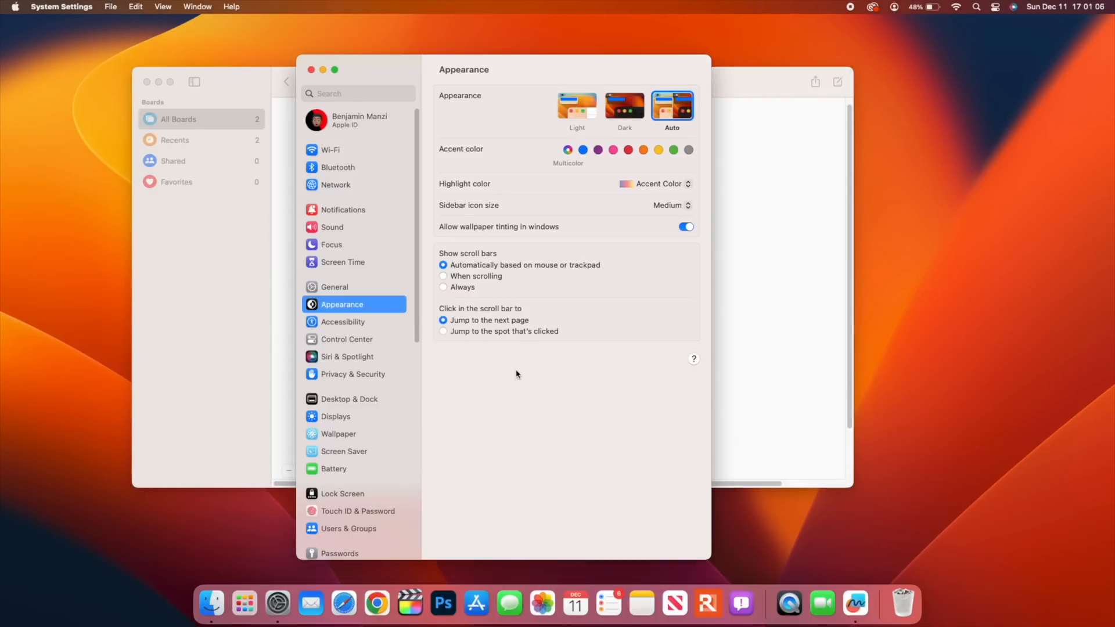
click(353, 120)
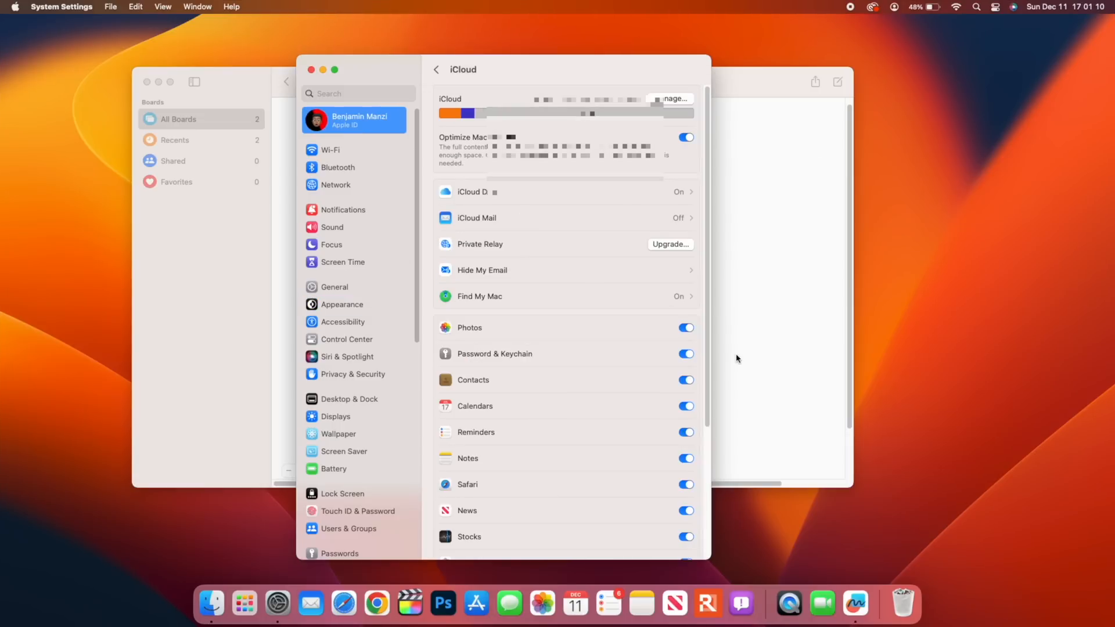
Enable iCloud syncing for Freeform and merge the Mac's local data with iCloud.
scroll(down, 3)
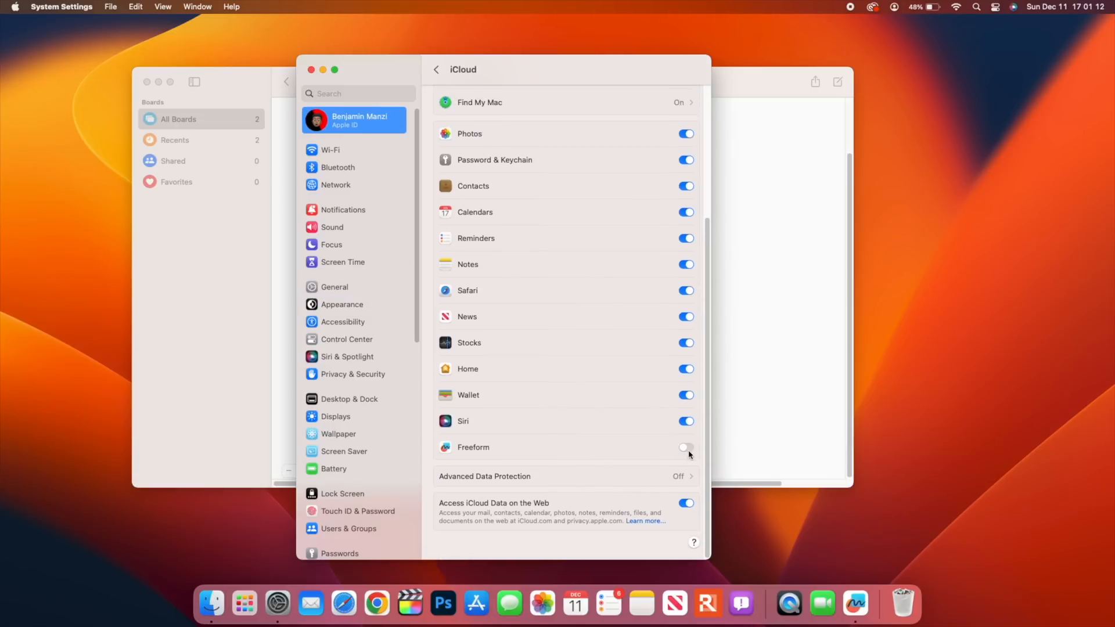
click(685, 447)
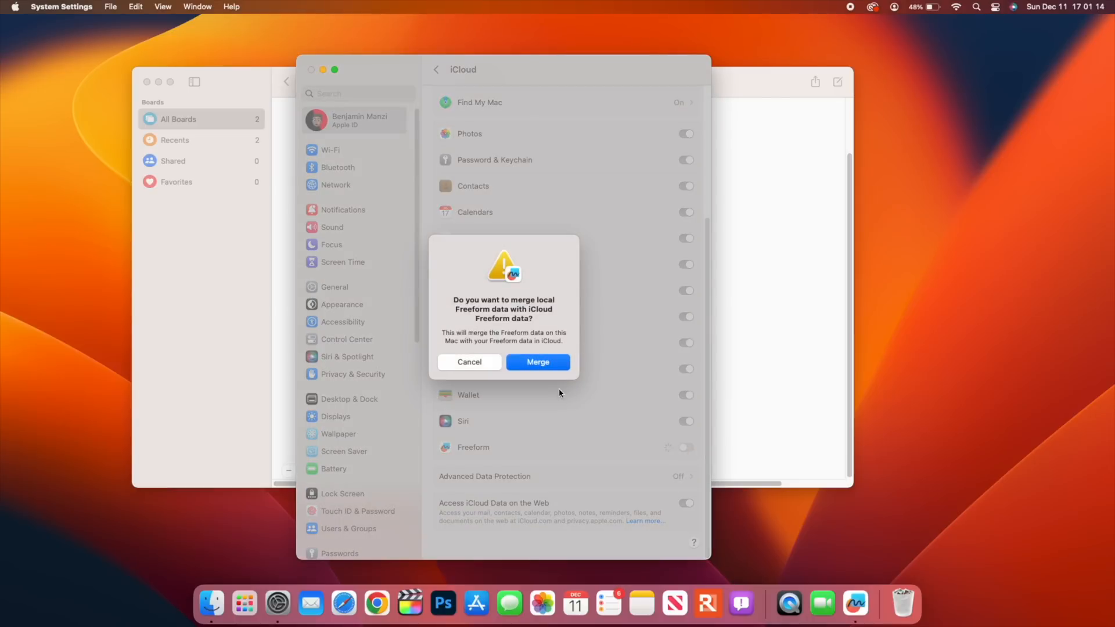
mouse_move(543, 335)
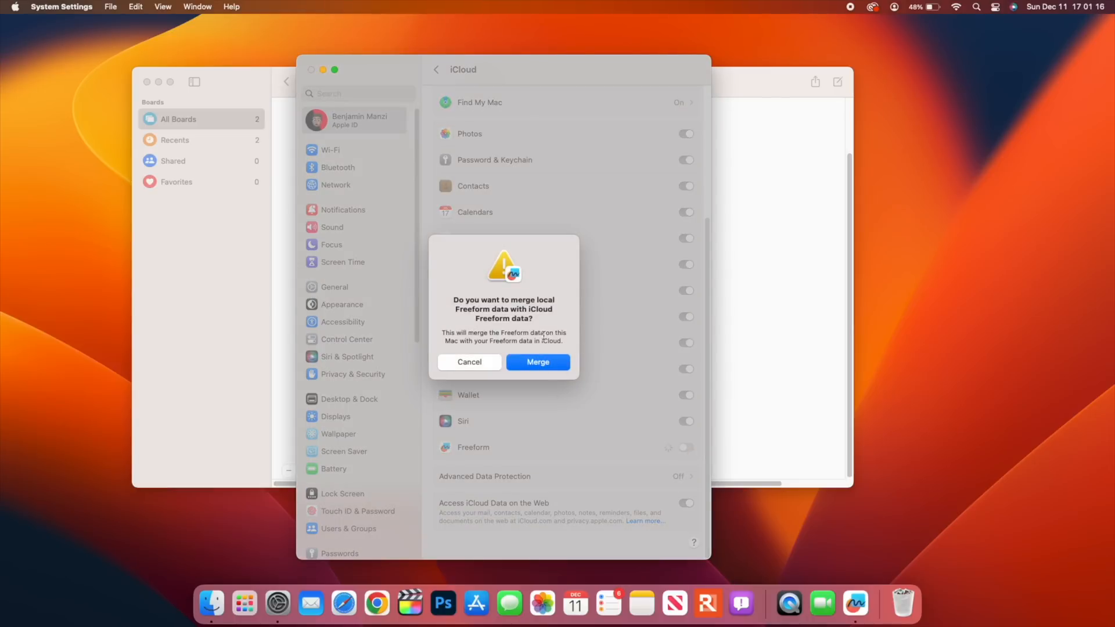
mouse_move(537, 363)
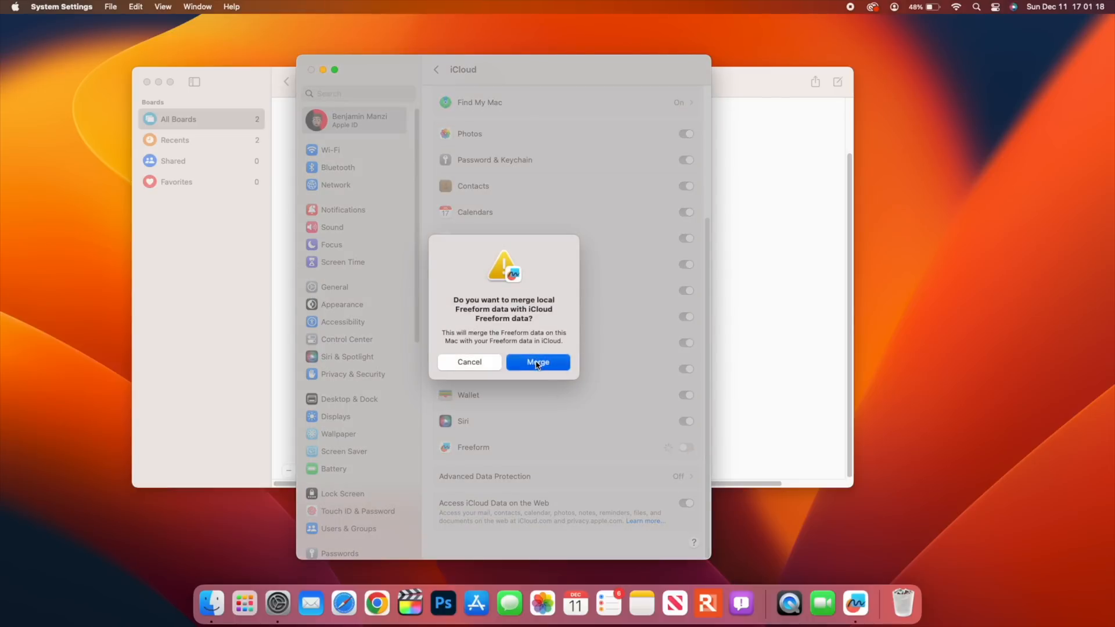
click(537, 362)
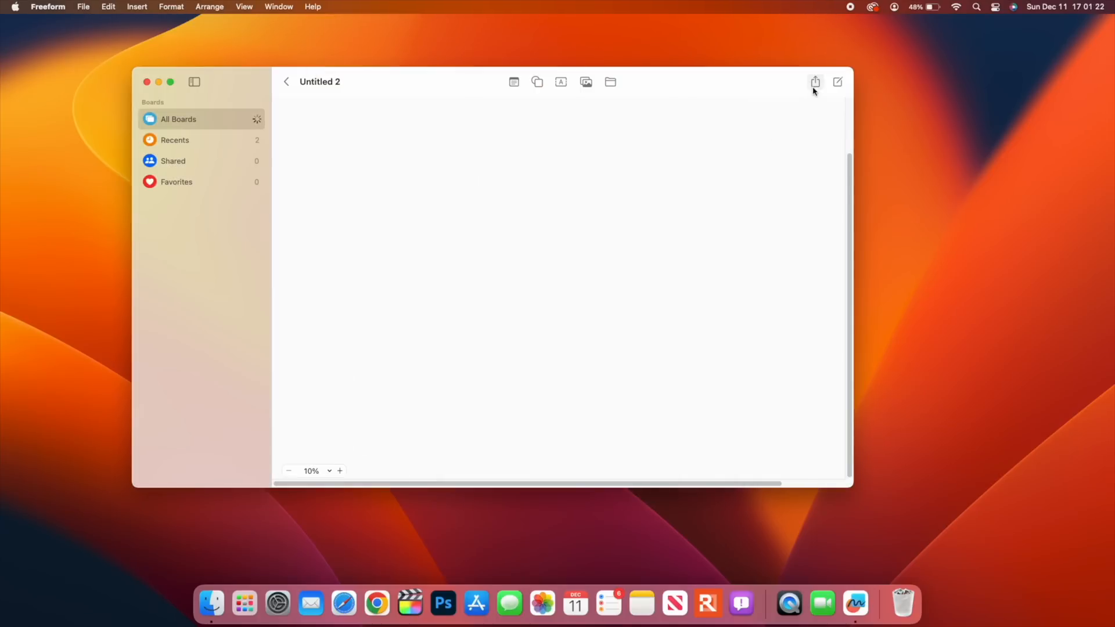
Share the Untitled 2 board's collaboration link into Notes.
click(813, 82)
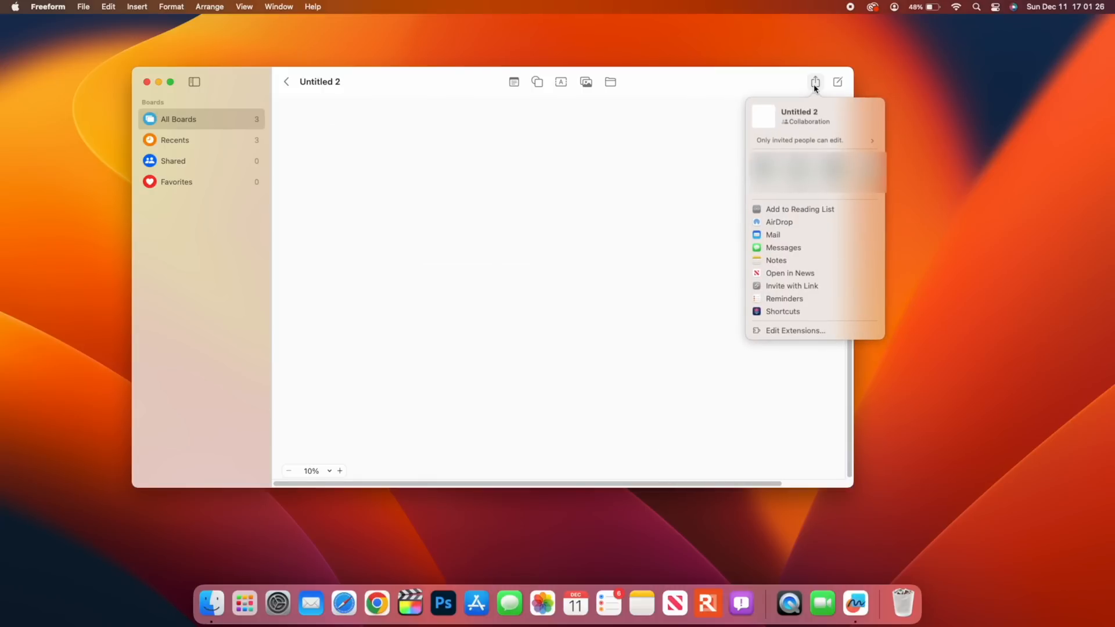
mouse_move(815, 93)
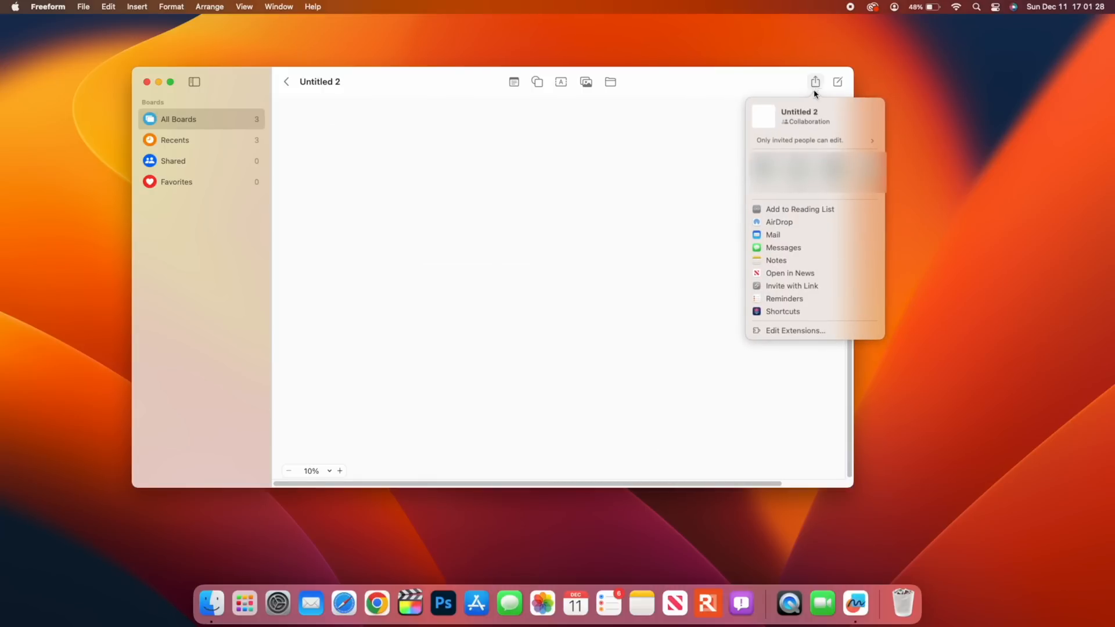
click(776, 259)
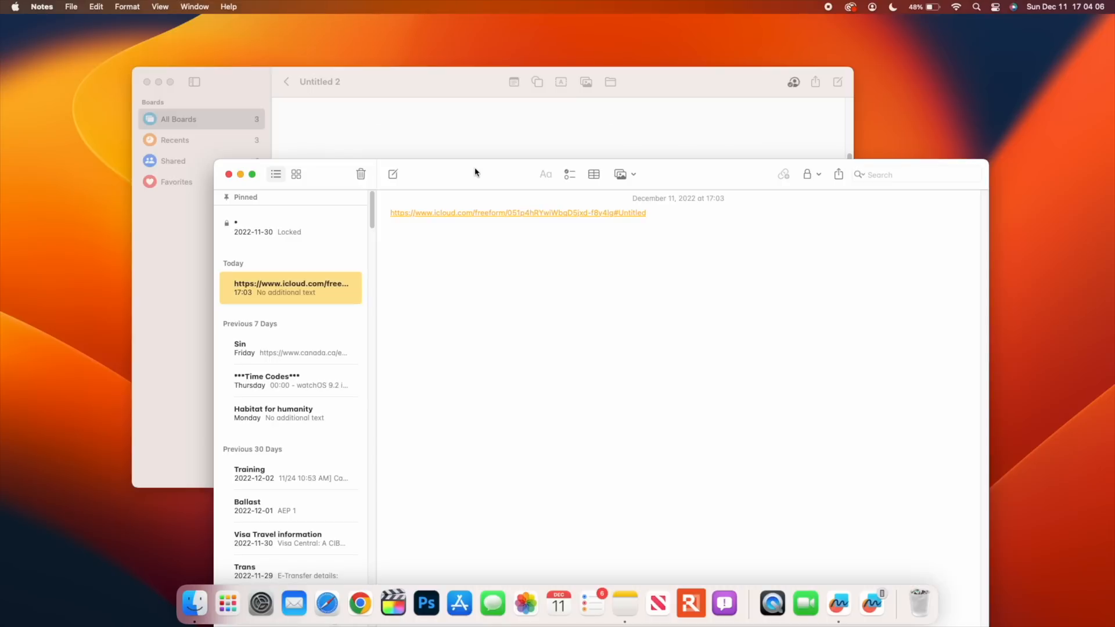
mouse_move(489, 221)
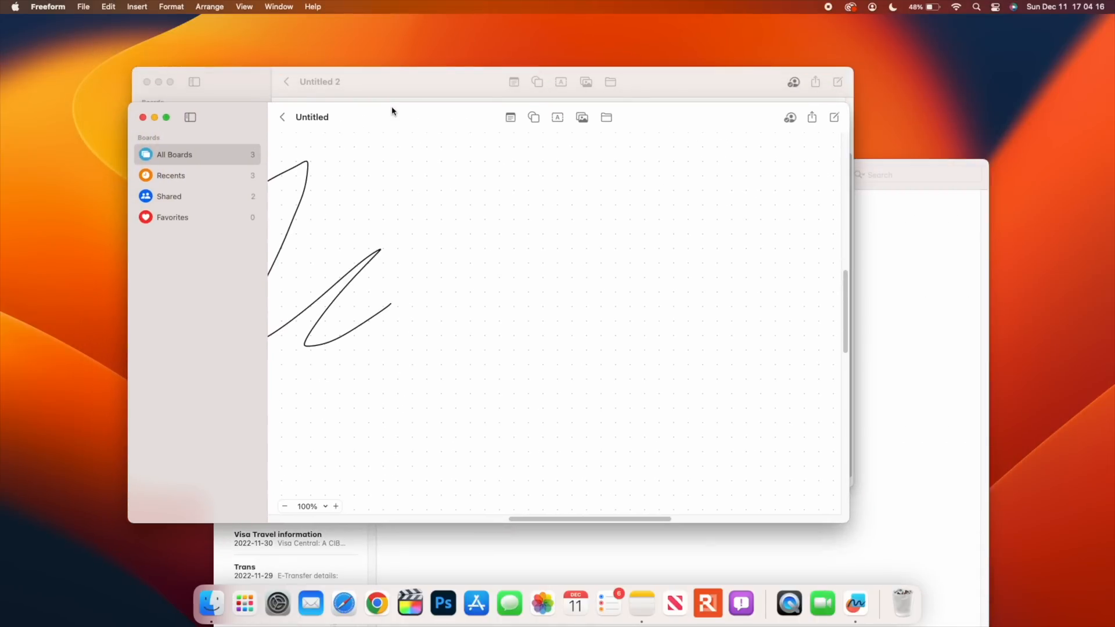
mouse_move(643, 600)
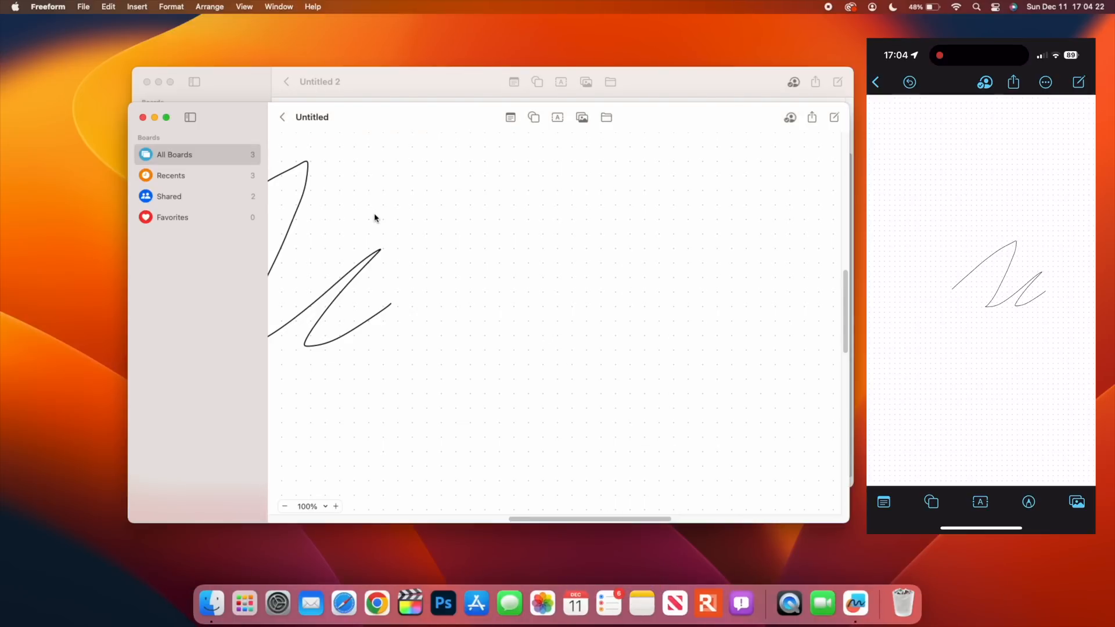
Zoom out on the synced Untitled board to see the iPhone sketch and select the short line.
click(284, 506)
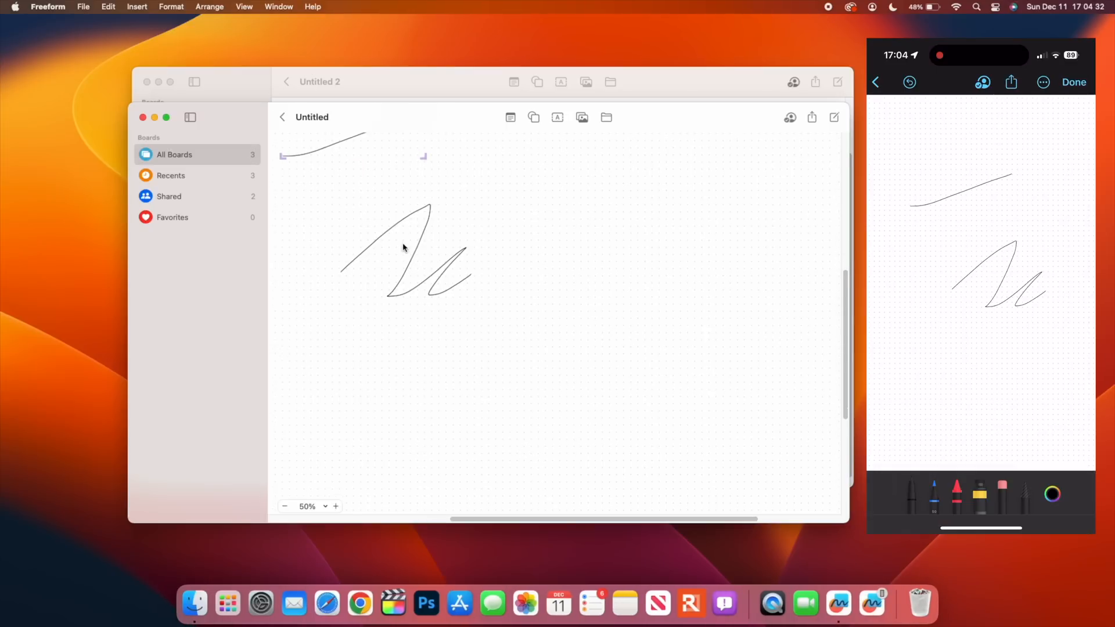
click(285, 506)
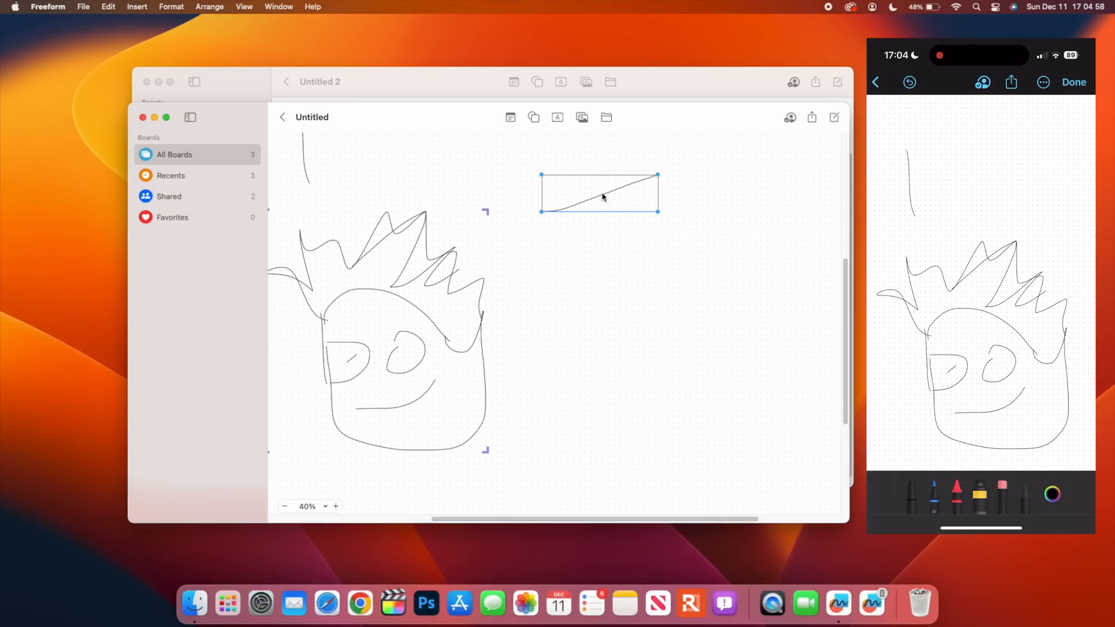
click(285, 506)
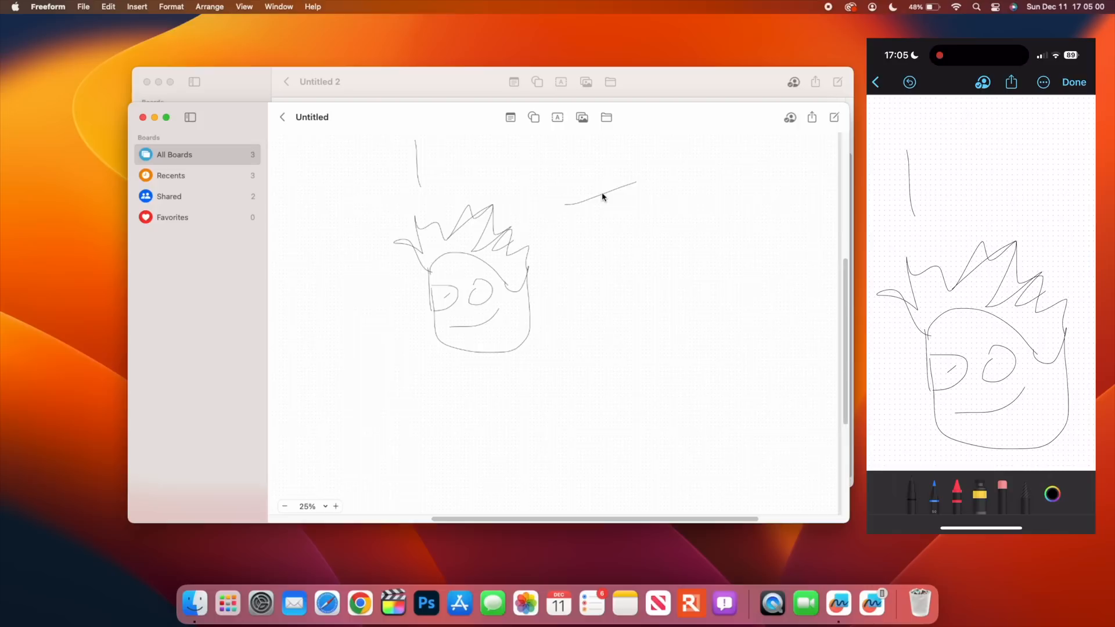
click(600, 194)
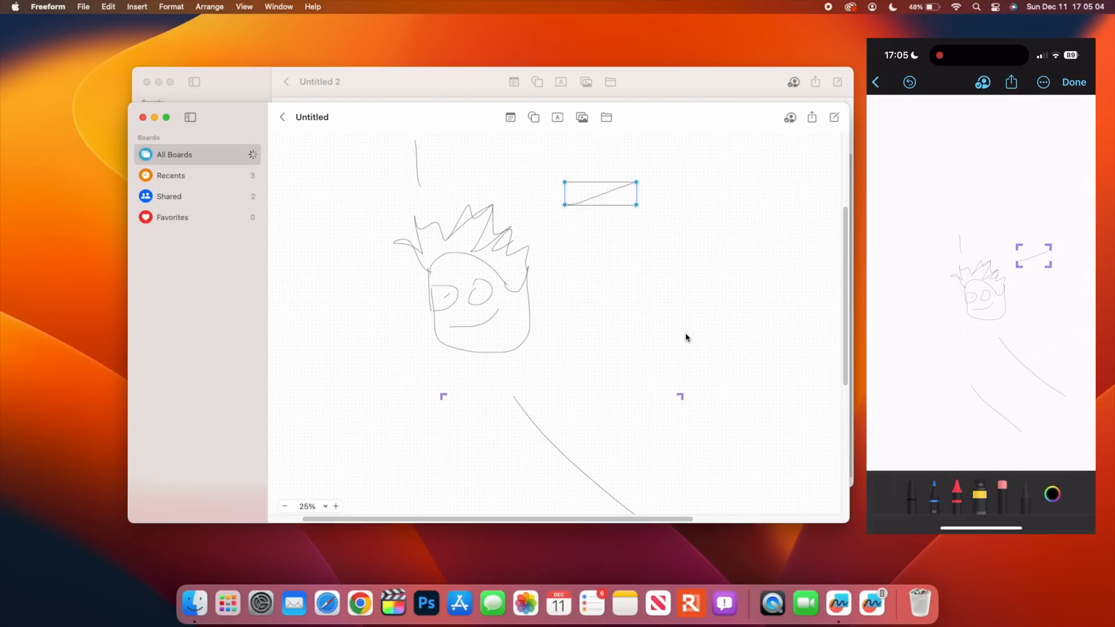
scroll(down, 3)
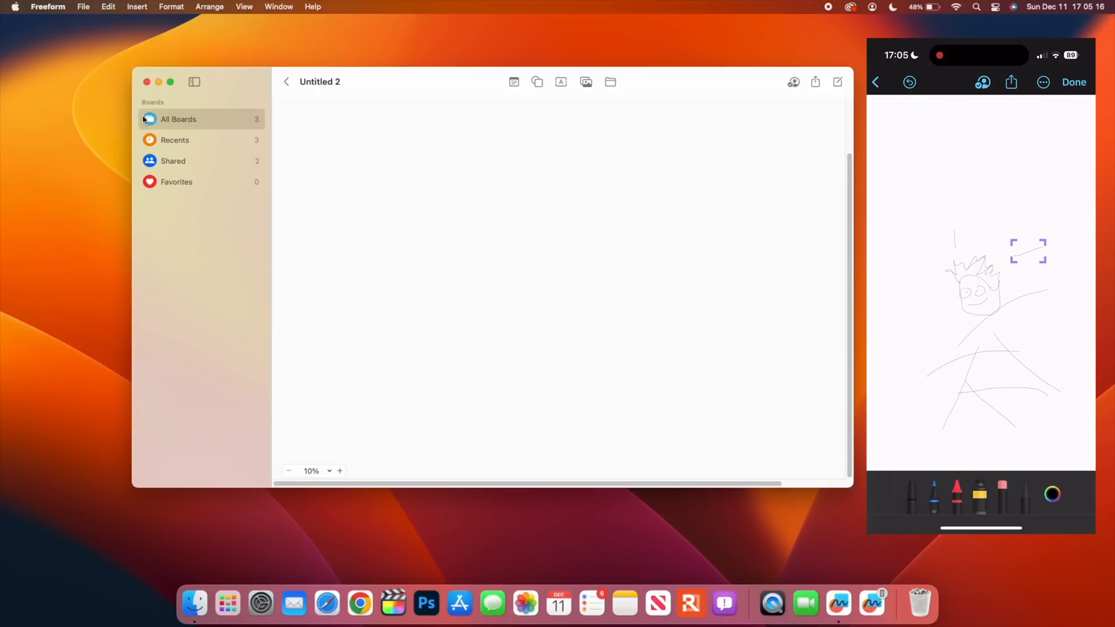
mouse_move(159, 87)
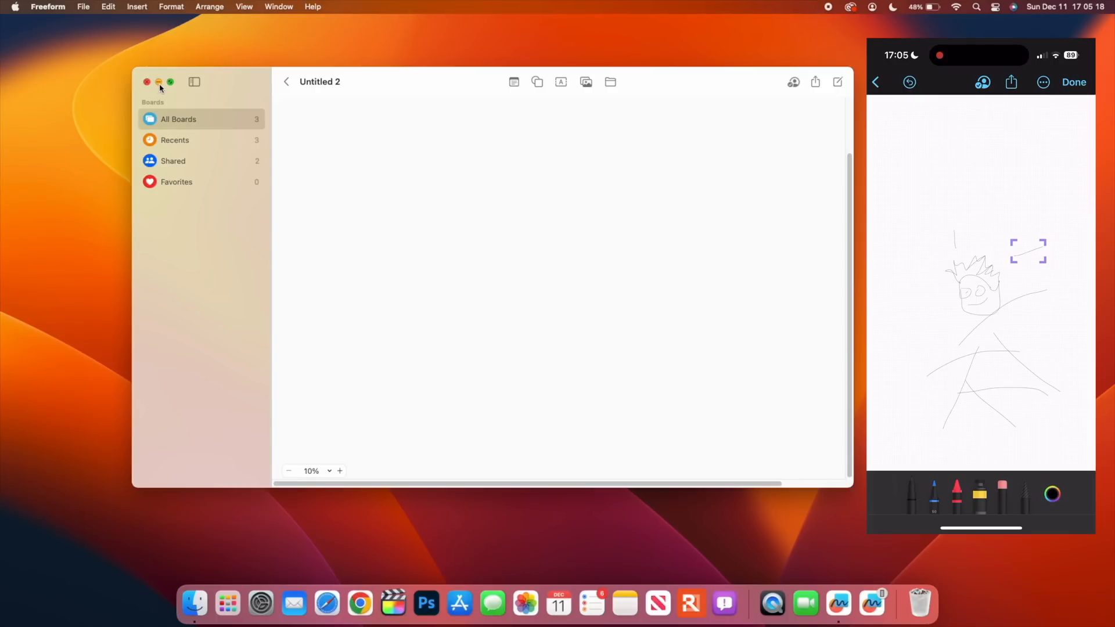
Set Untitled 2 access to Anyone with the link with Can make changes, then close Freeform.
click(815, 82)
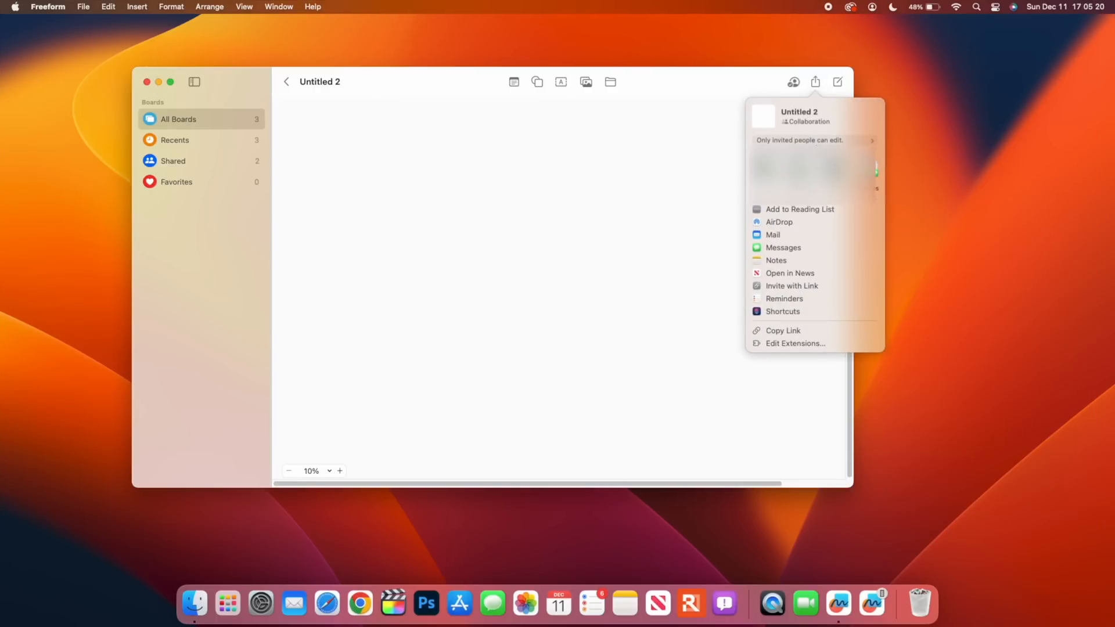
click(799, 141)
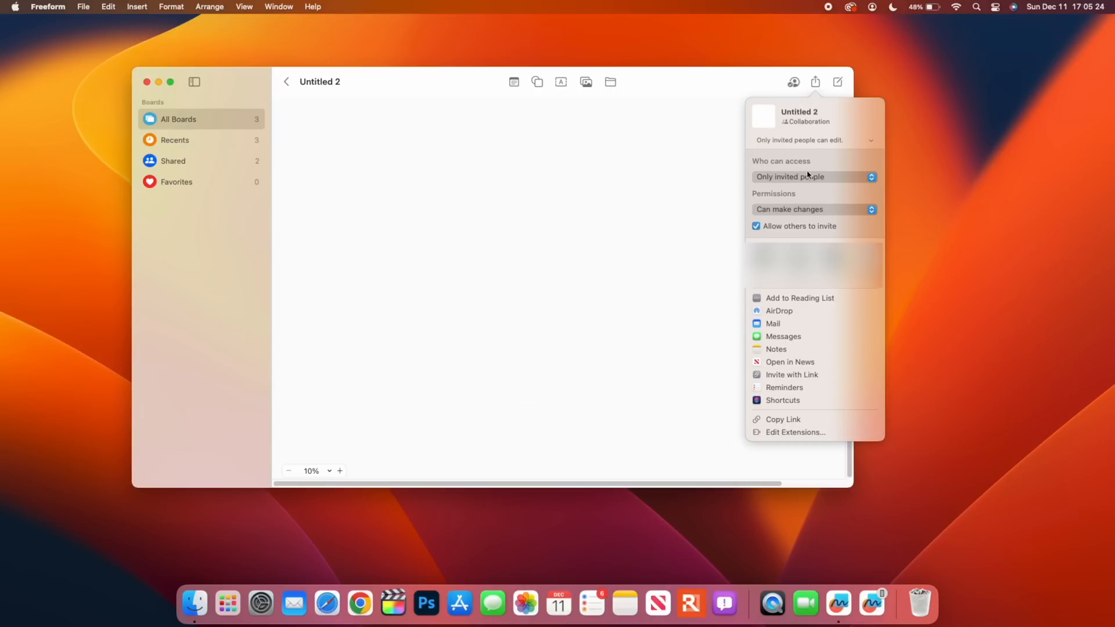
click(812, 176)
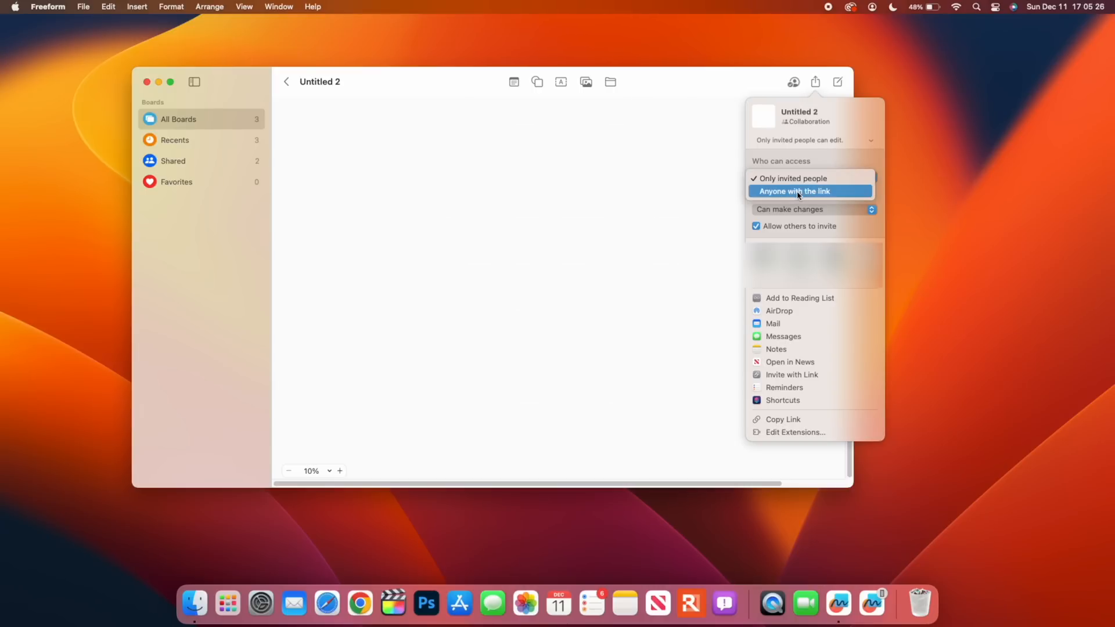
click(795, 190)
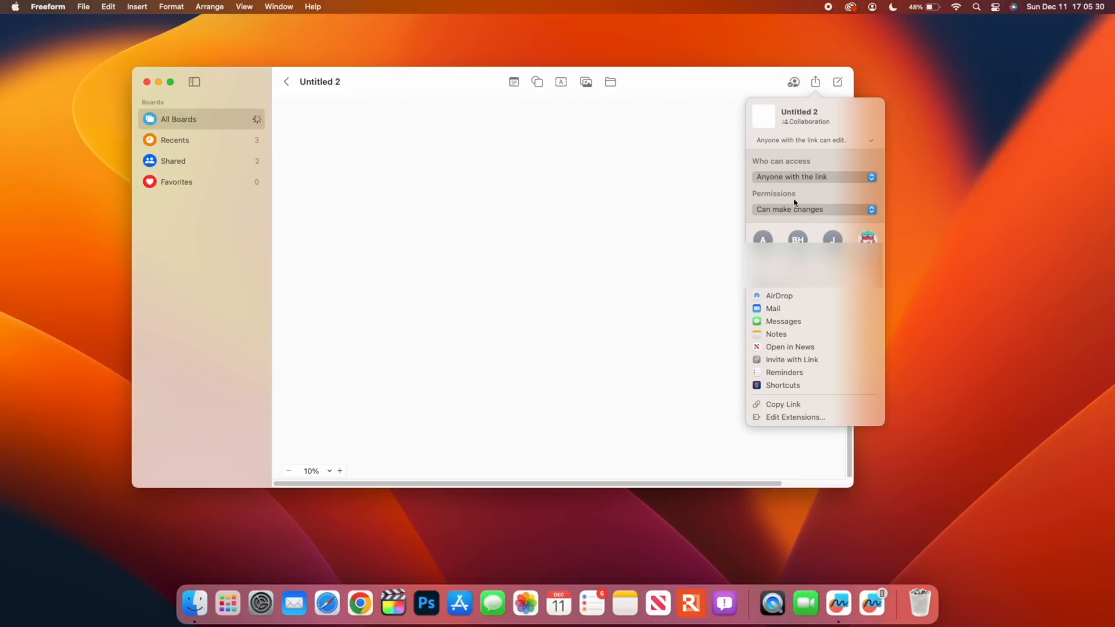
click(813, 209)
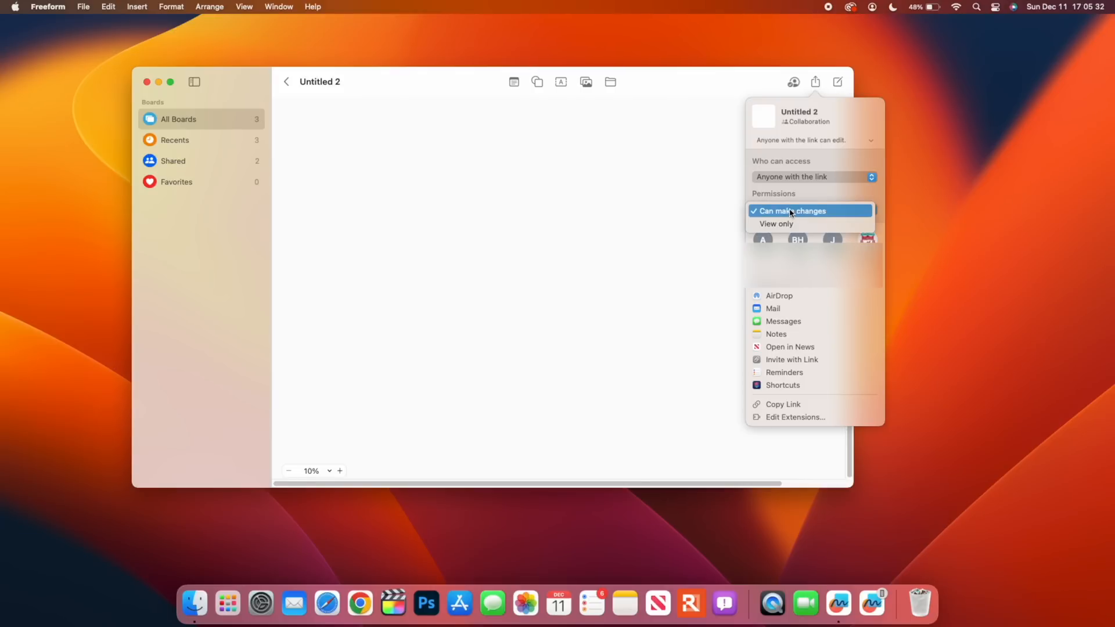
click(791, 210)
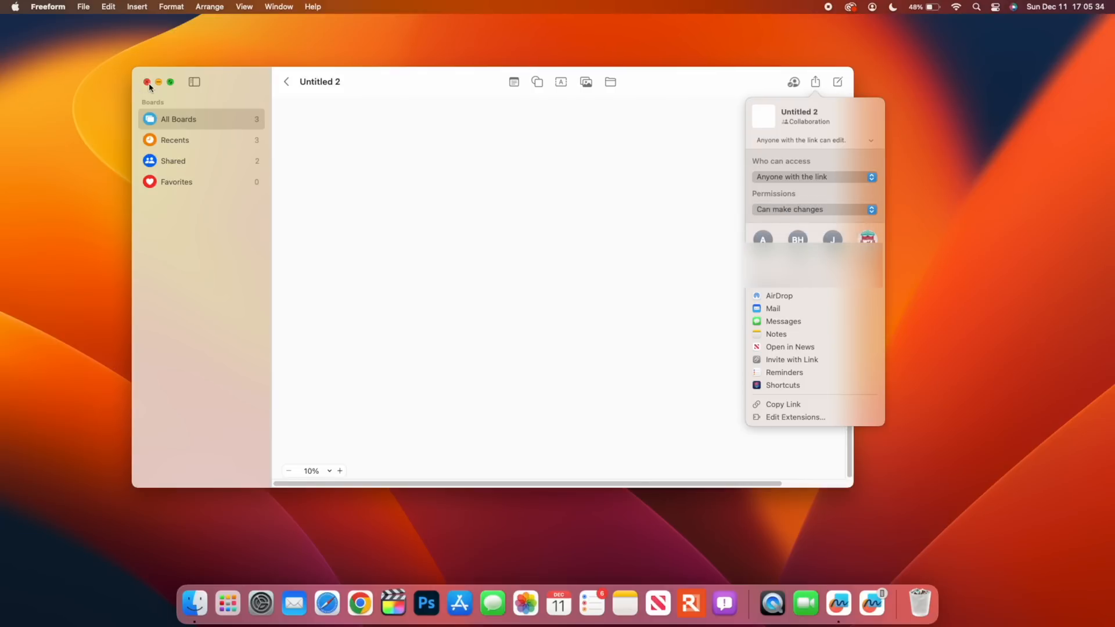
click(146, 82)
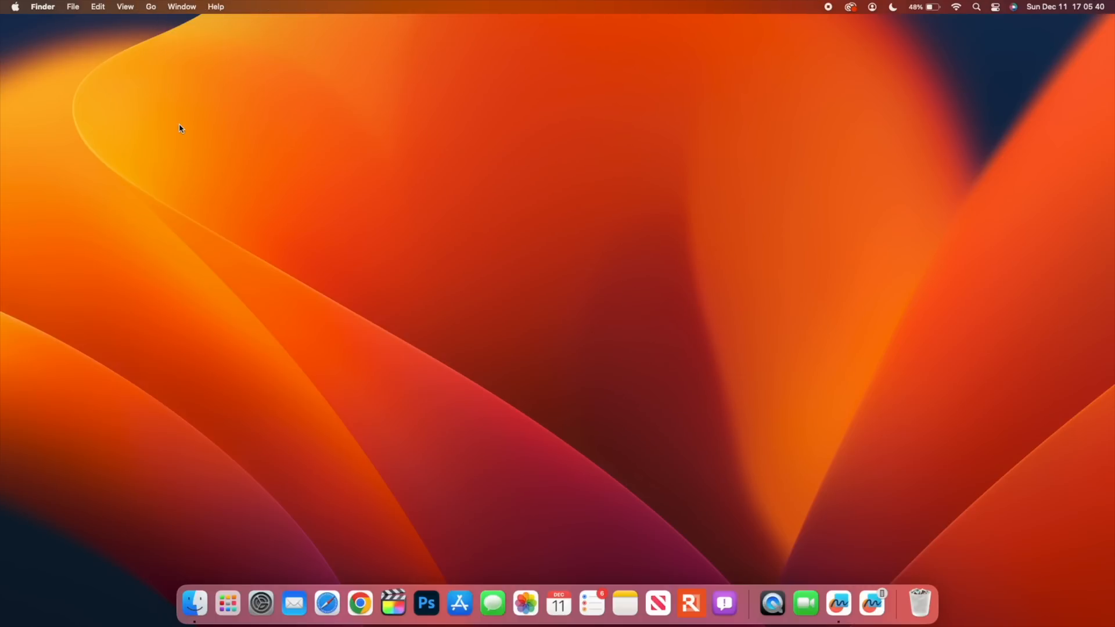
mouse_move(603, 569)
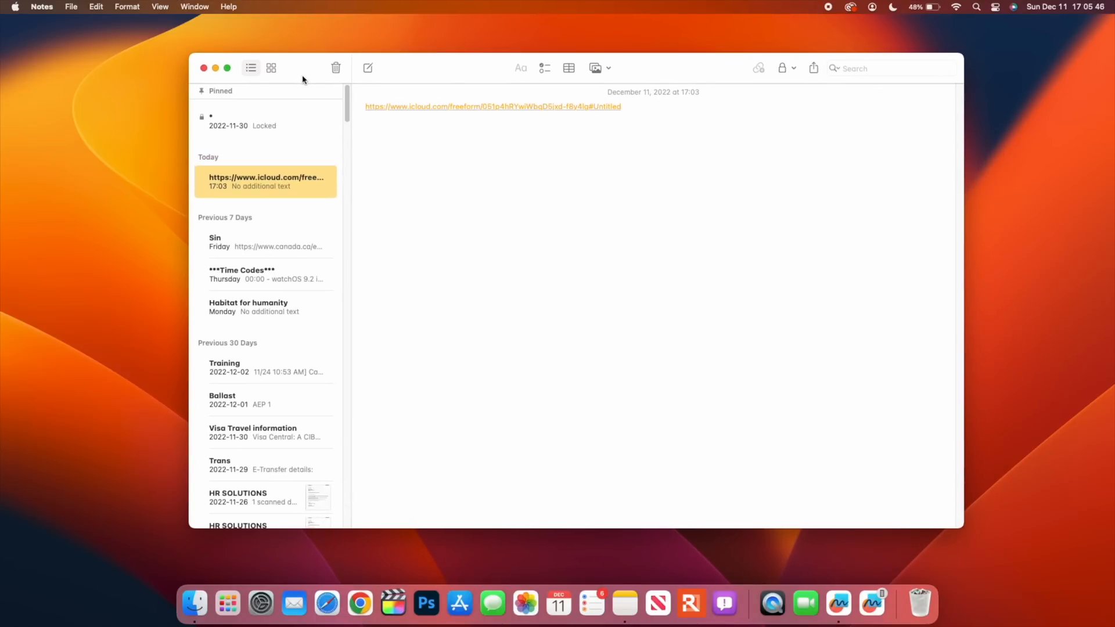
mouse_move(354, 85)
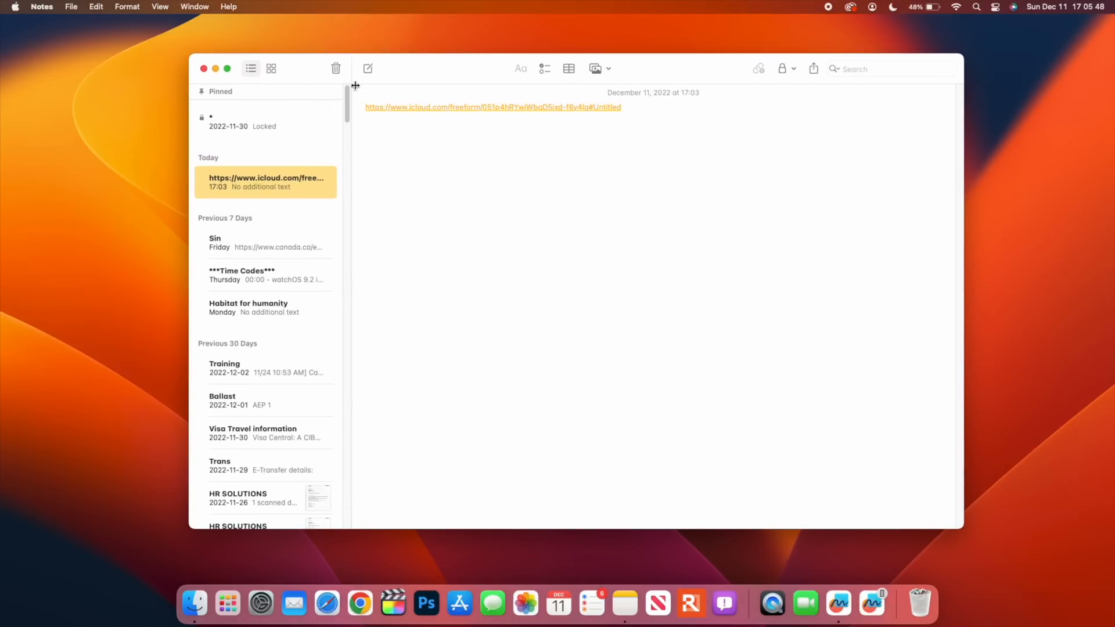
Create a new note containing the word Half.
click(368, 69)
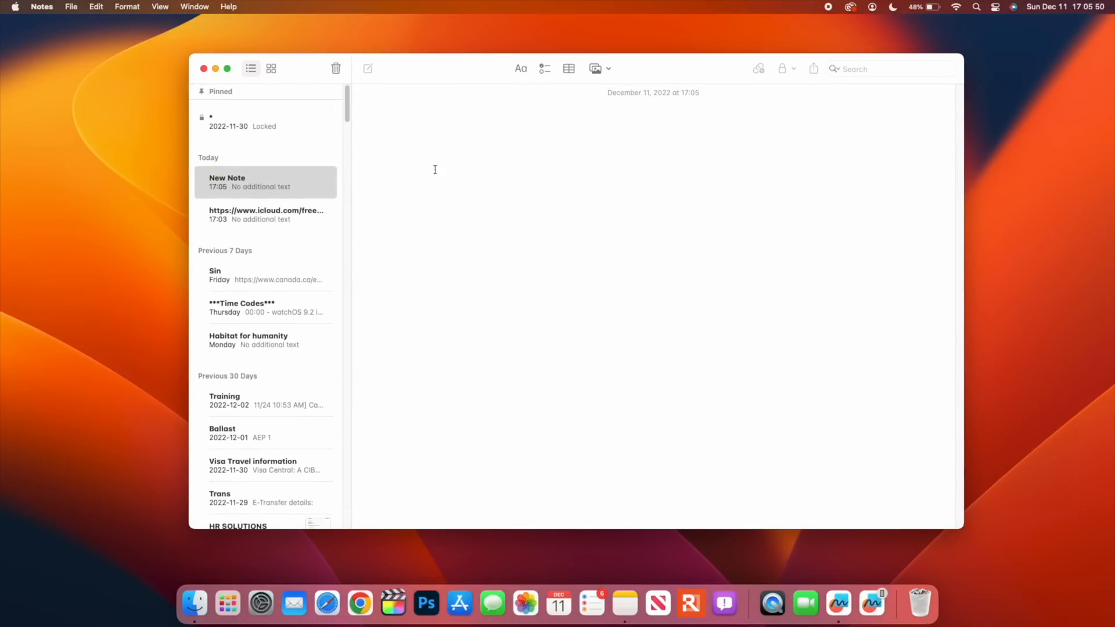
mouse_move(410, 144)
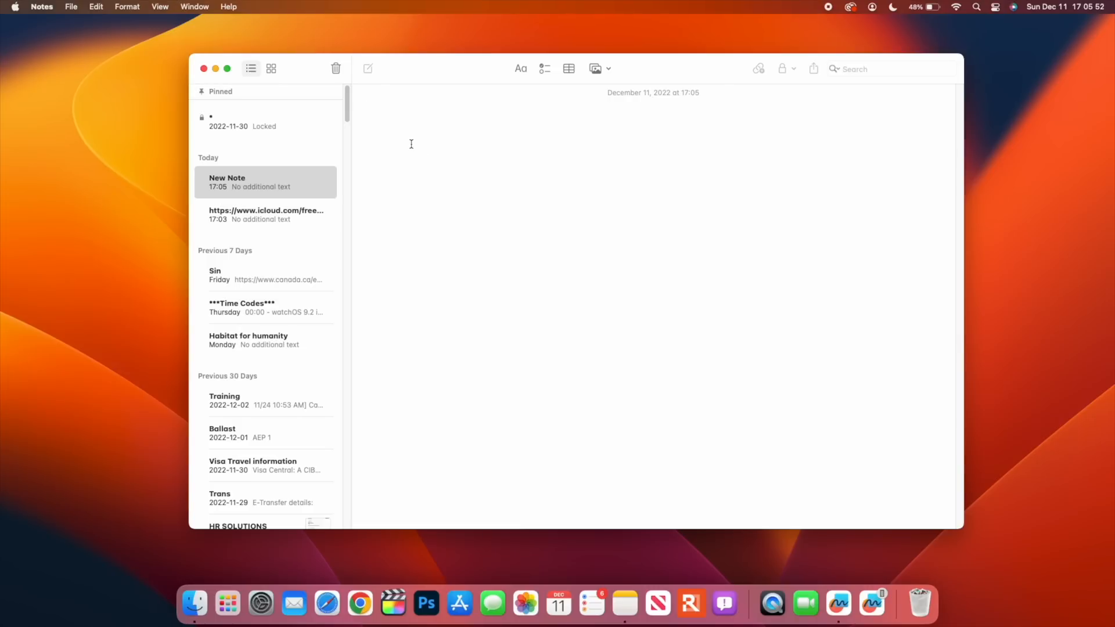
text(Half)
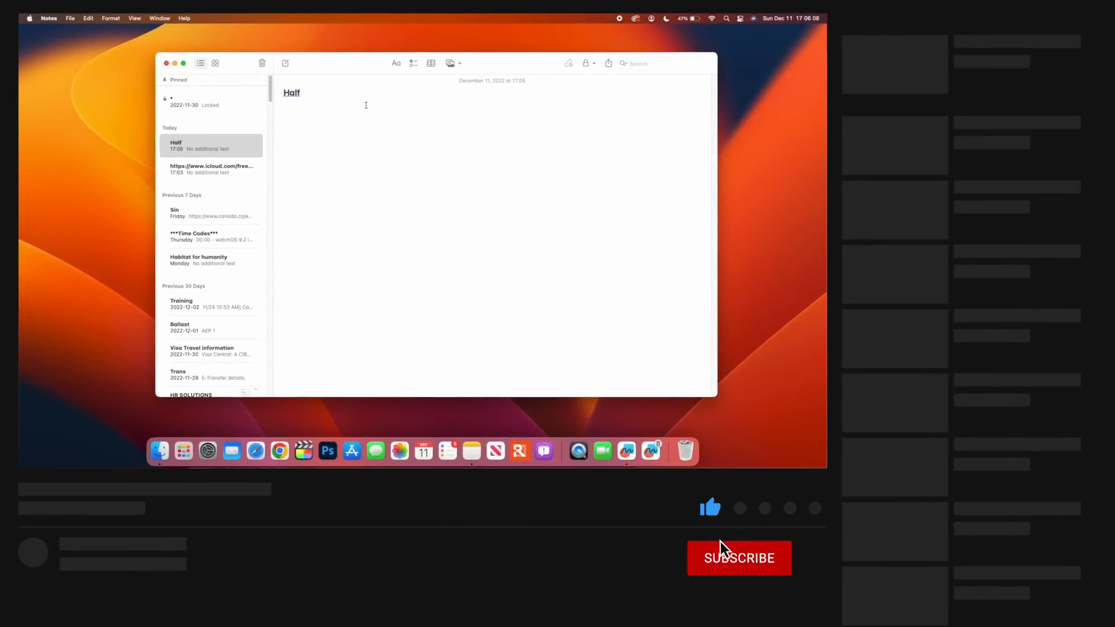
click(738, 559)
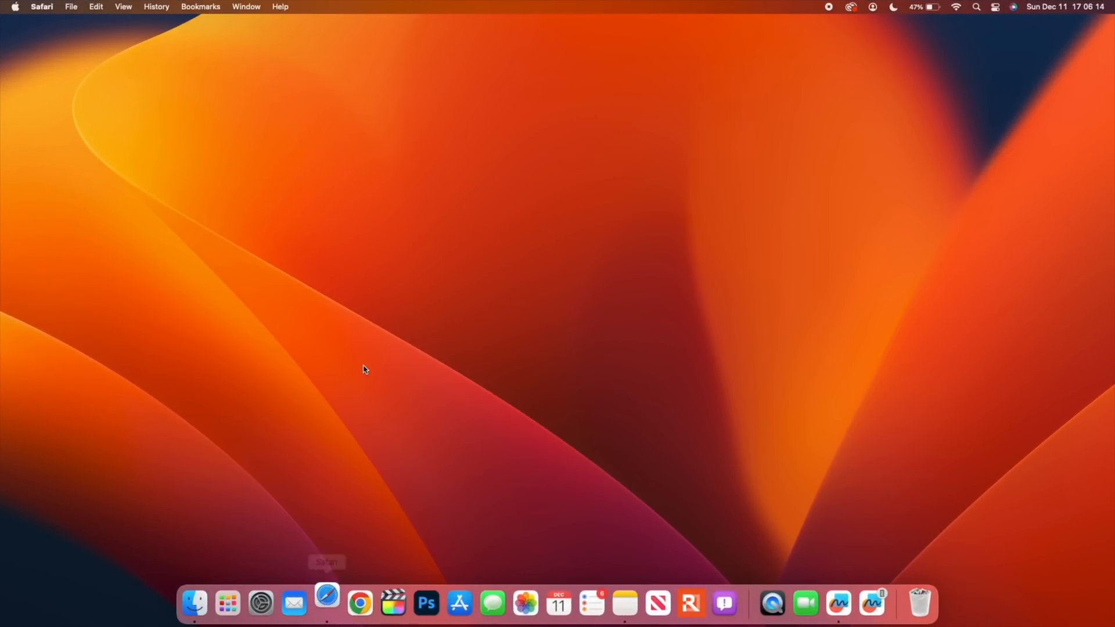
Show About Safari confirming Version 16.2 and highlight part of the build number.
click(42, 7)
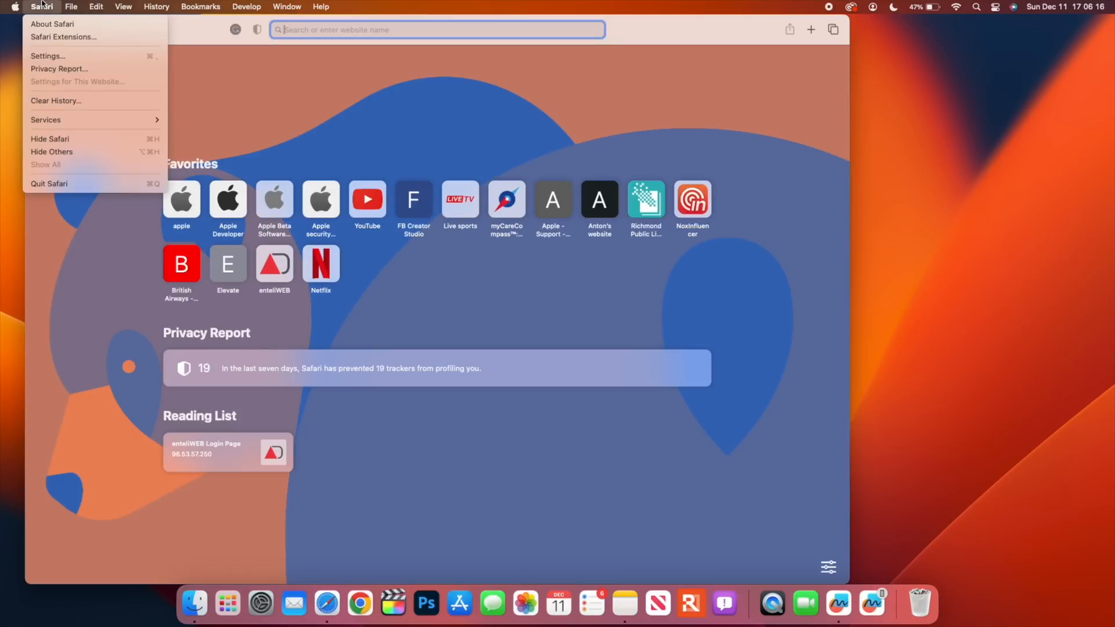
click(52, 23)
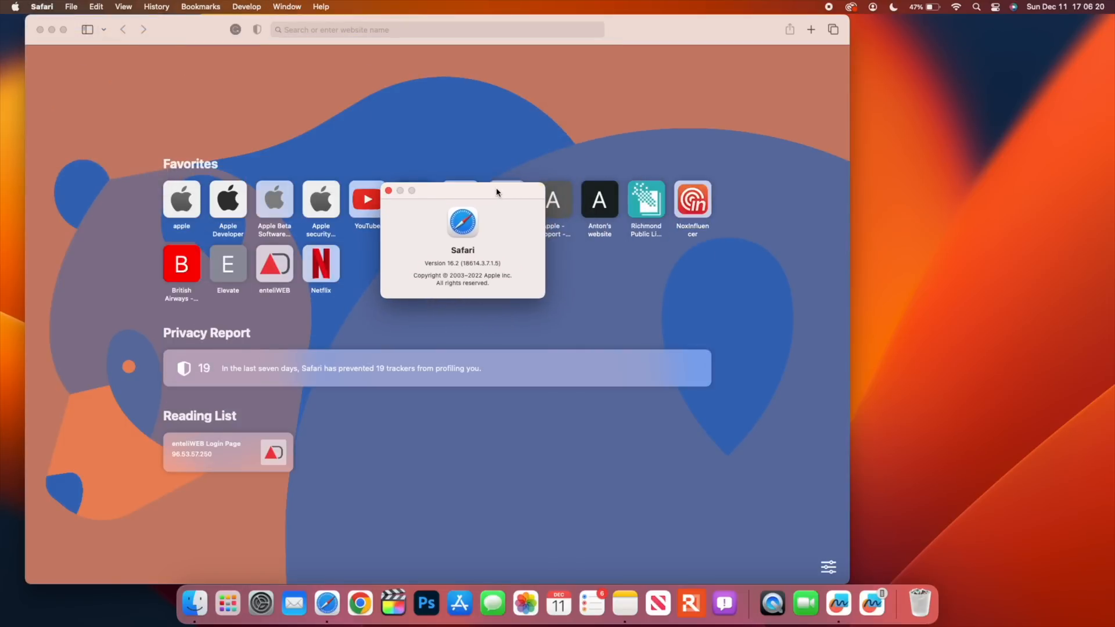
mouse_move(441, 278)
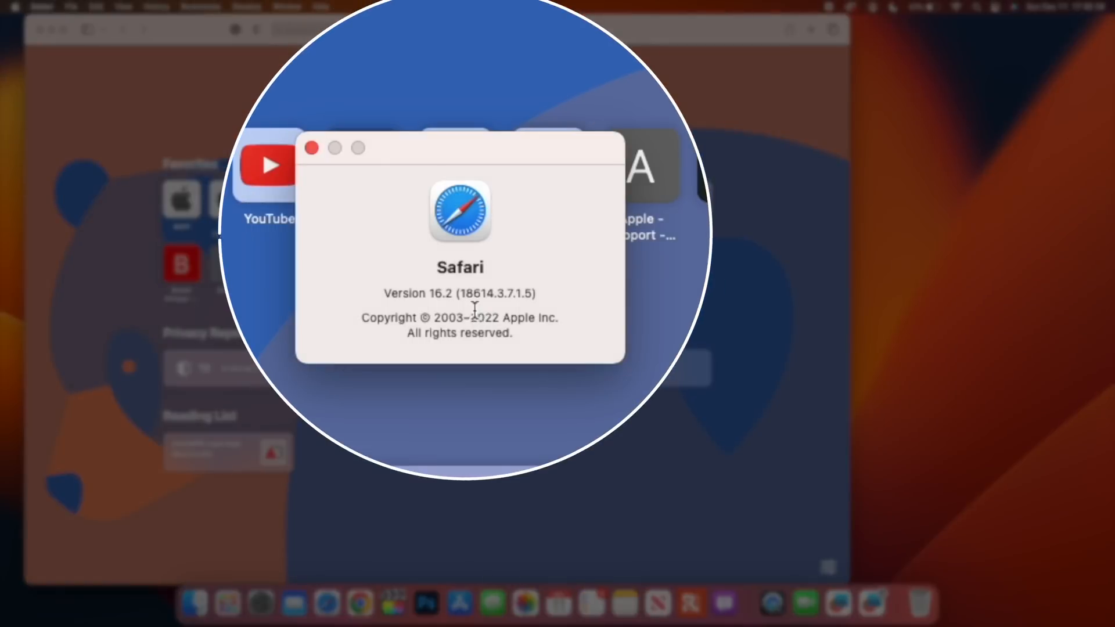
mouse_move(475, 317)
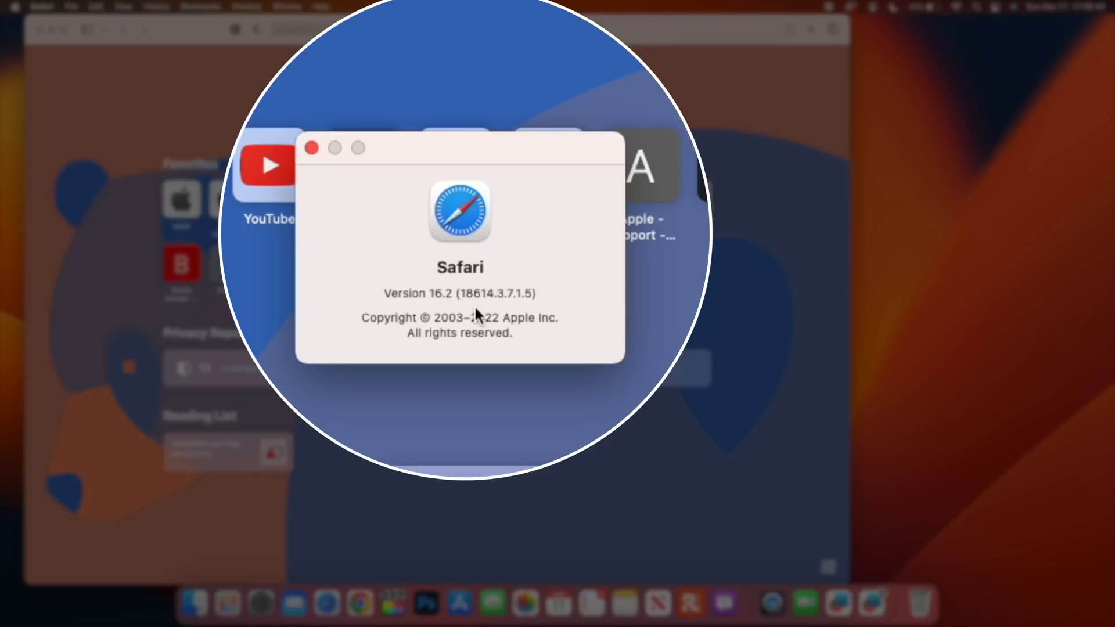
mouse_move(534, 316)
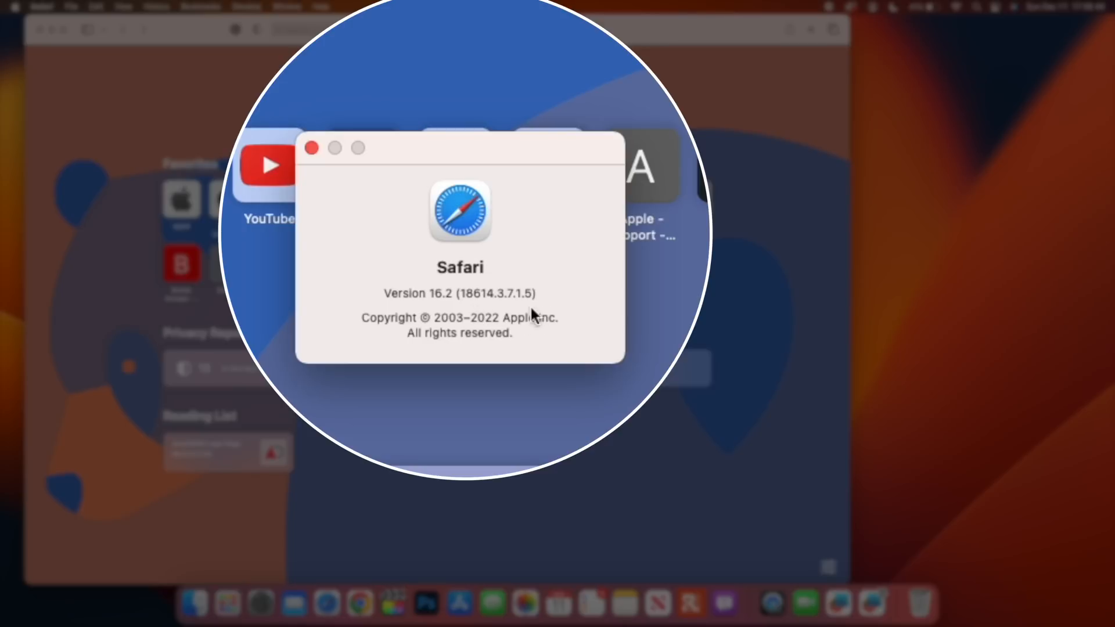
double_click(512, 293)
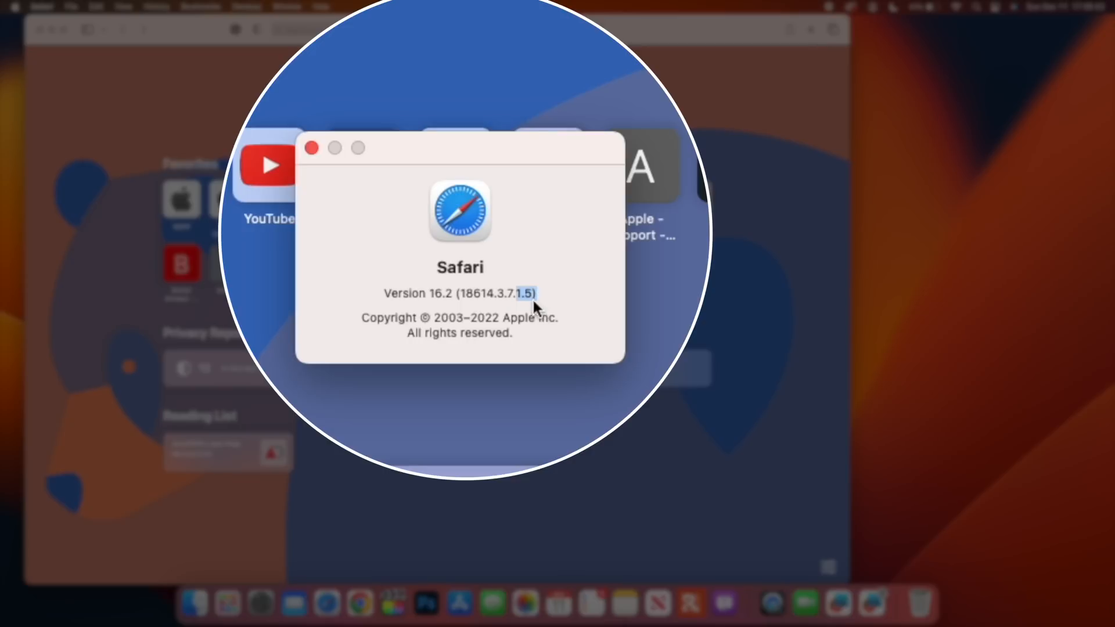
mouse_move(494, 362)
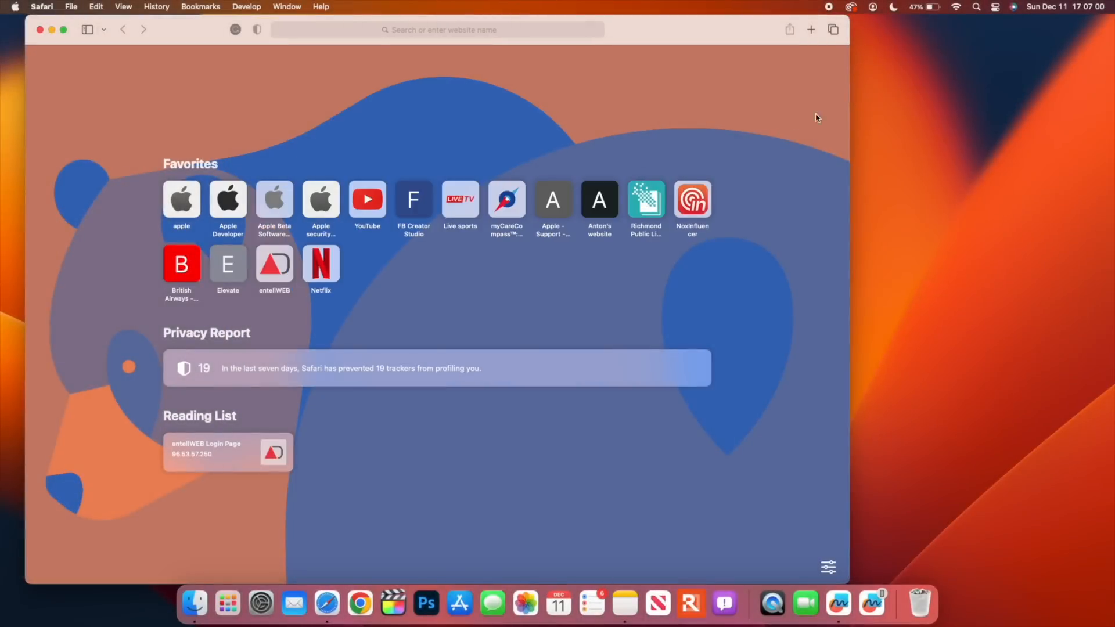
Add a new Start Page tab, then close the Safari browser window.
click(809, 29)
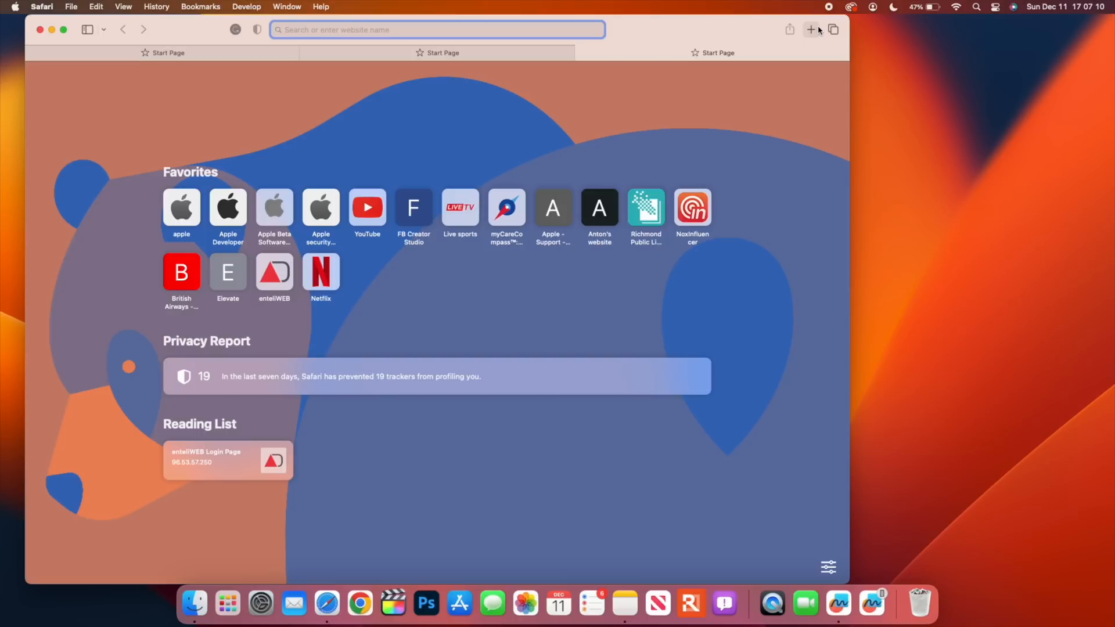
mouse_move(474, 12)
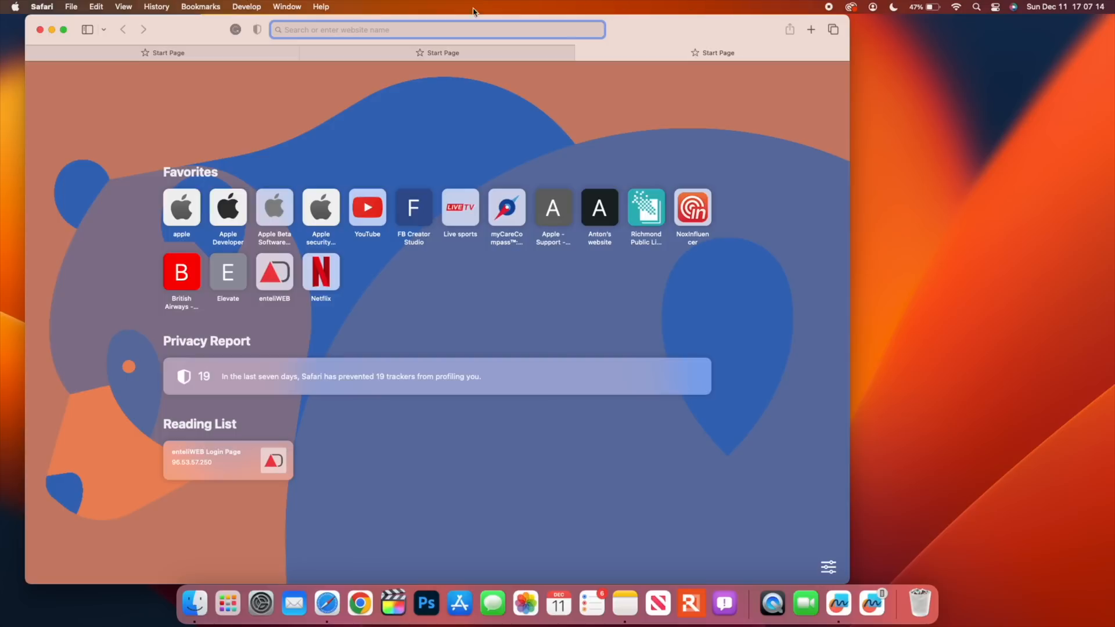
click(42, 7)
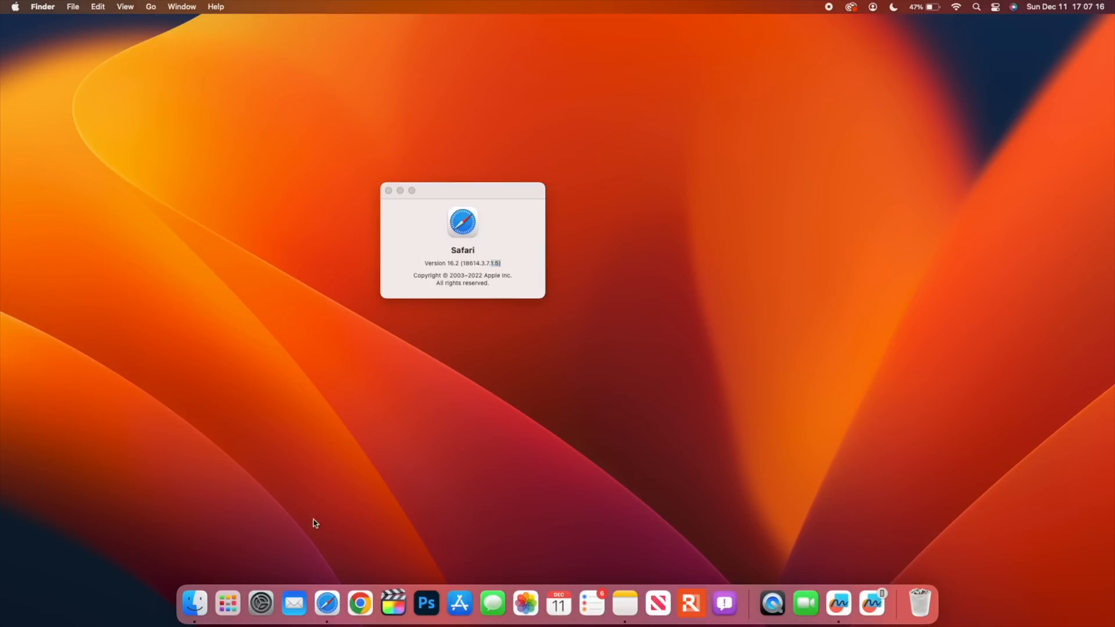
Switch on Live Captions (Beta) under Accessibility, then launch FaceTime to test it.
click(260, 604)
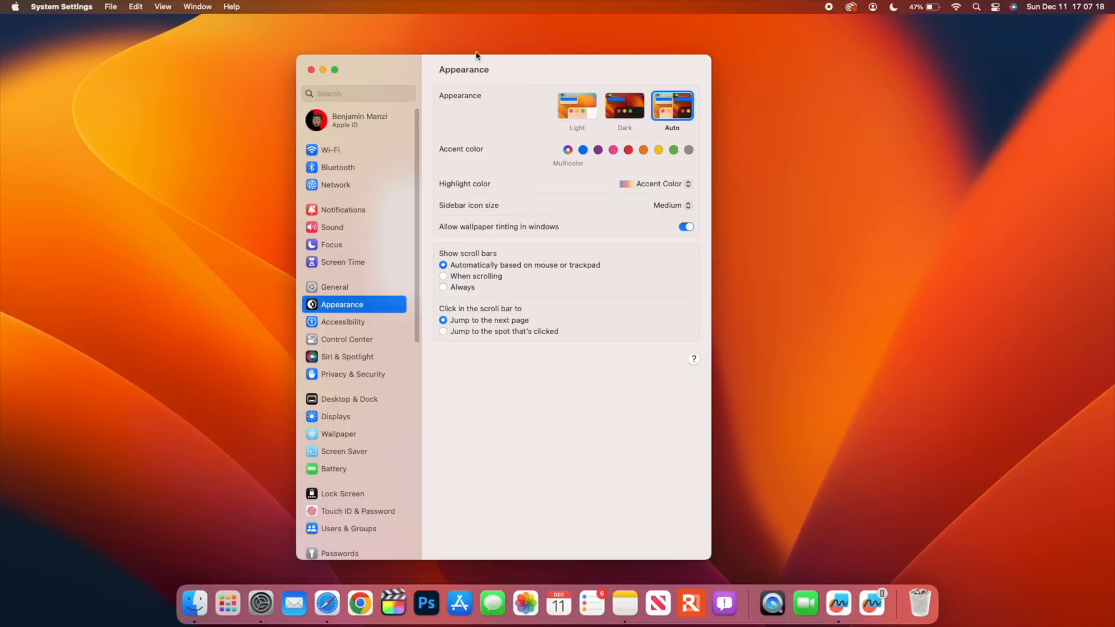
click(343, 322)
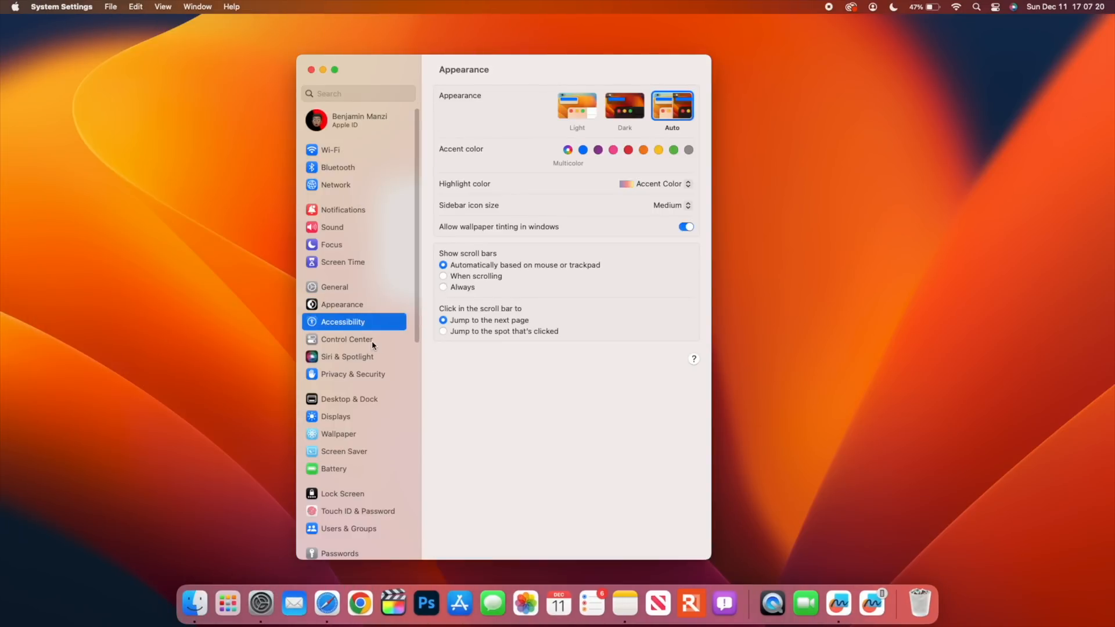
click(342, 322)
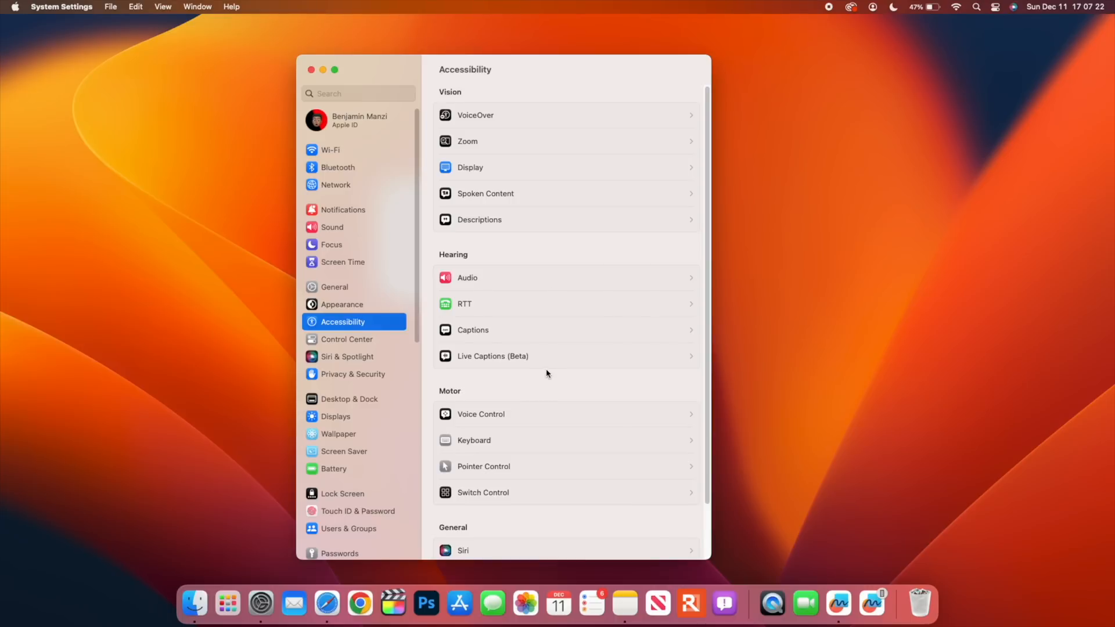
click(492, 355)
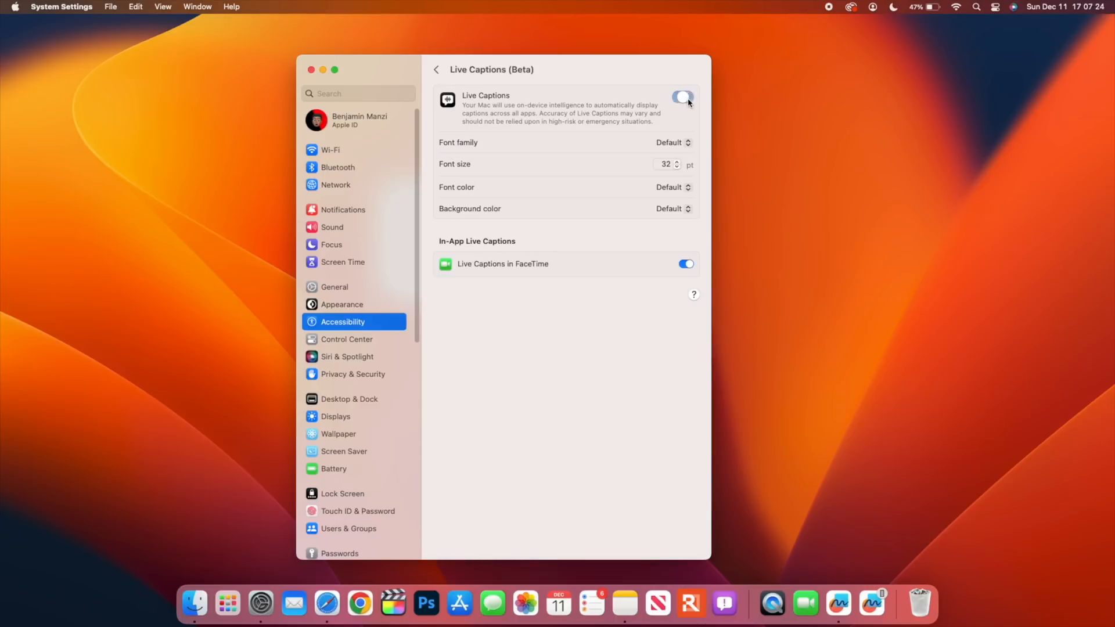
click(682, 96)
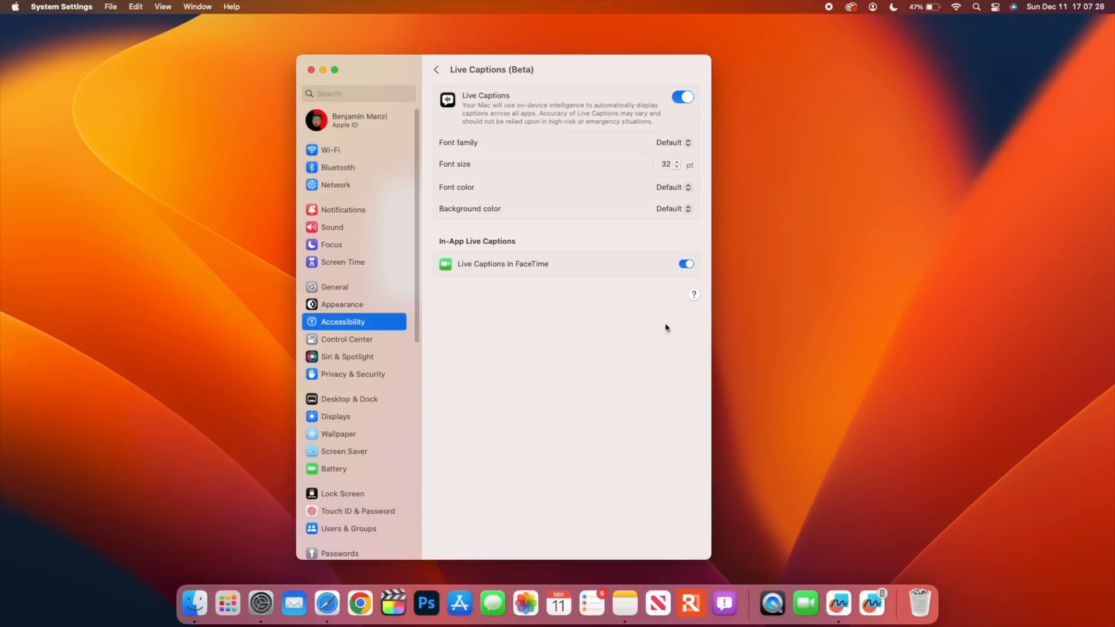
click(805, 604)
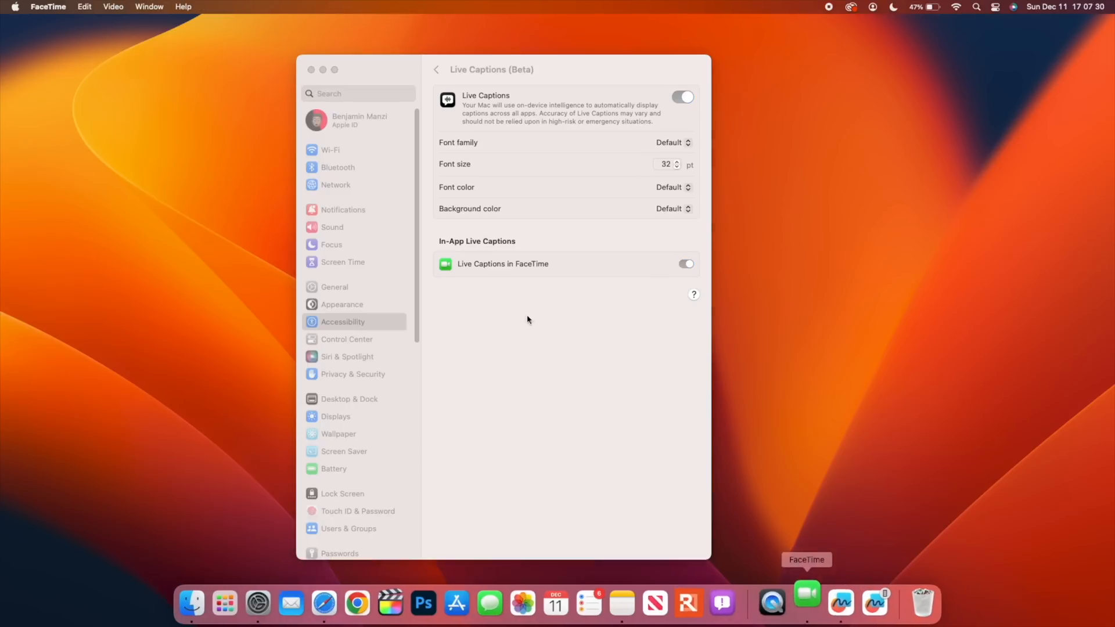
Bring up the FaceTime window with the live-captions panel over the camera preview.
click(806, 603)
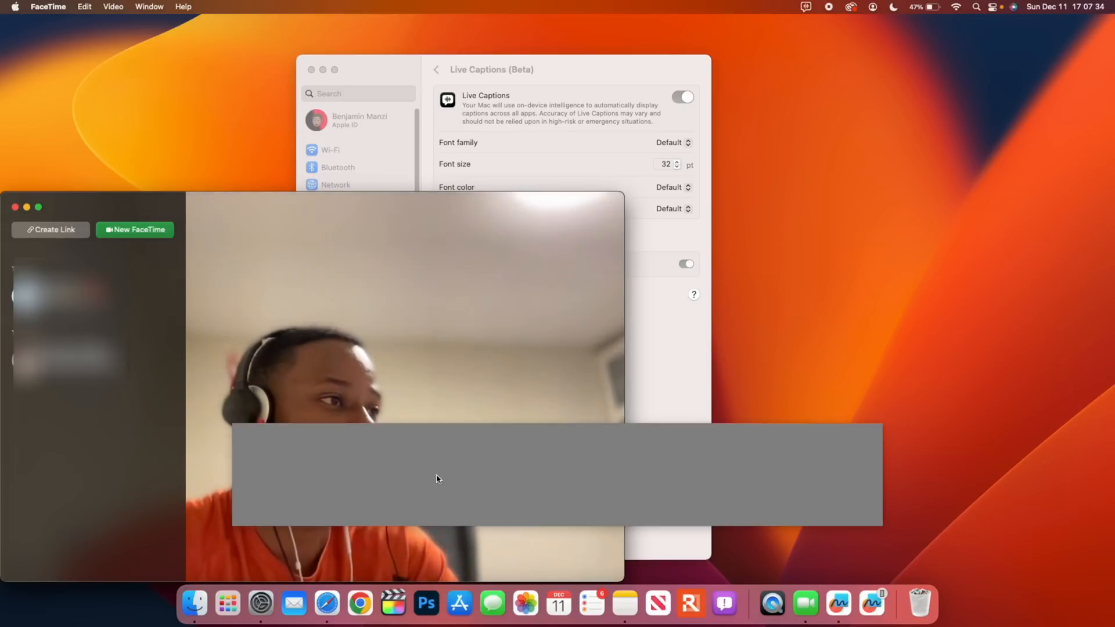
mouse_move(427, 449)
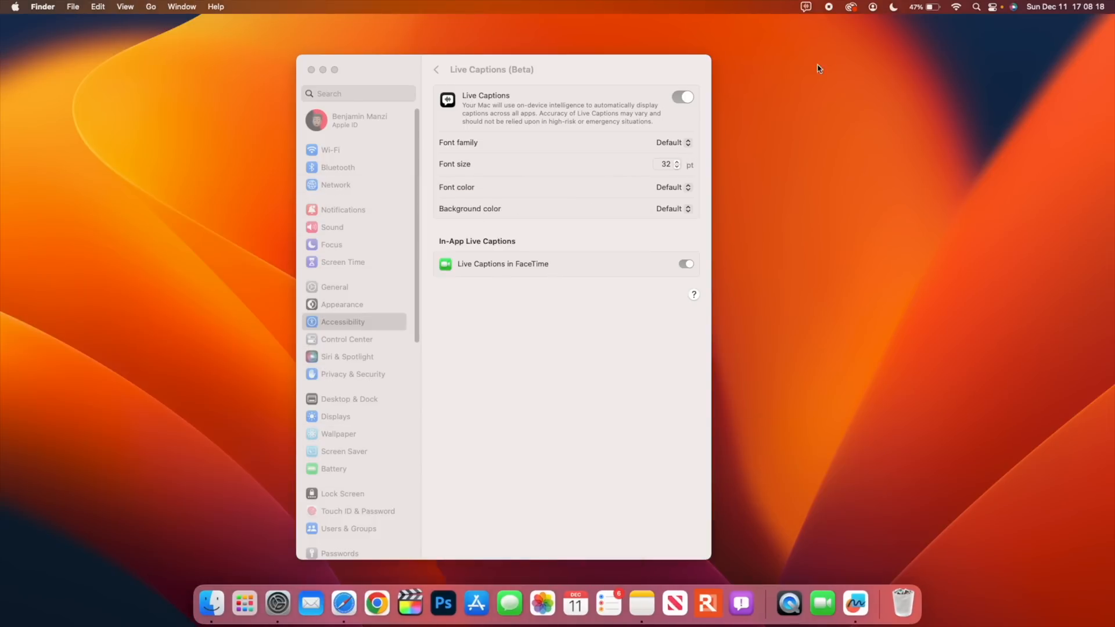
From the menu-bar Live Captions options, restore the captions panel's default position.
click(806, 7)
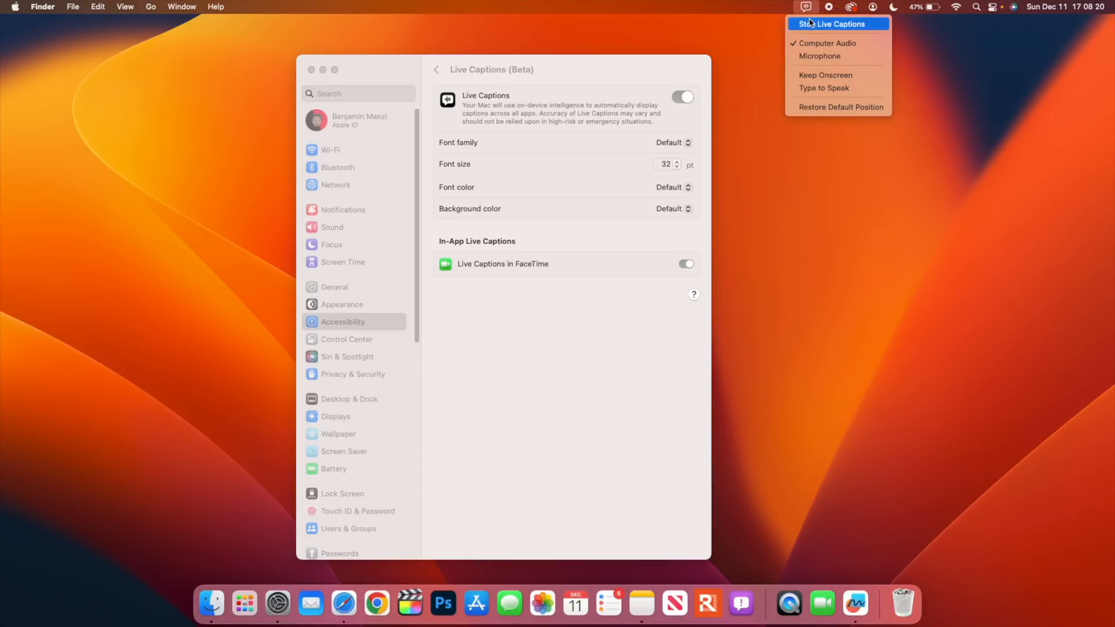
mouse_move(853, 30)
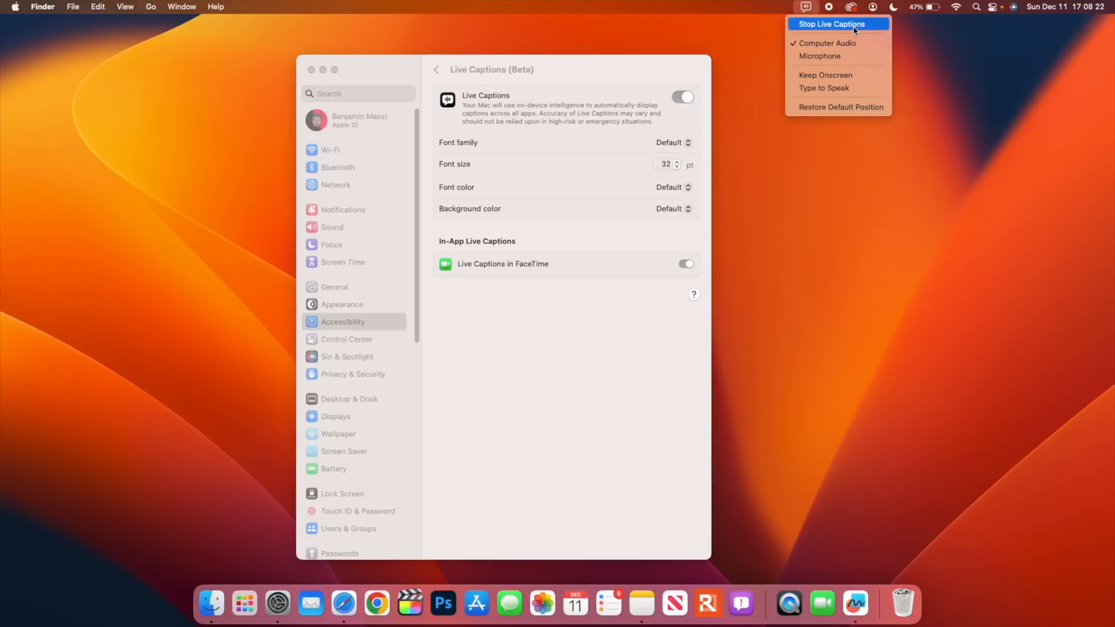
mouse_move(818, 56)
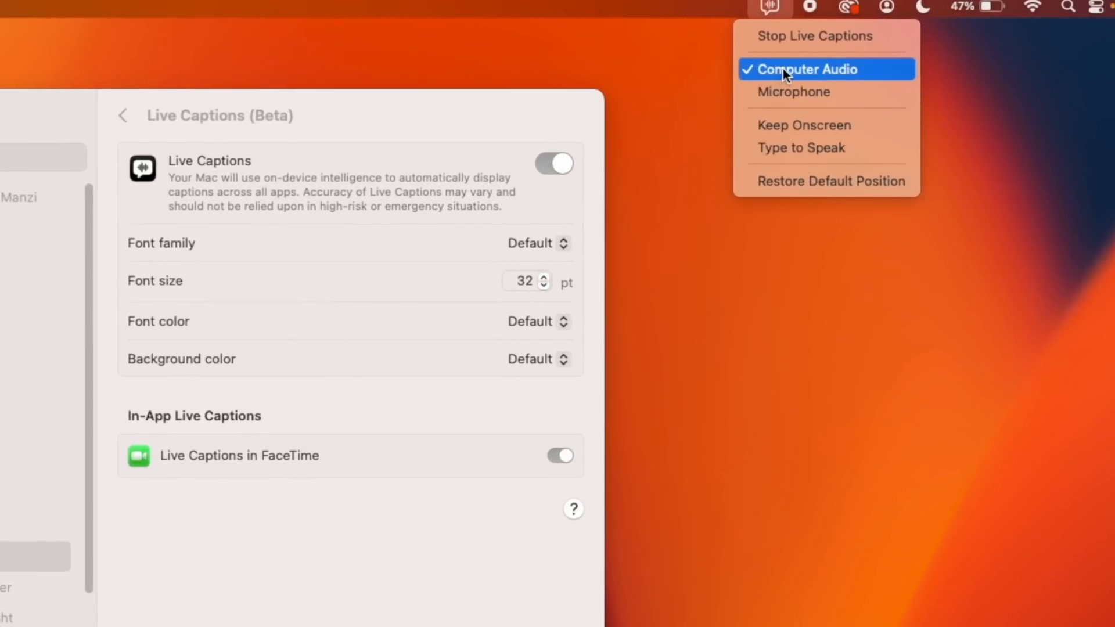
mouse_move(786, 147)
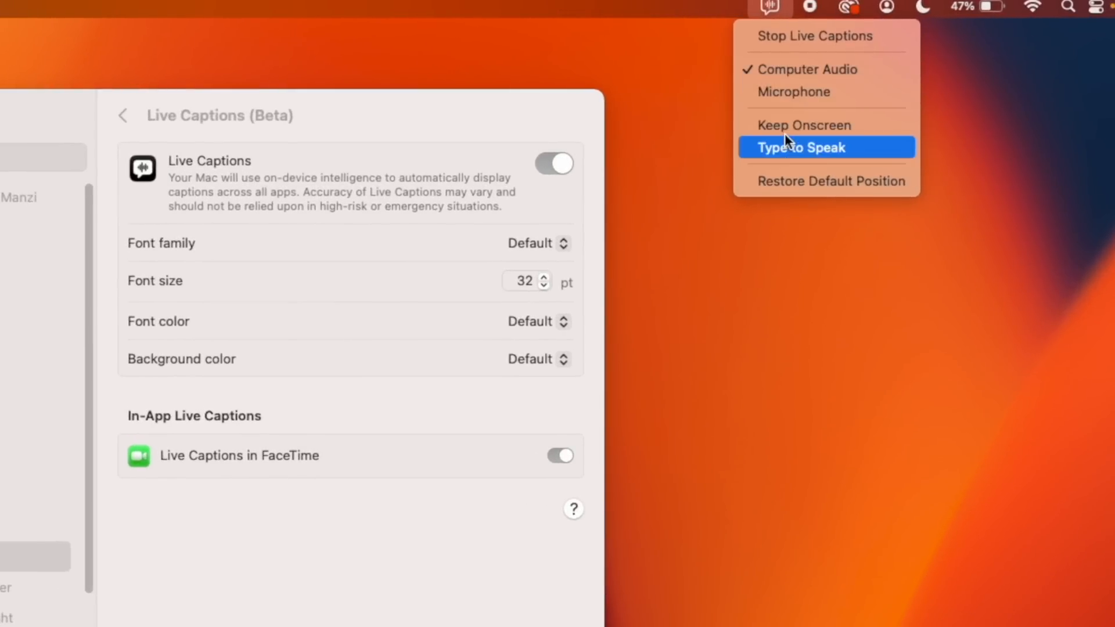
mouse_move(815, 160)
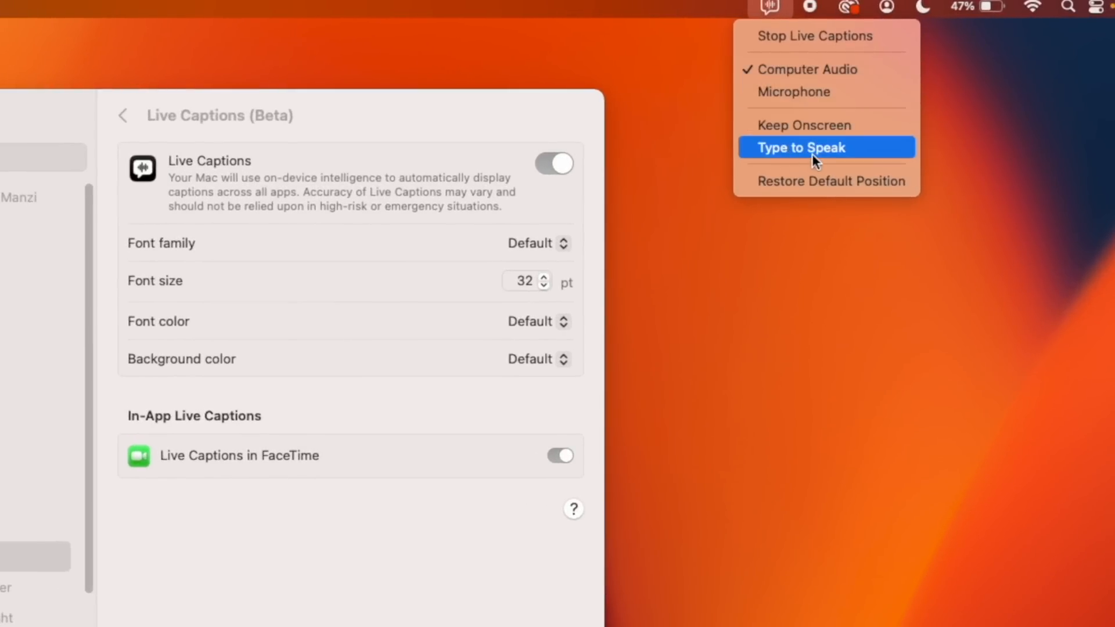
mouse_move(825, 181)
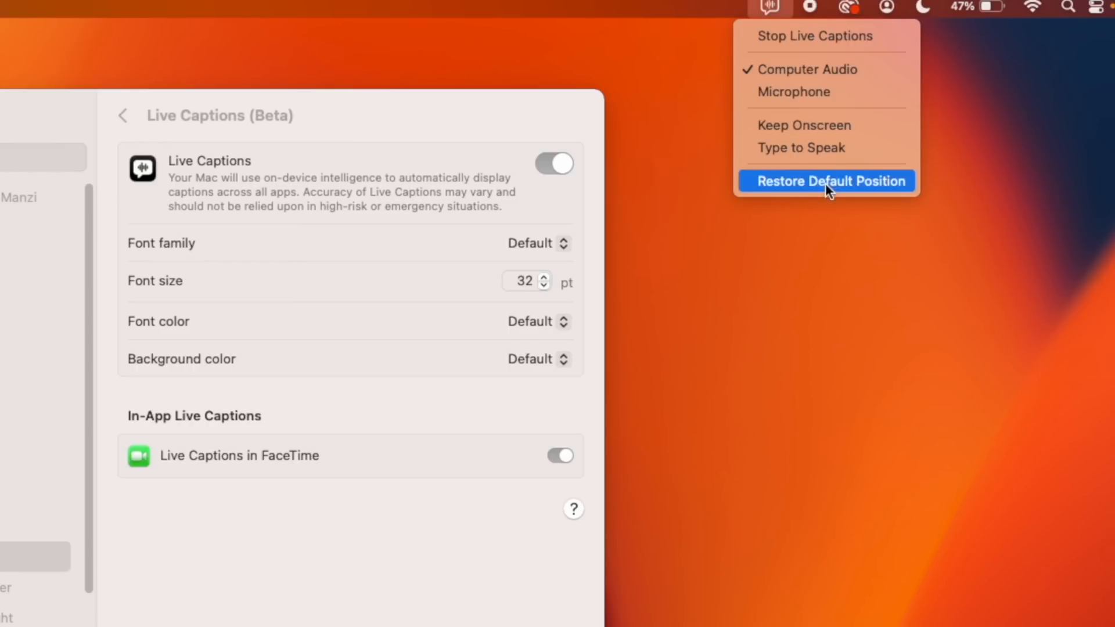
click(826, 181)
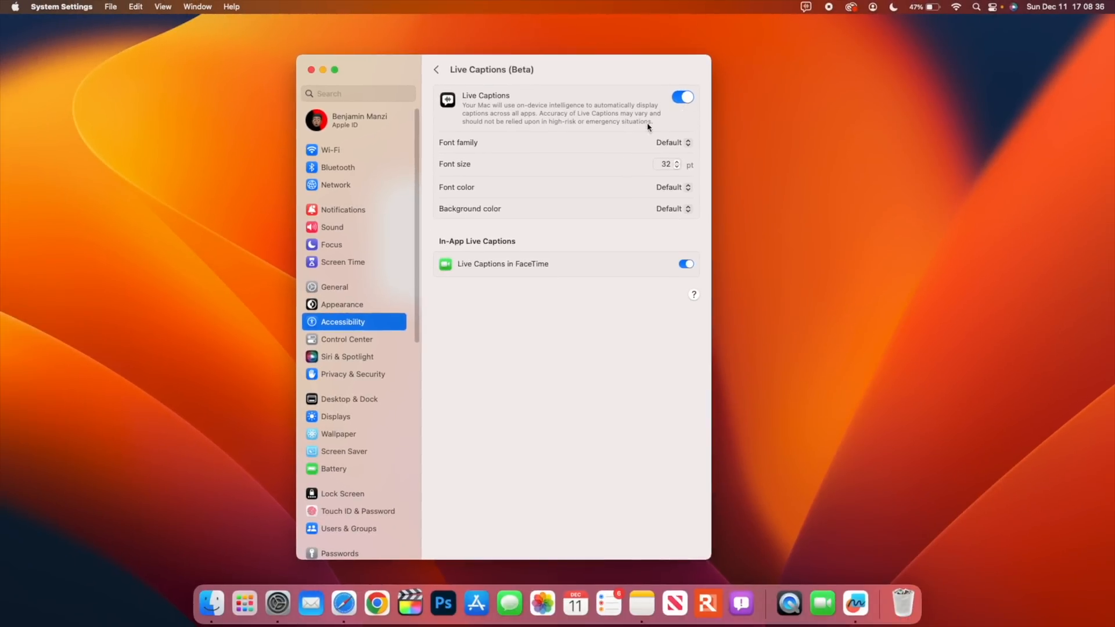
mouse_move(505, 277)
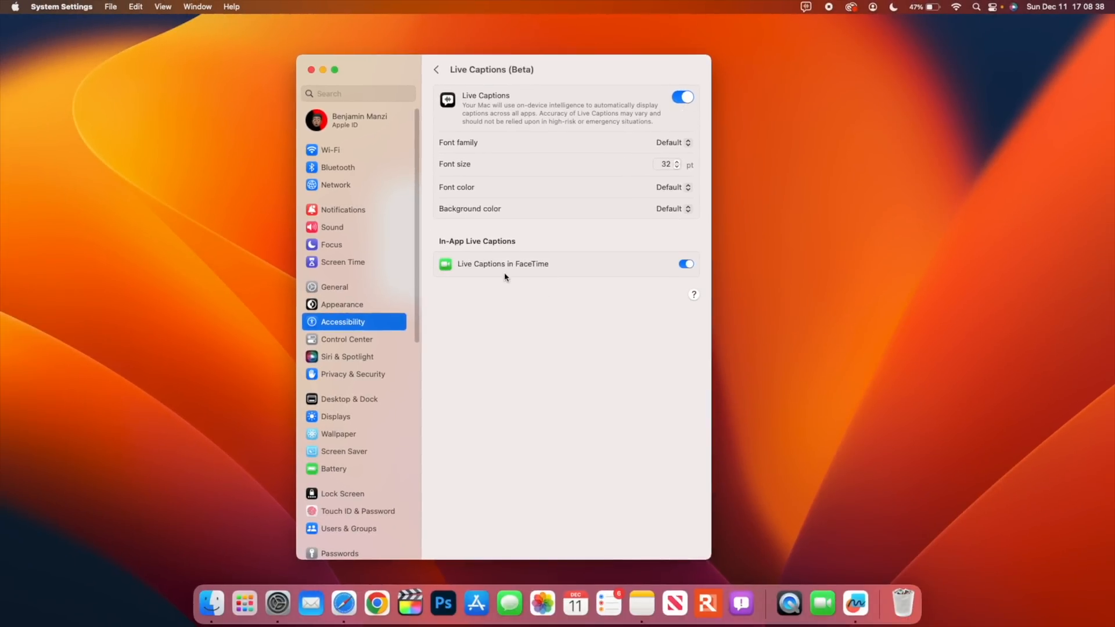
mouse_move(652, 178)
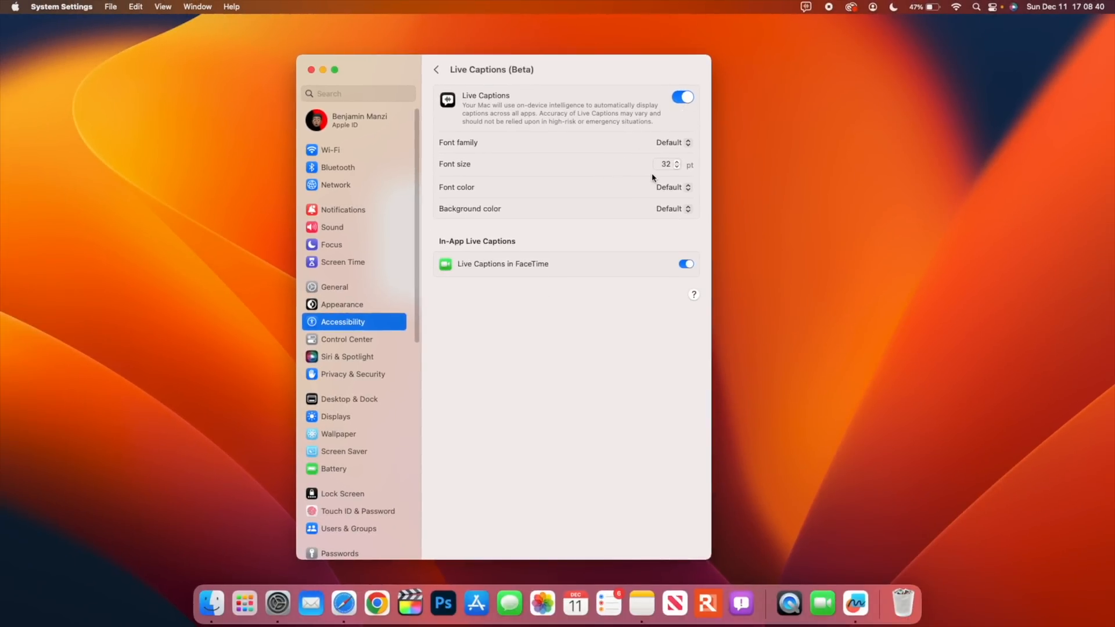
mouse_move(686, 183)
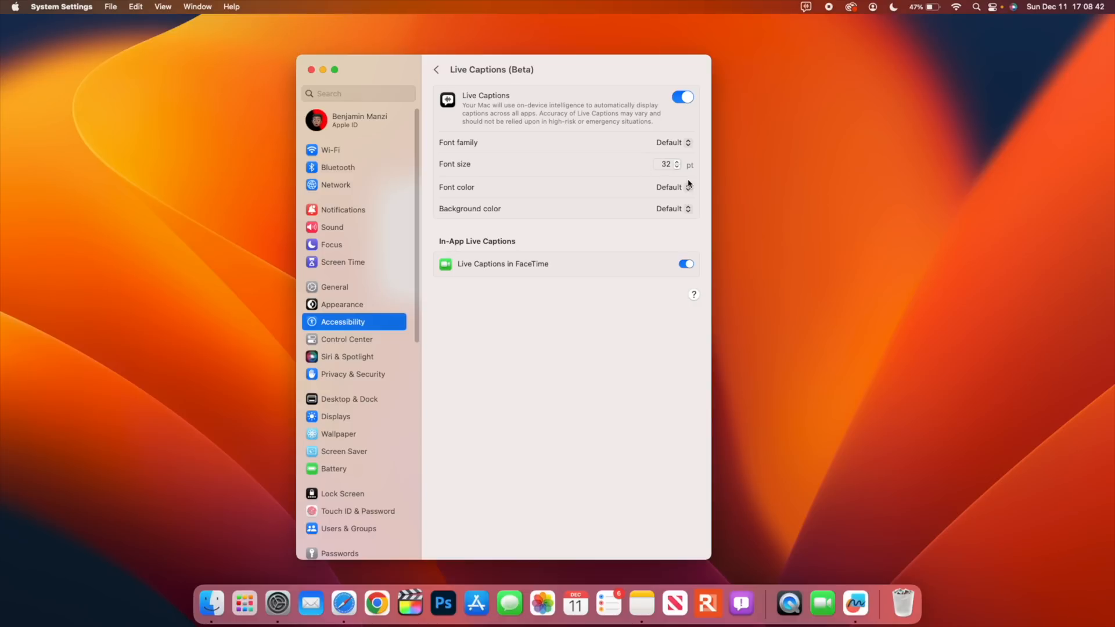
mouse_move(475, 114)
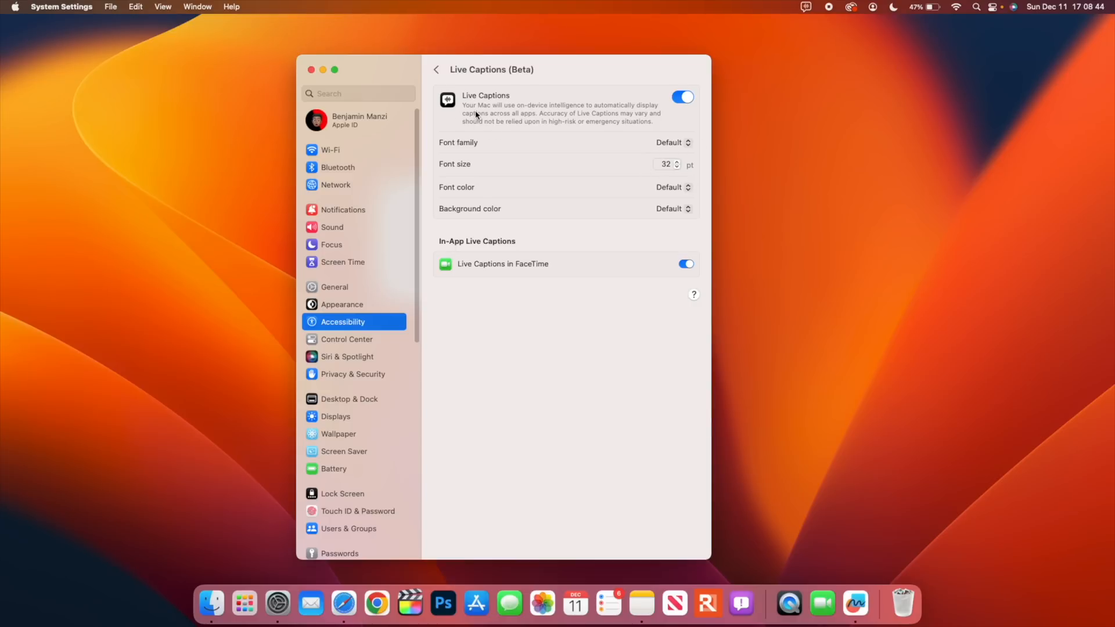
mouse_move(540, 65)
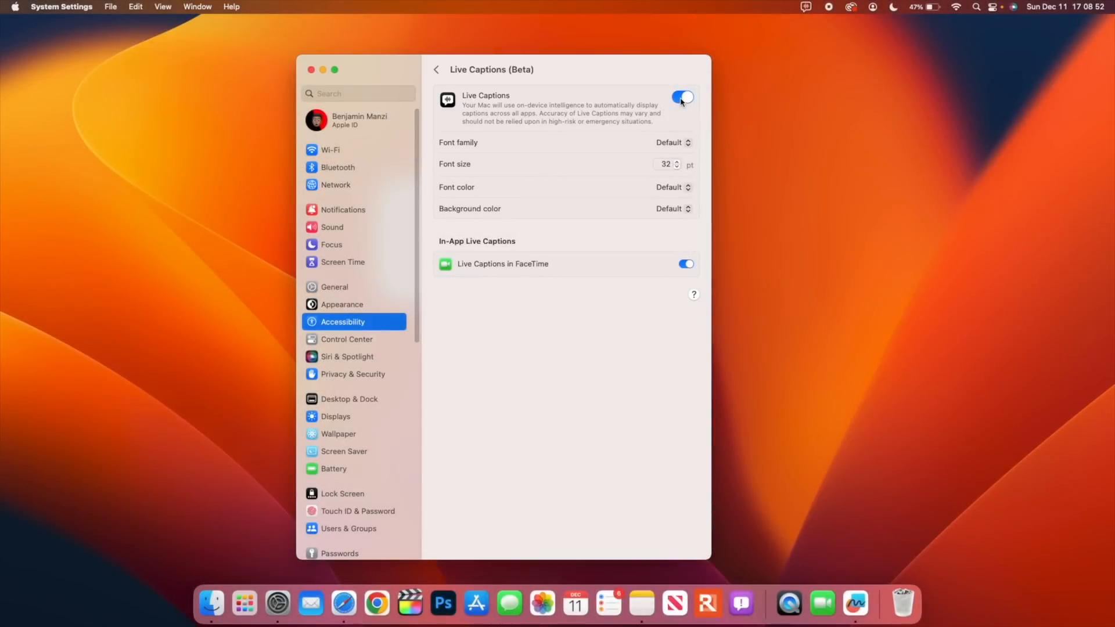
Switch Live Captions off system-wide, leaving FaceTime live captions enabled.
click(681, 96)
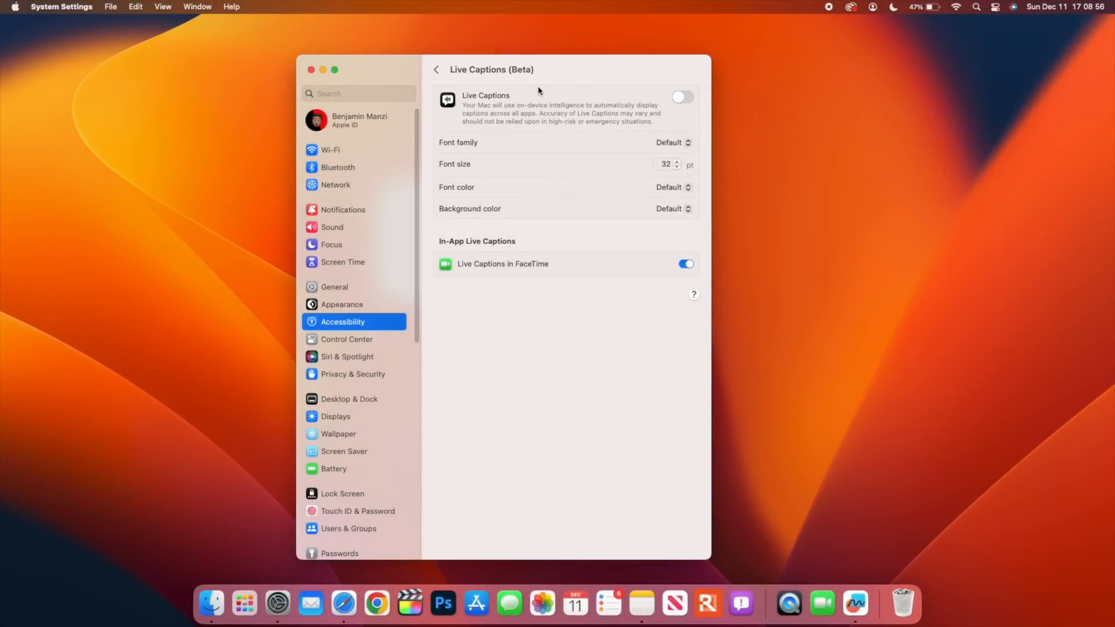
mouse_move(381, 220)
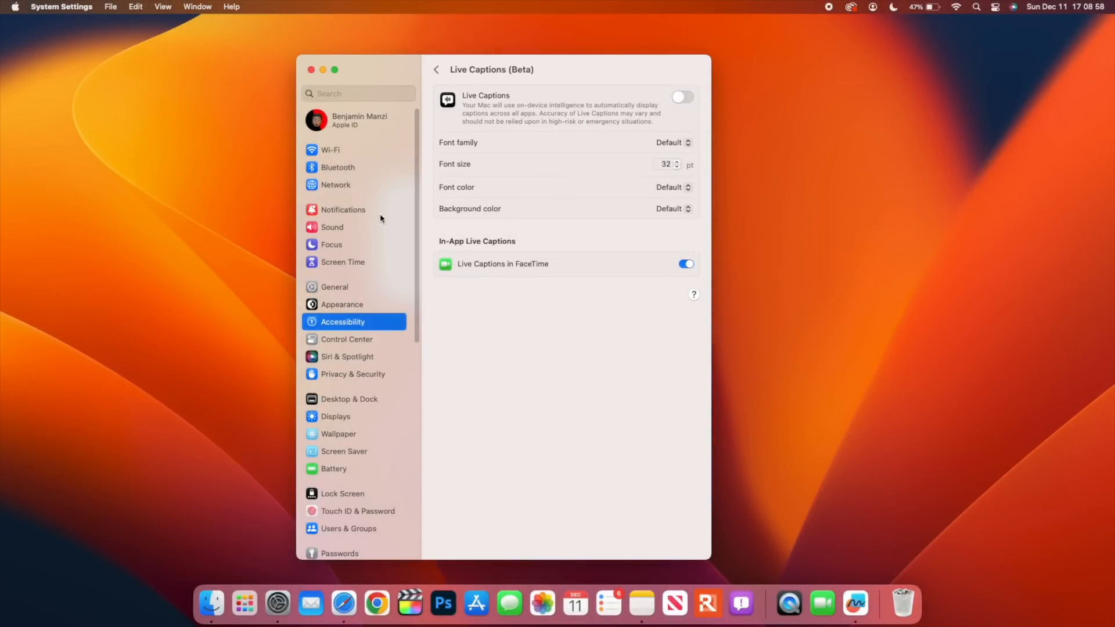
Go into the Apple ID account's iCloud settings and scroll toward Advanced Data Protection.
click(359, 119)
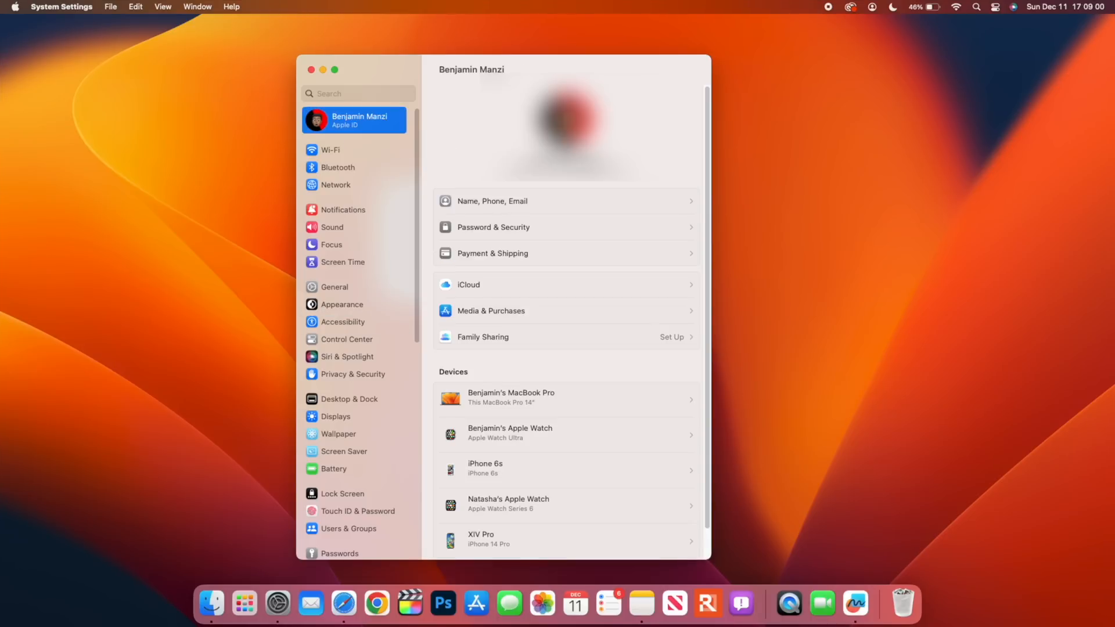
mouse_move(505, 297)
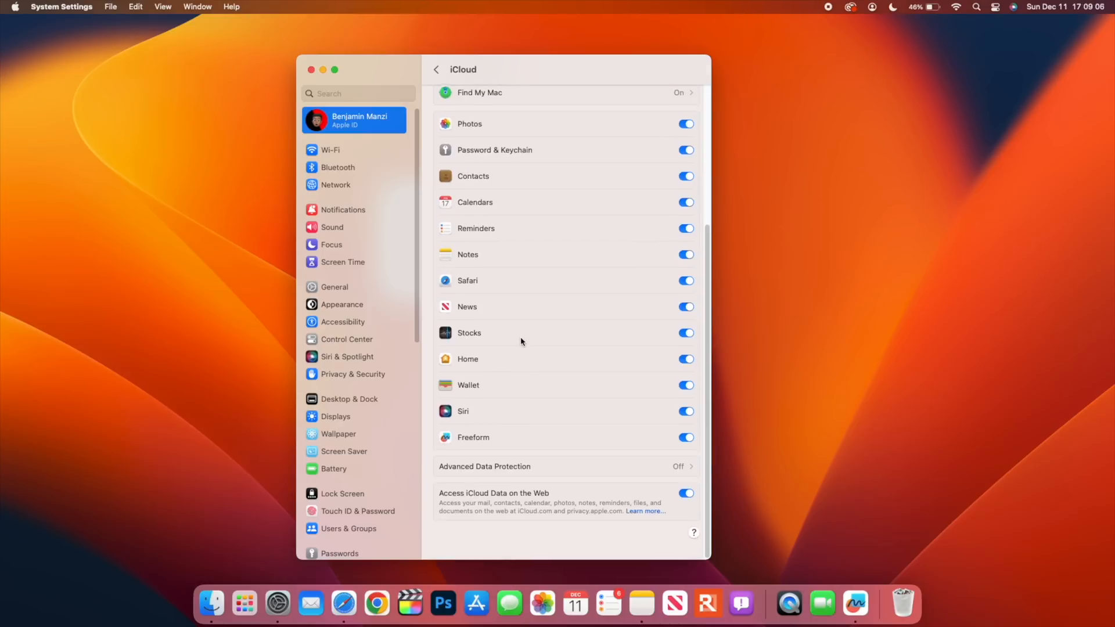
scroll(up, 3)
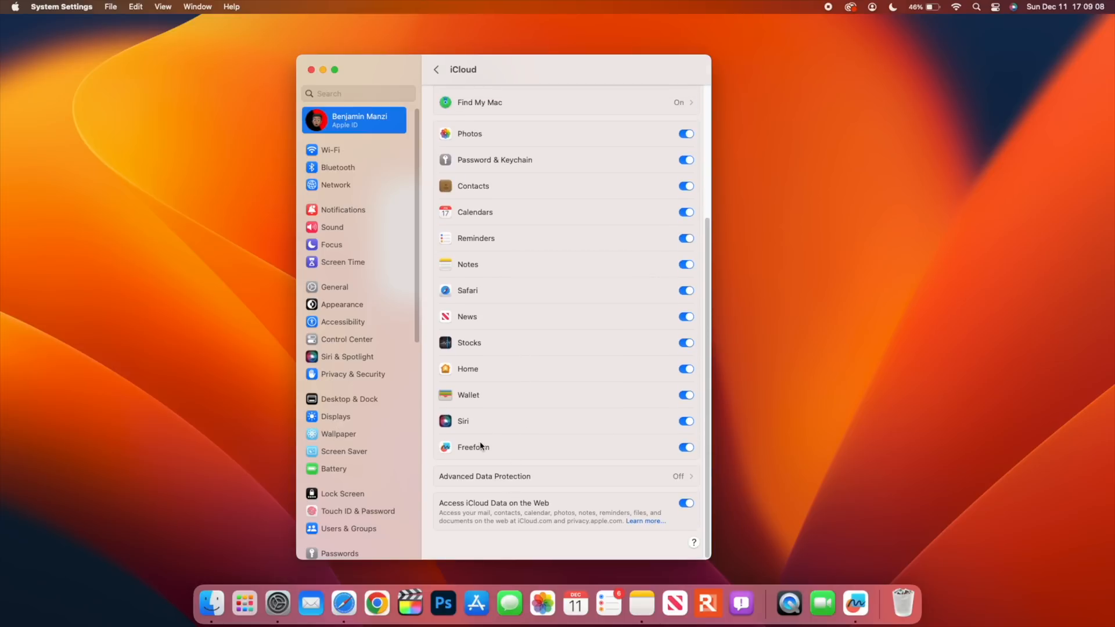
mouse_move(477, 481)
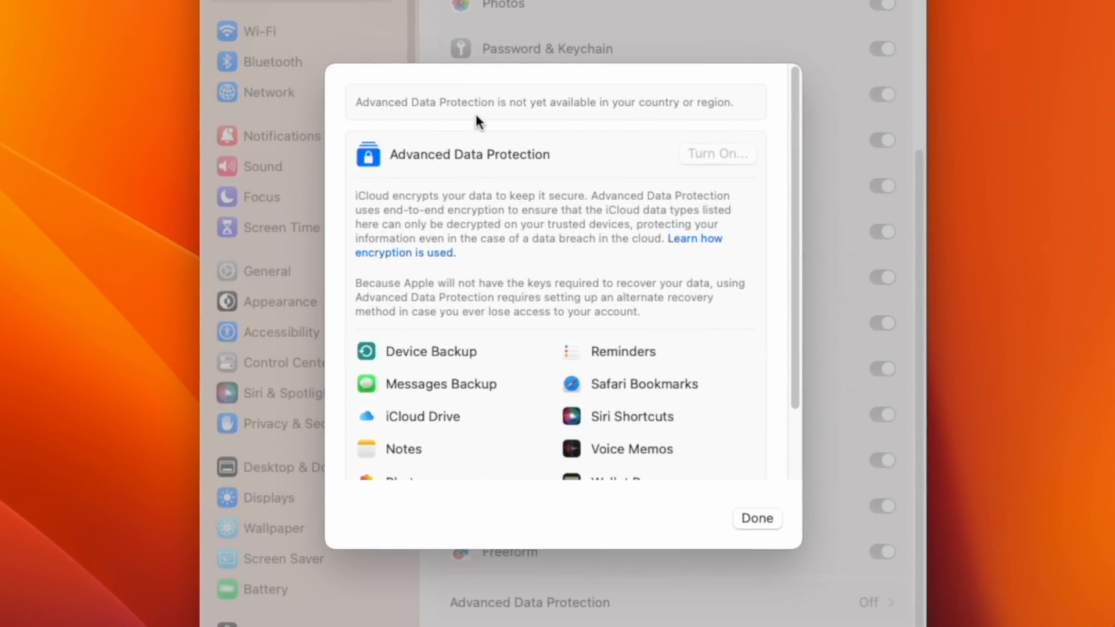
mouse_move(693, 125)
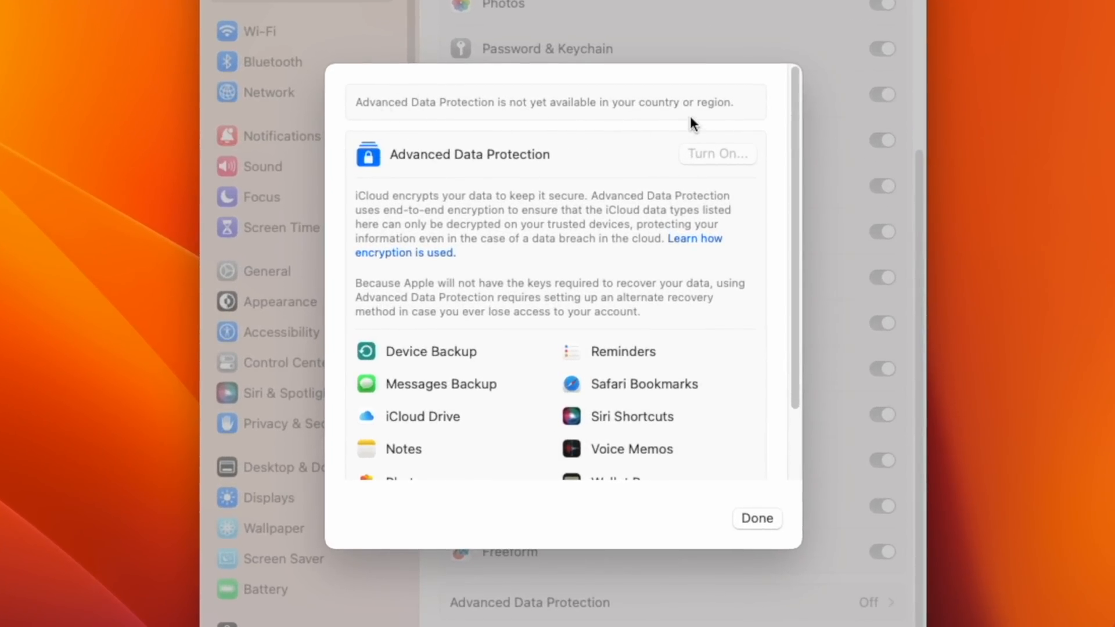
mouse_move(443, 176)
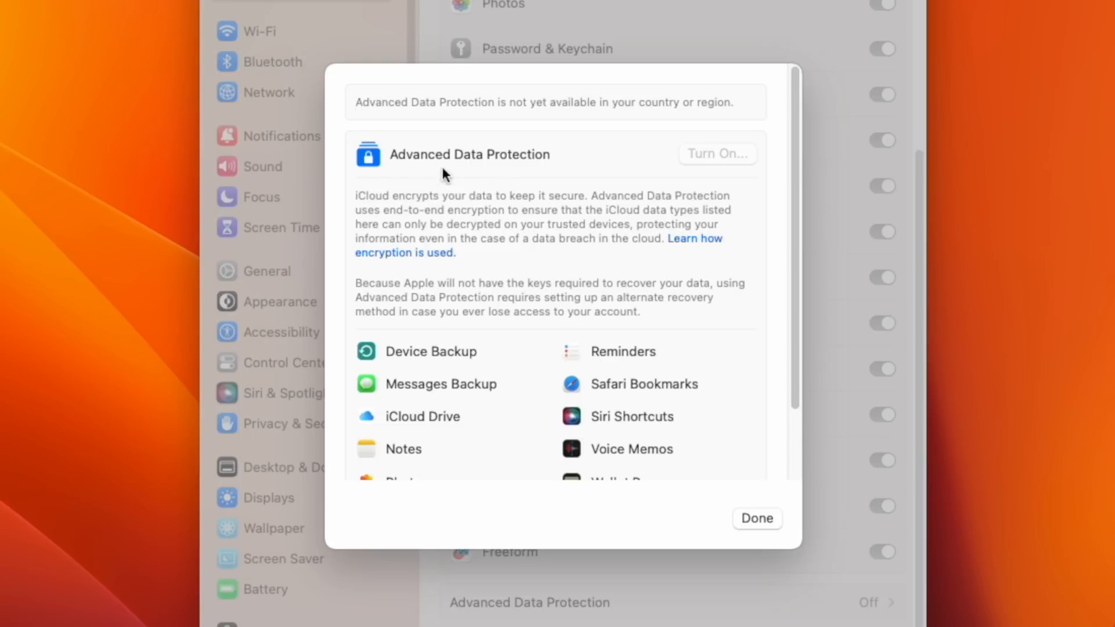
mouse_move(567, 287)
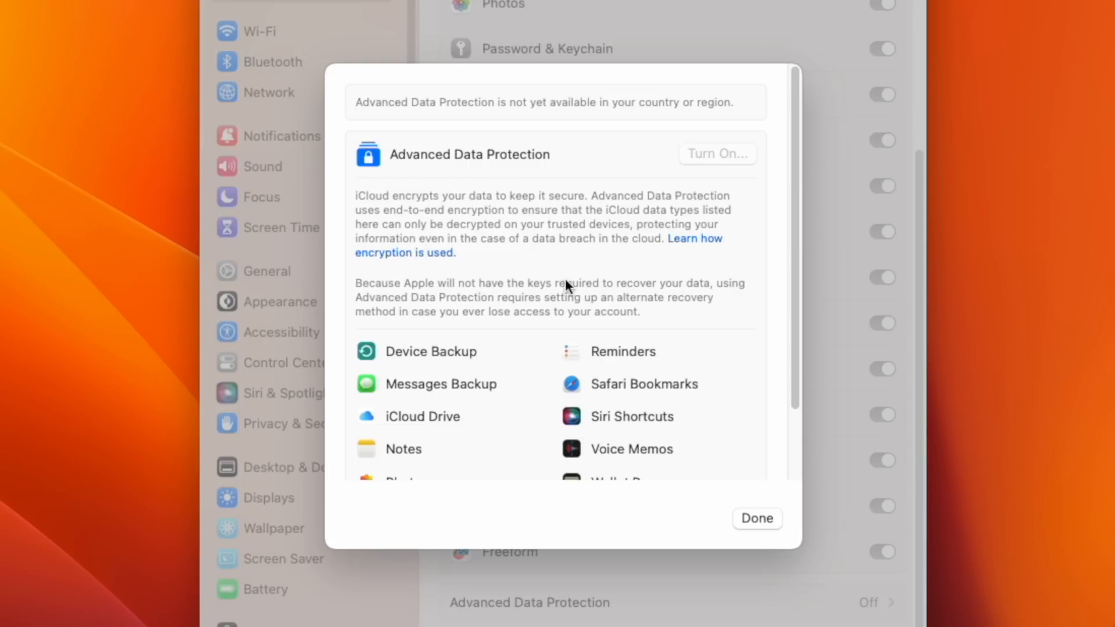
mouse_move(727, 167)
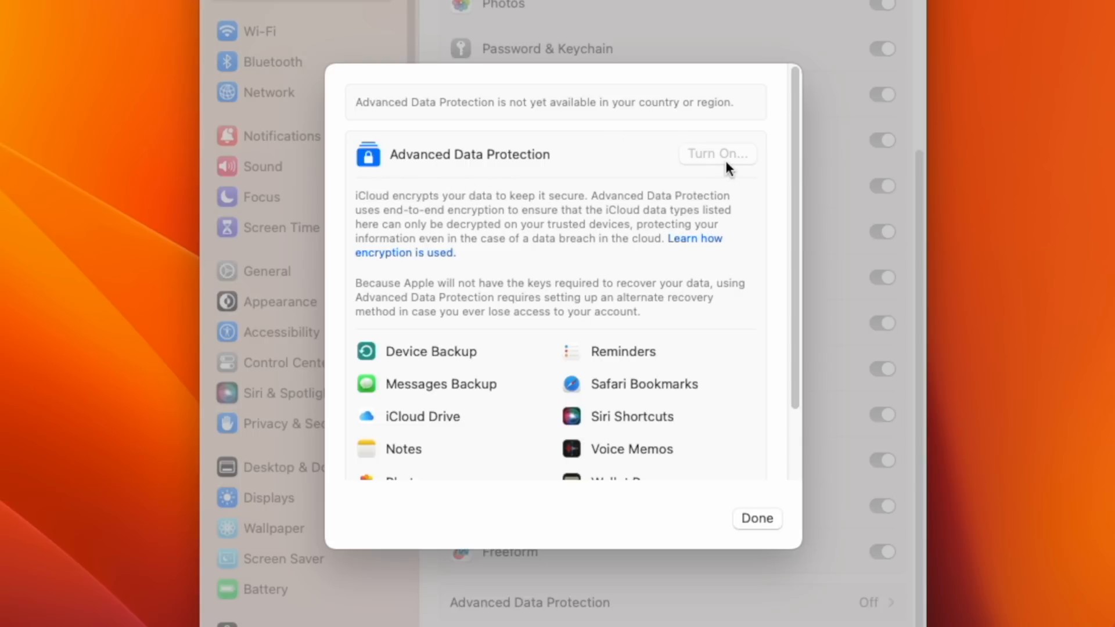
mouse_move(354, 228)
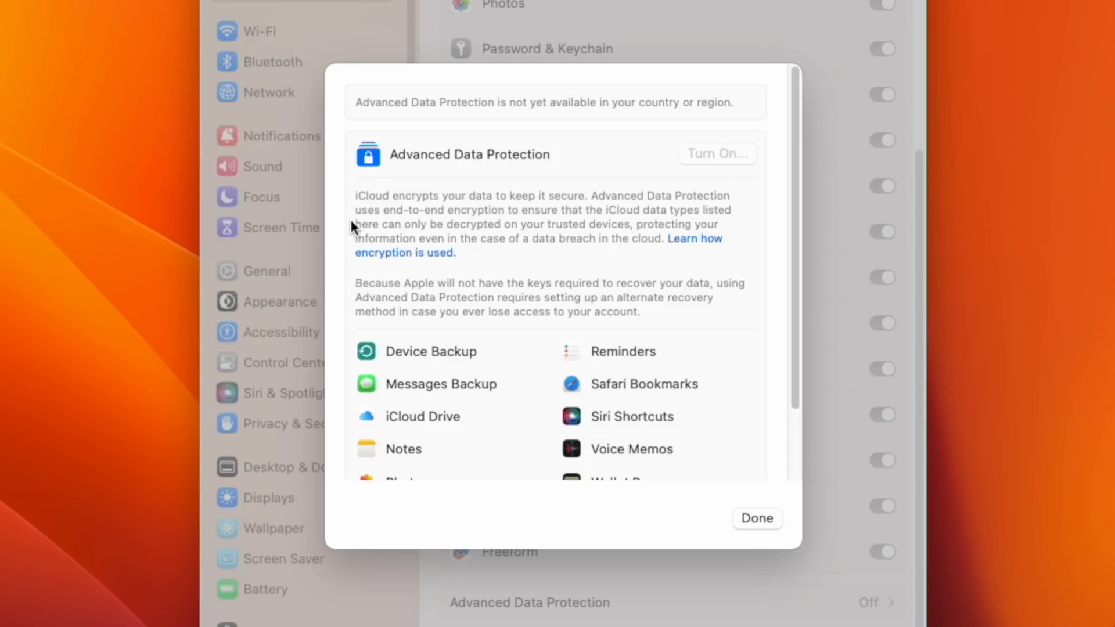
mouse_move(523, 214)
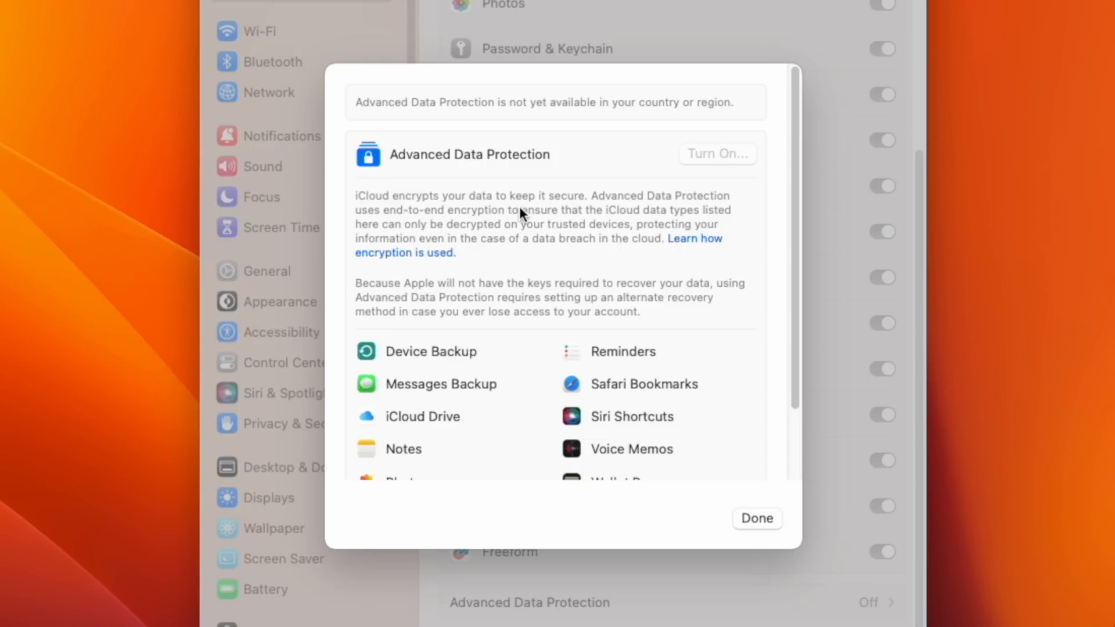
mouse_move(633, 226)
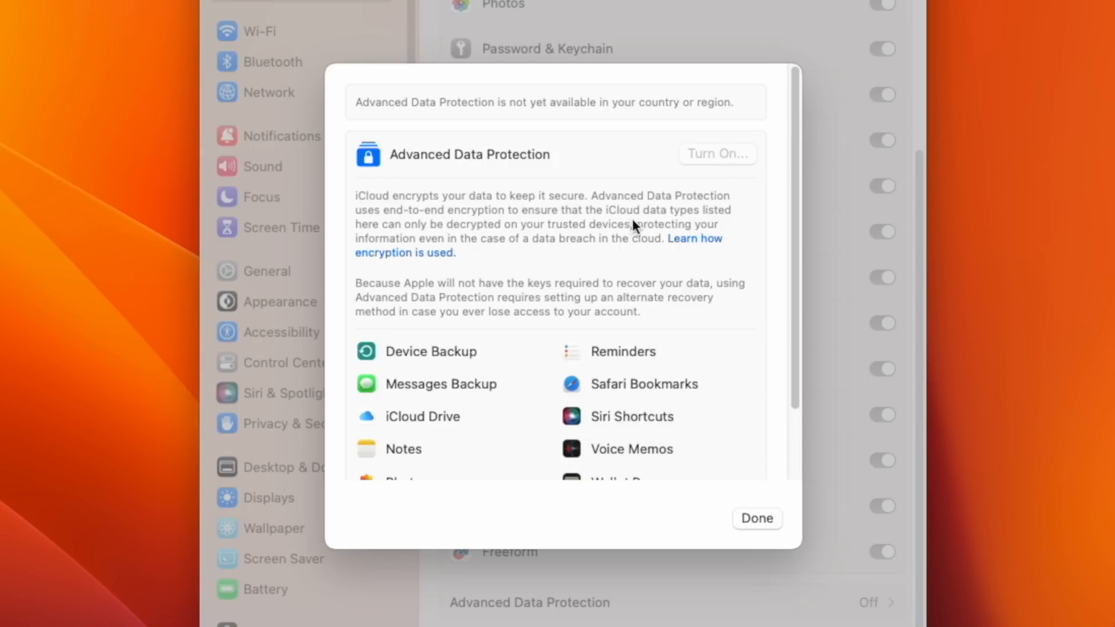
mouse_move(445, 237)
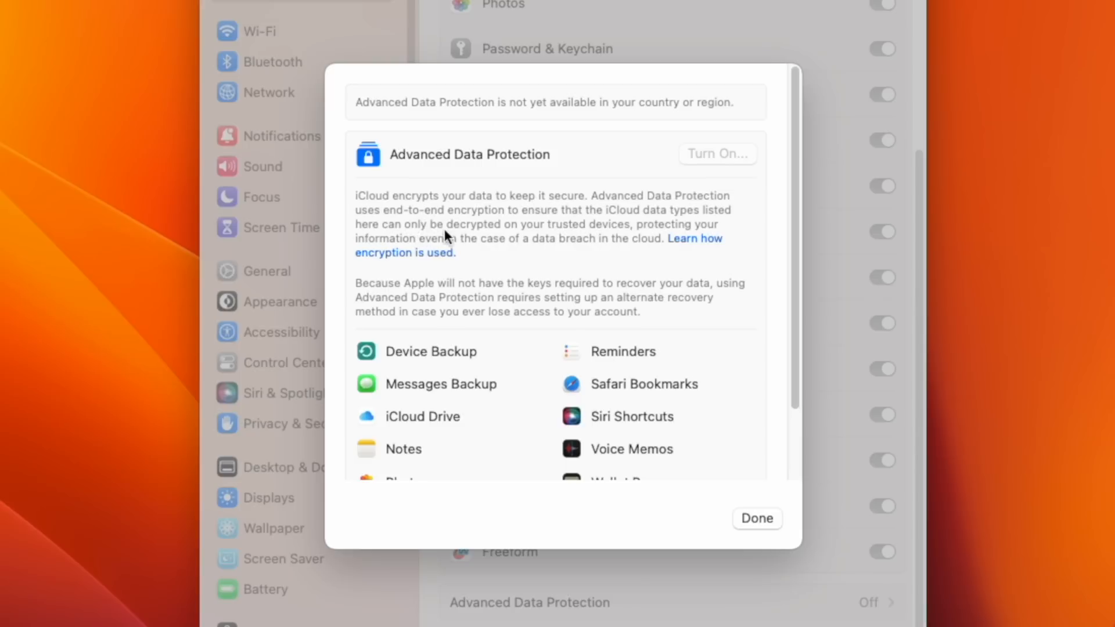
mouse_move(572, 233)
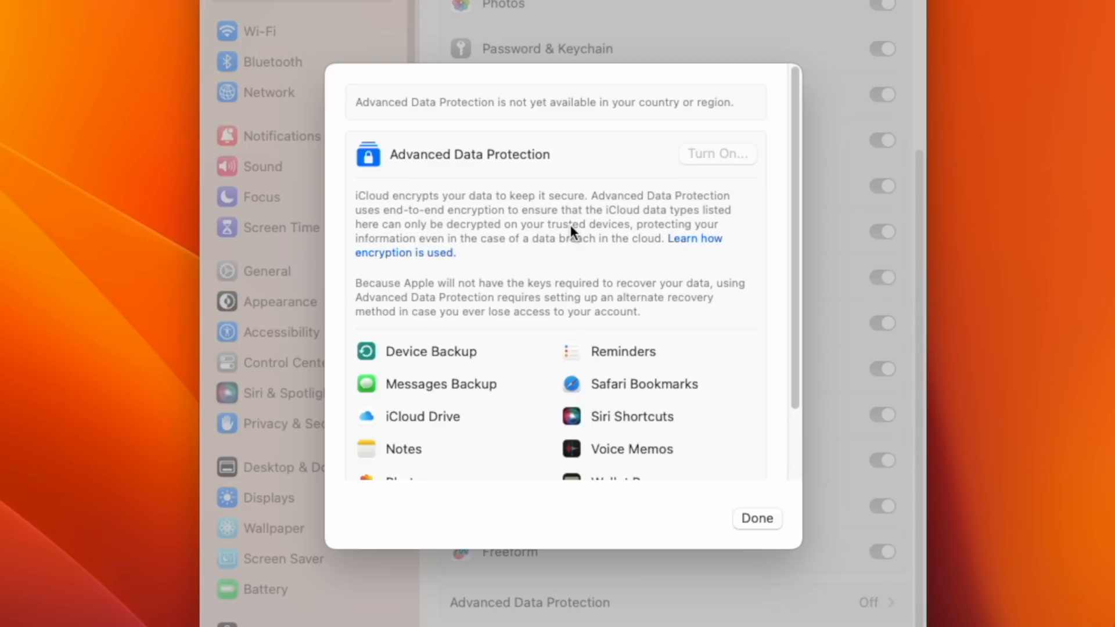
mouse_move(704, 233)
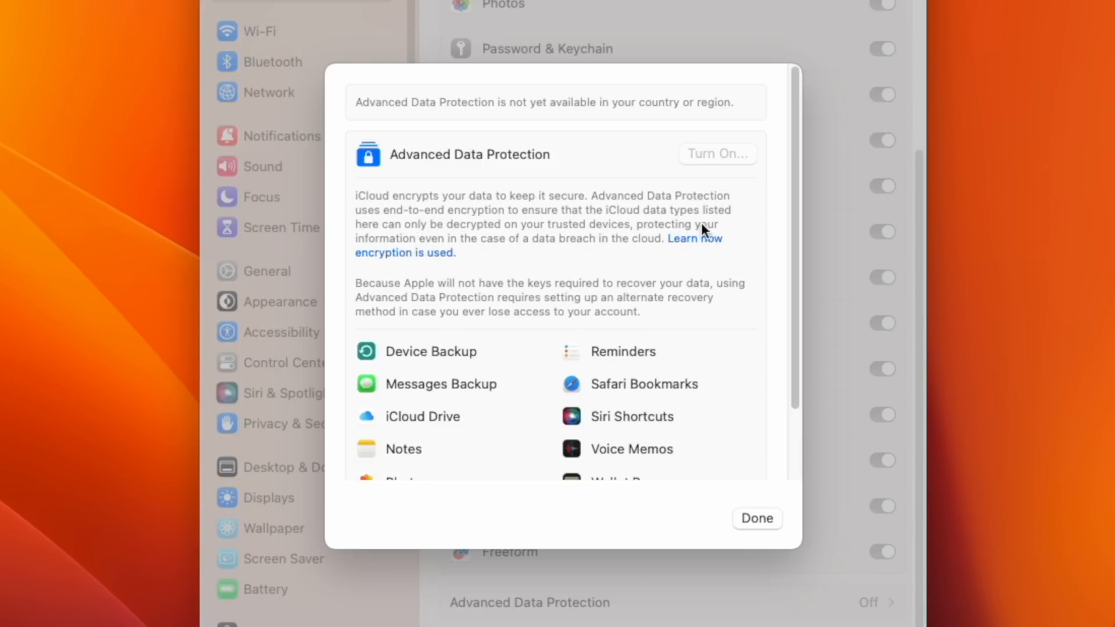
mouse_move(480, 249)
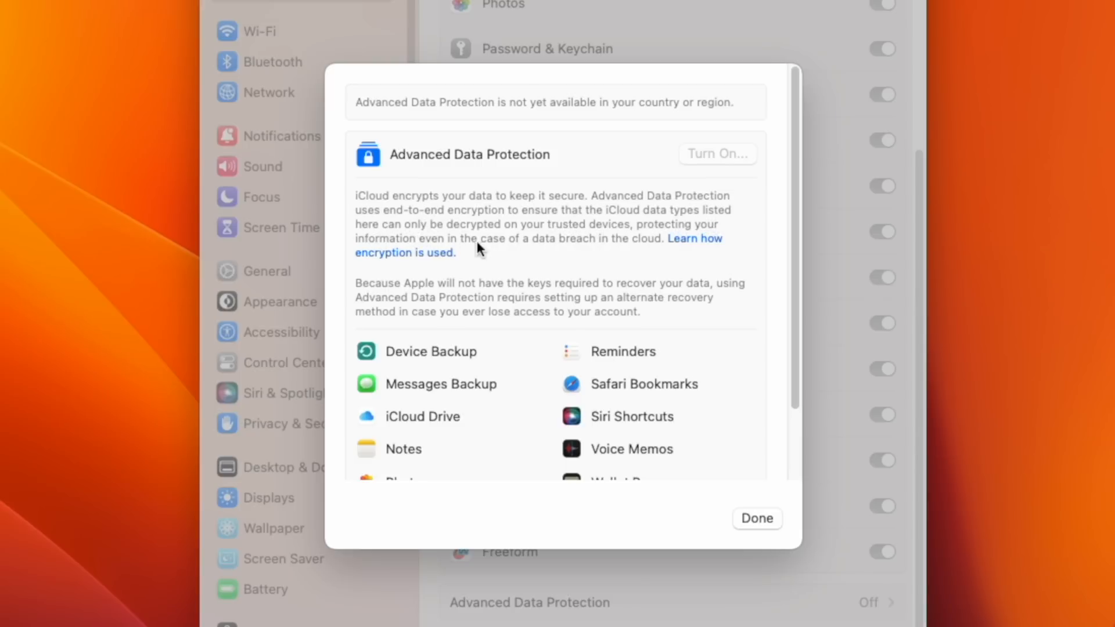
mouse_move(601, 245)
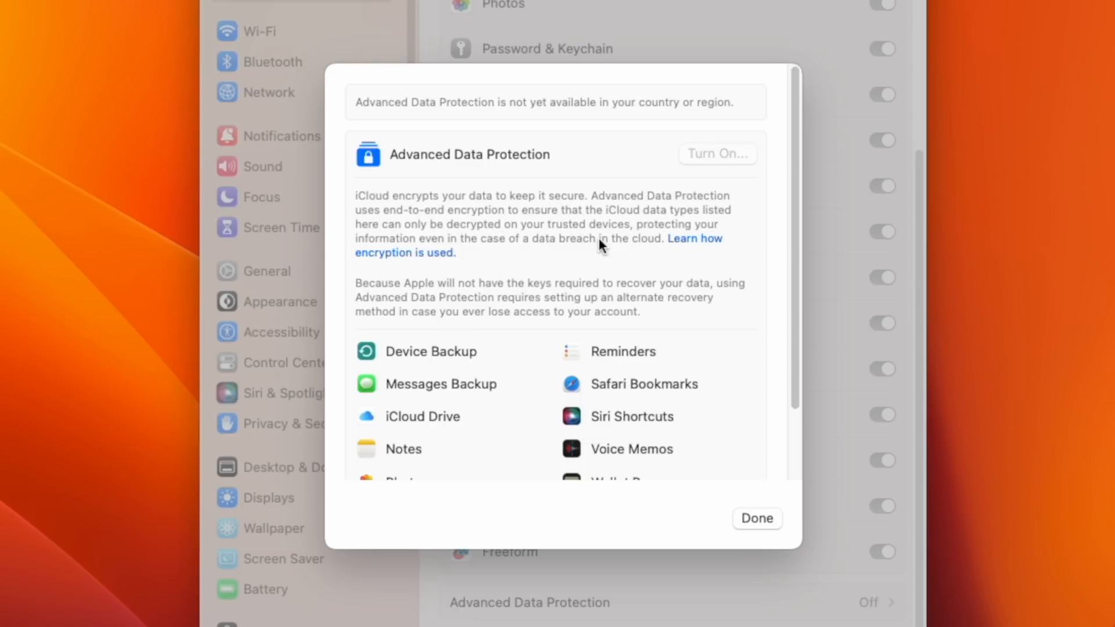
Scroll through the Advanced Data Protection sheet's list of encrypted data types.
scroll(down, 3)
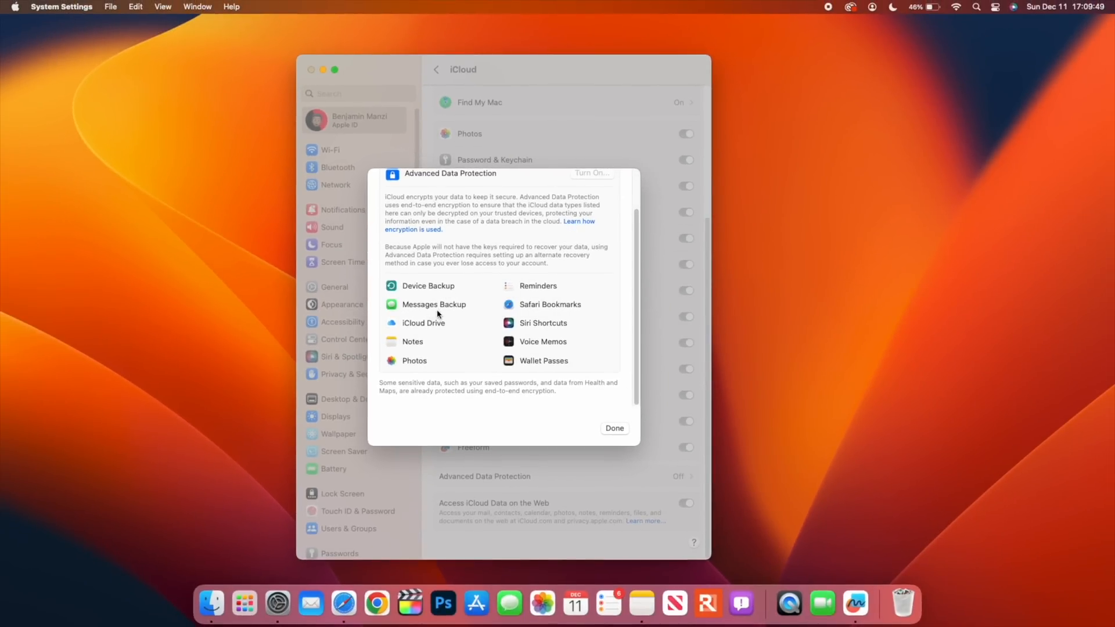
mouse_move(415, 298)
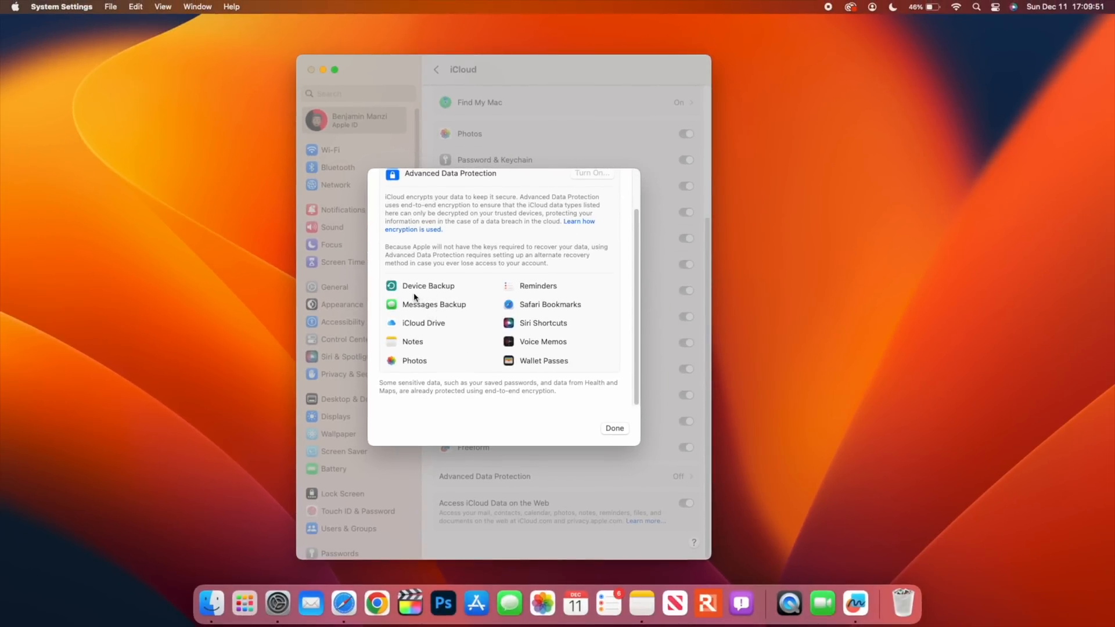
mouse_move(425, 358)
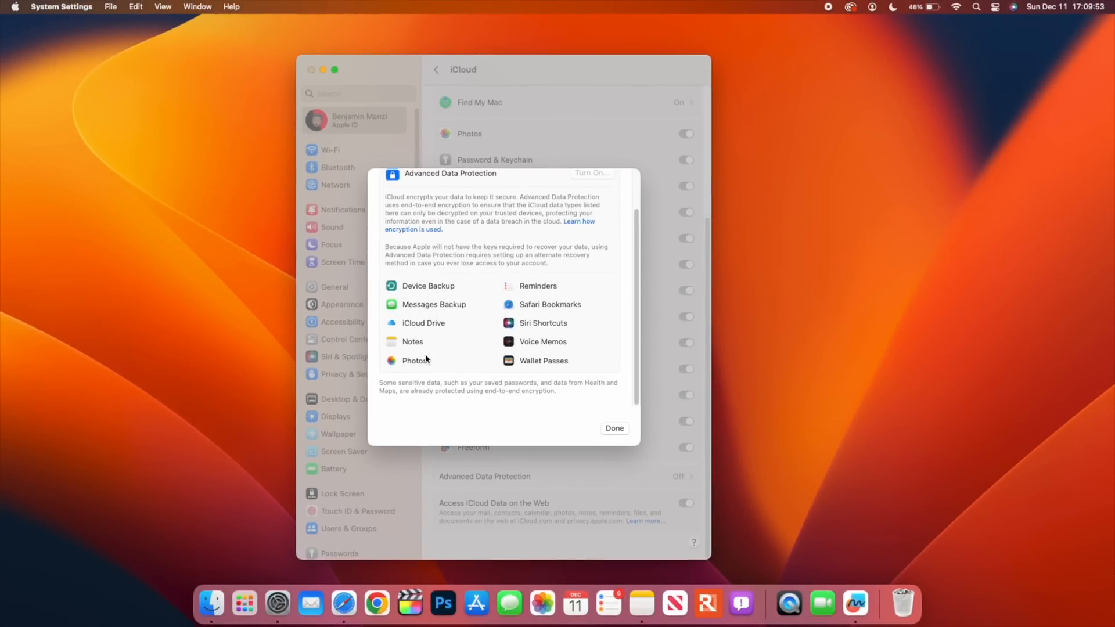
mouse_move(526, 341)
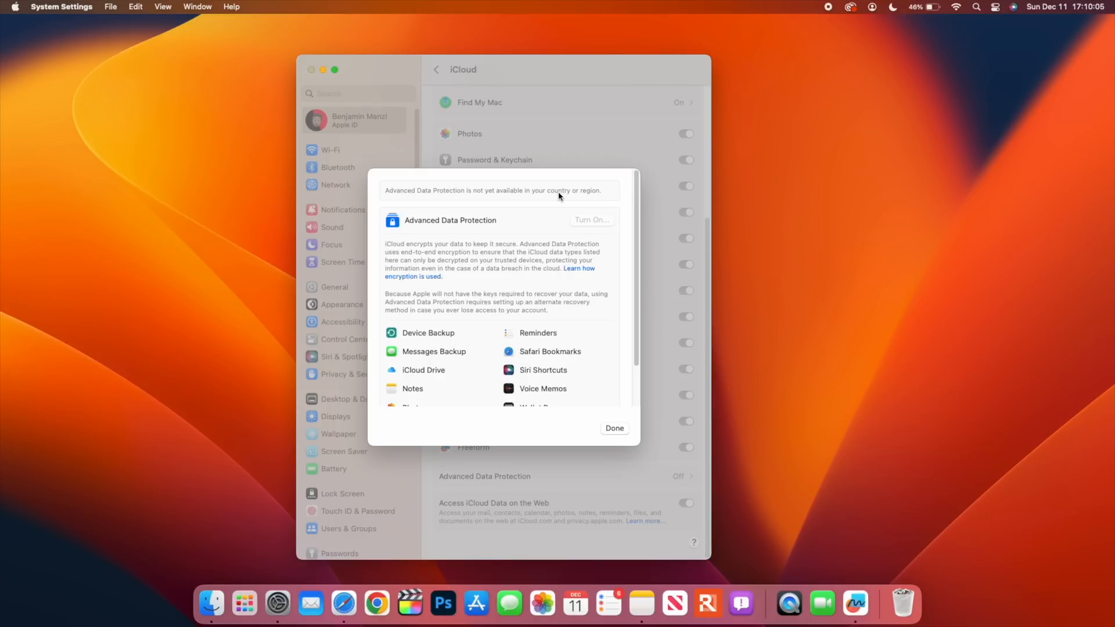
mouse_move(603, 436)
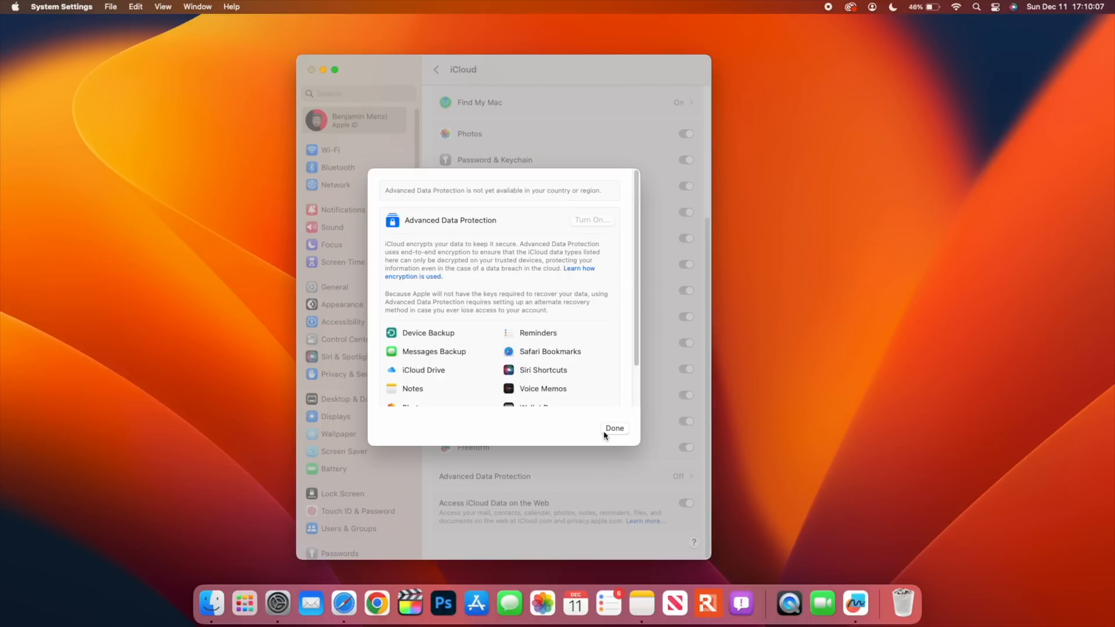
Dismiss the Advanced Data Protection sheet and close the settings and Safari info windows.
click(614, 428)
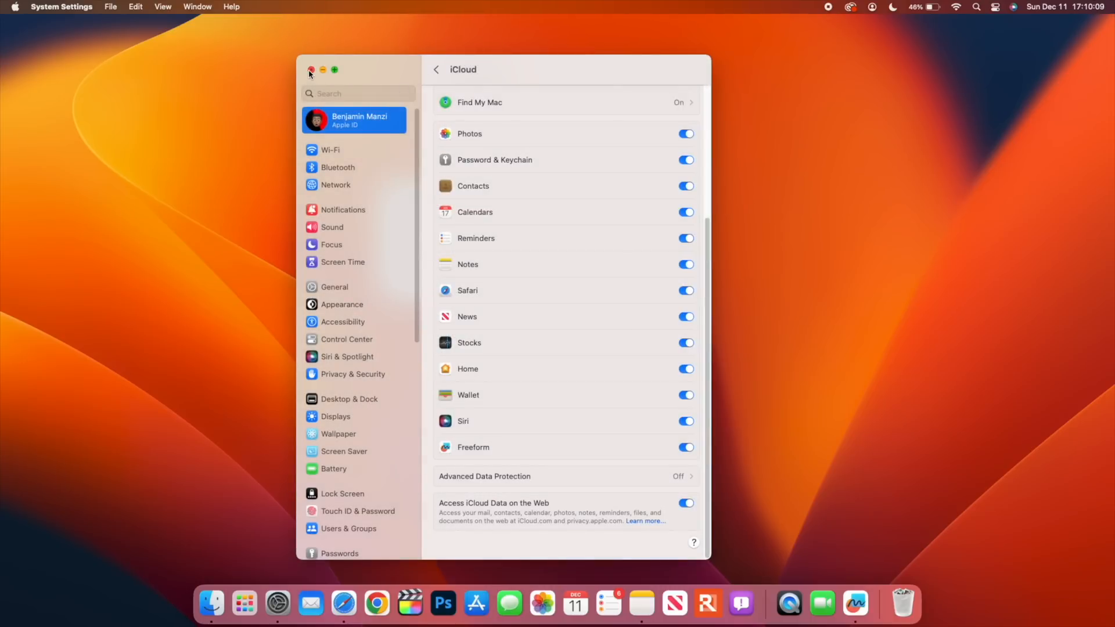
click(311, 70)
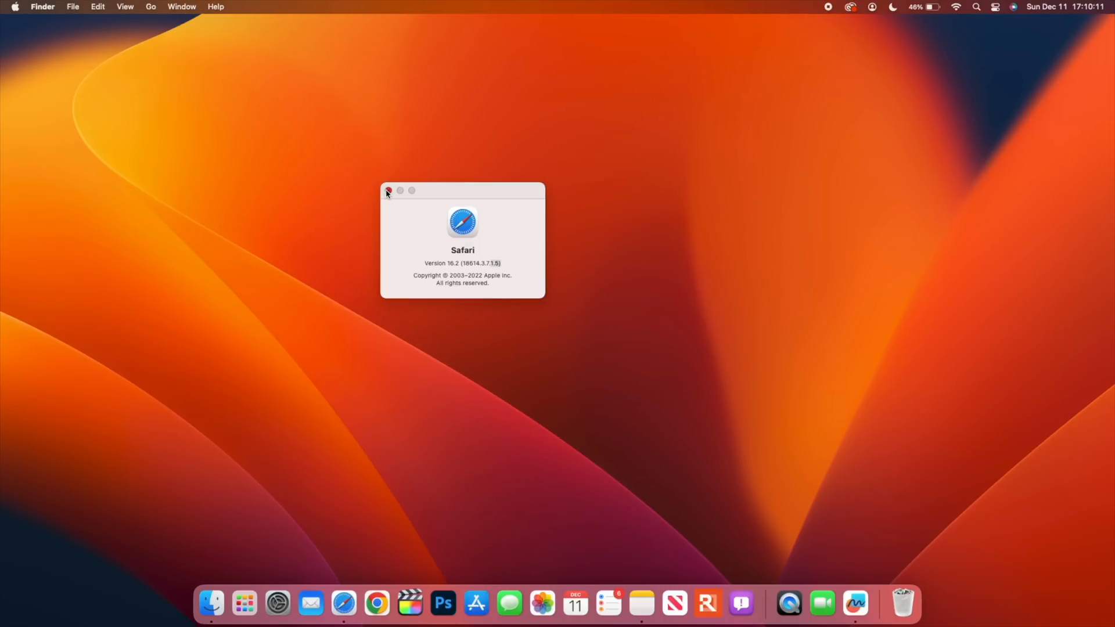
click(388, 191)
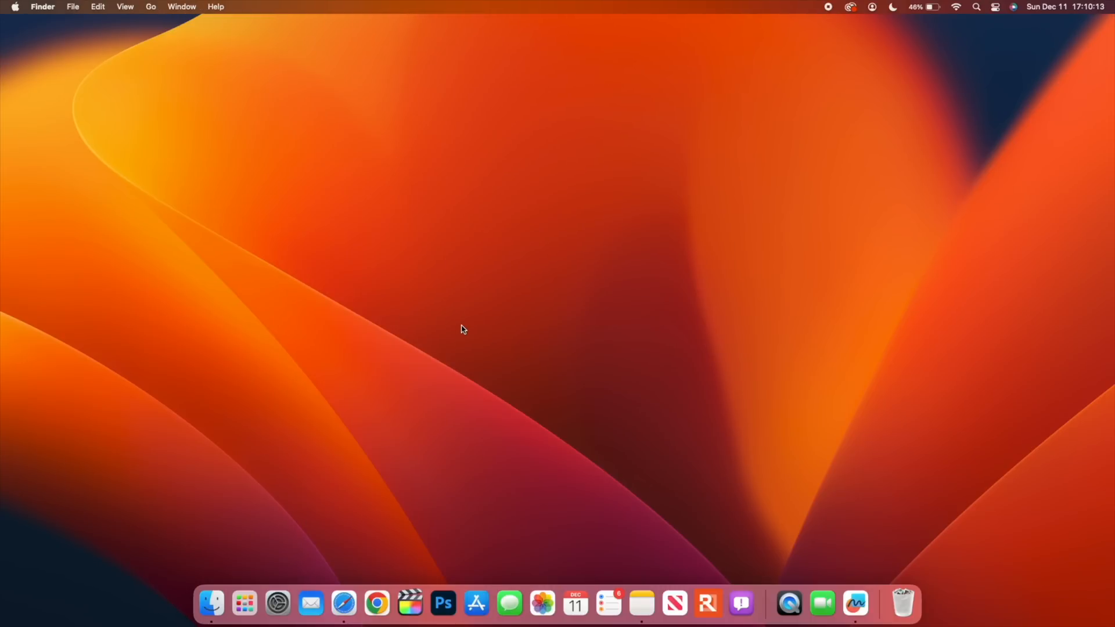
mouse_move(540, 603)
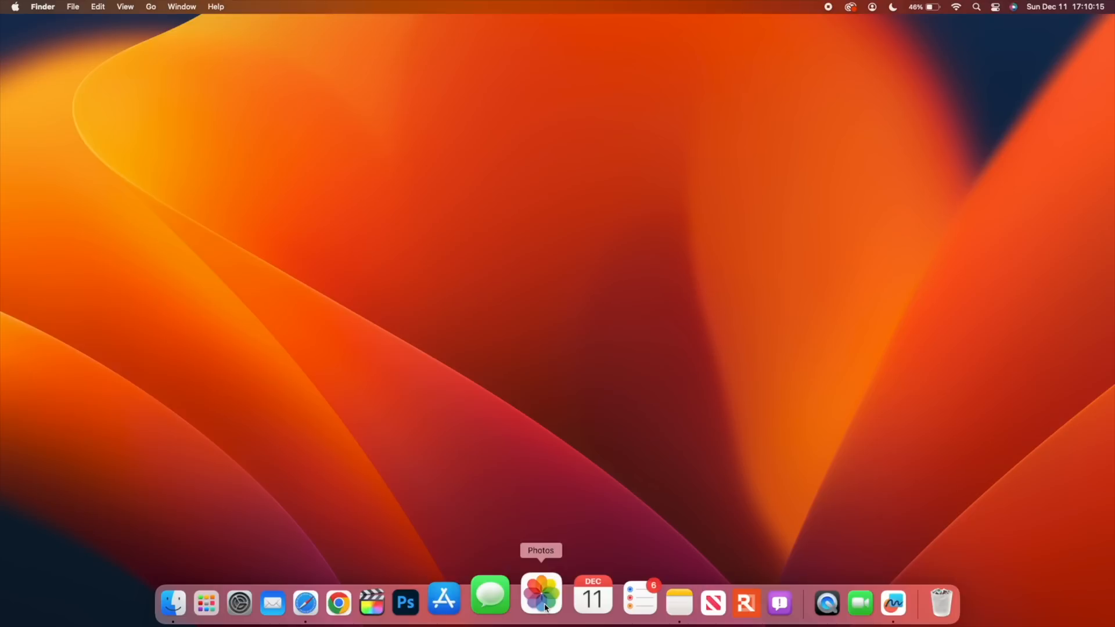
Reopen System Settings on the Apple account's iCloud pane, then switch to Safari.
click(239, 603)
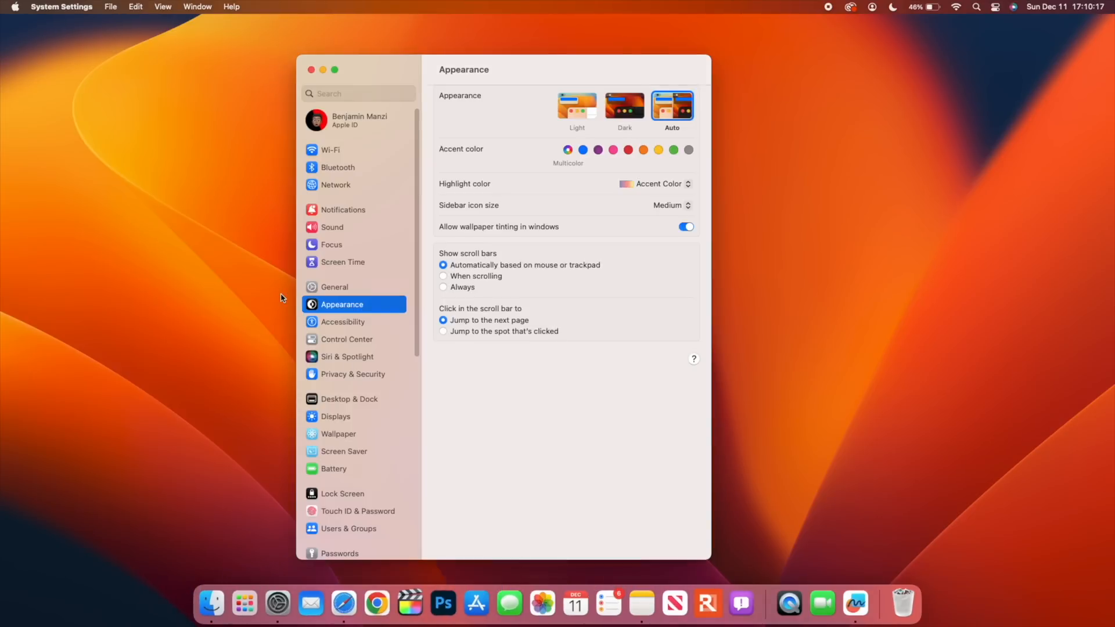
click(353, 120)
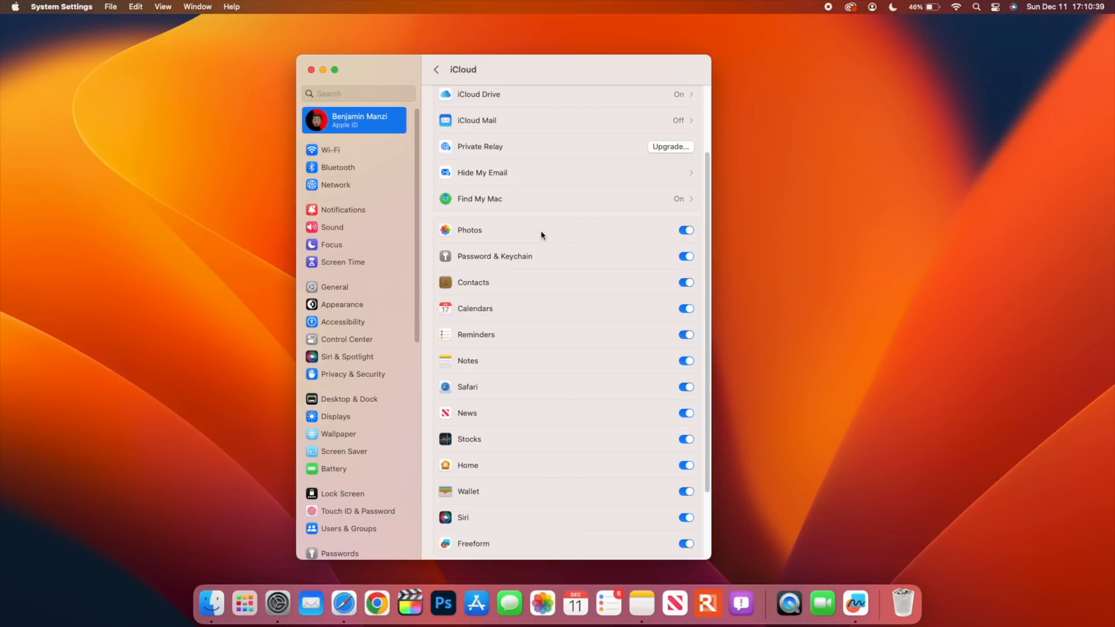
click(344, 604)
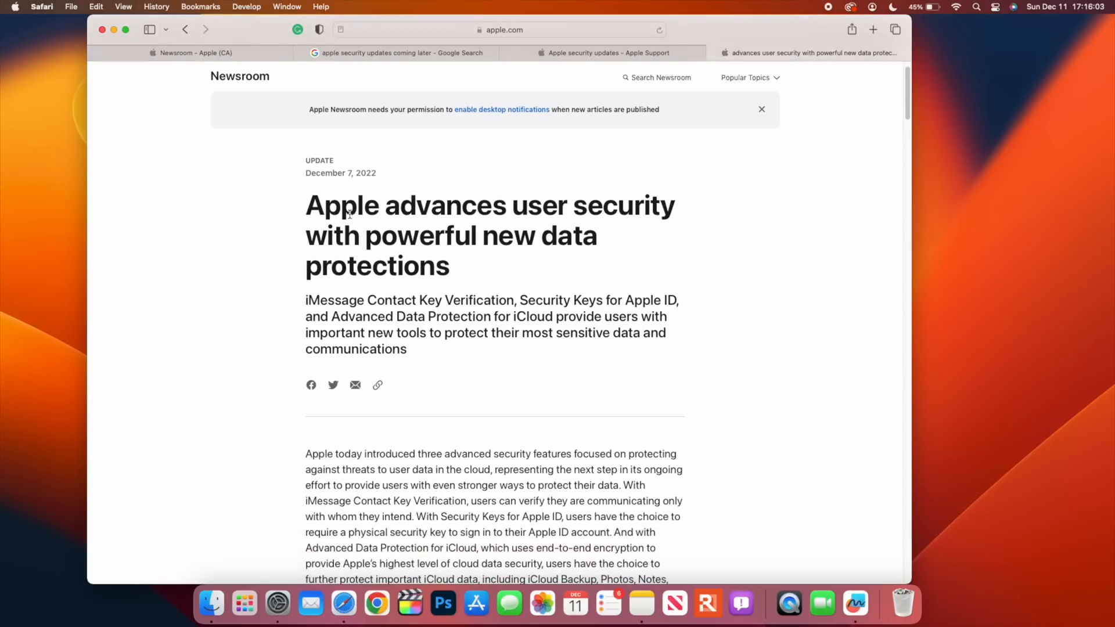
scroll(down, 3)
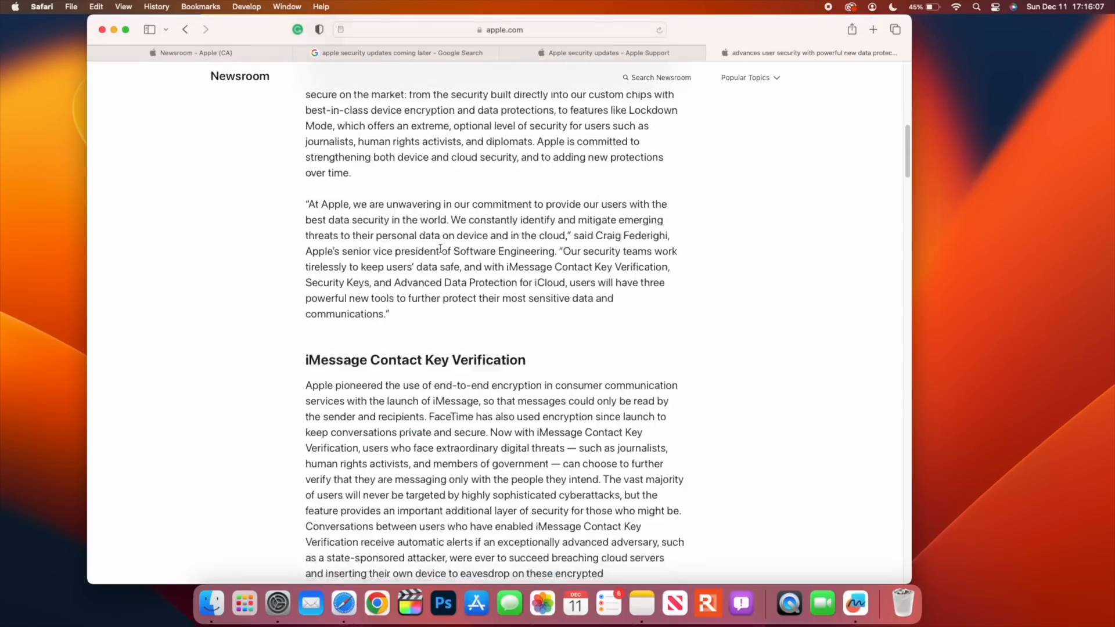
scroll(down, 3)
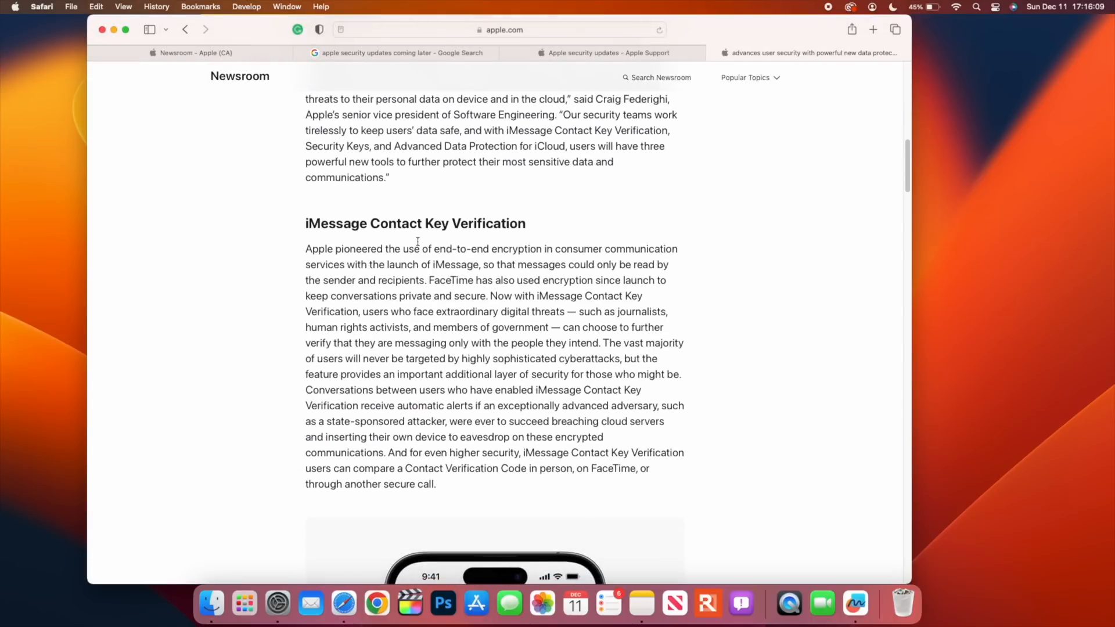
scroll(down, 3)
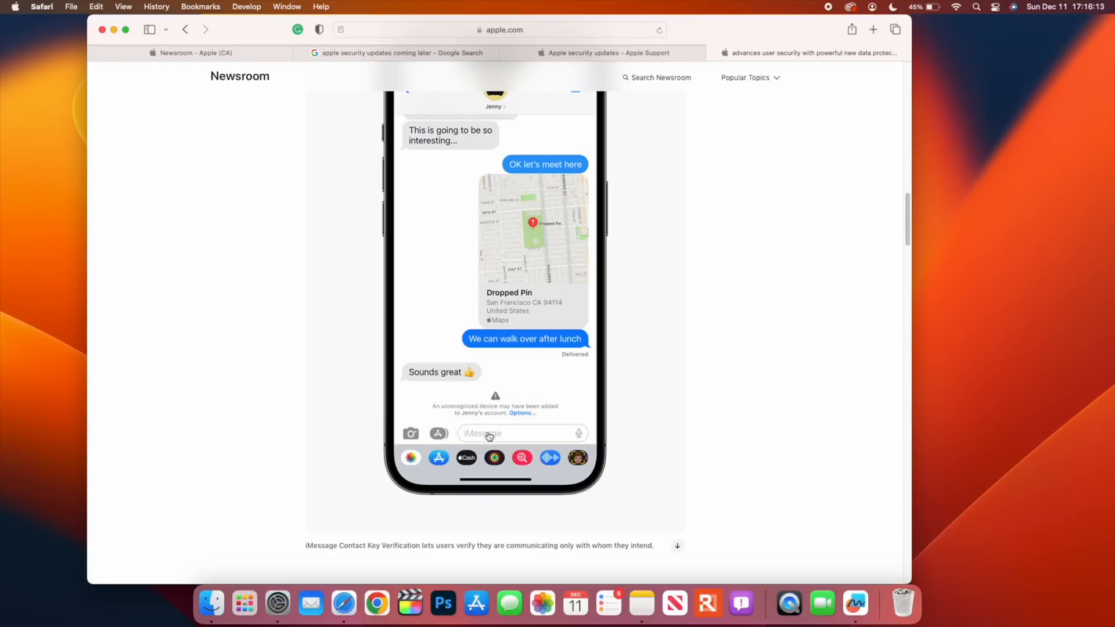
mouse_move(455, 420)
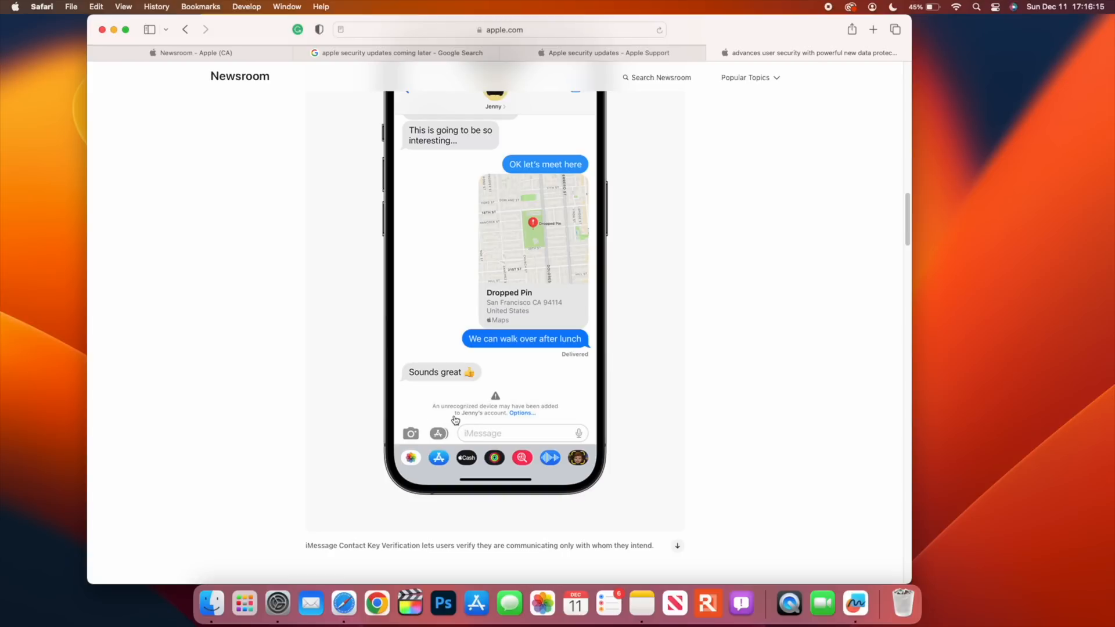
mouse_move(452, 414)
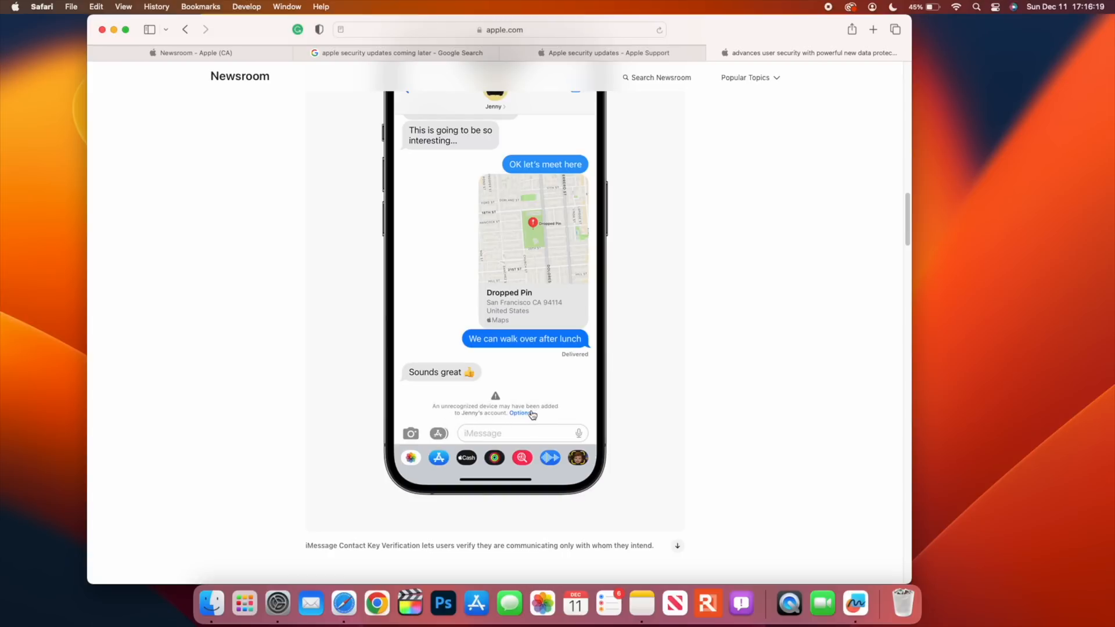
mouse_move(490, 423)
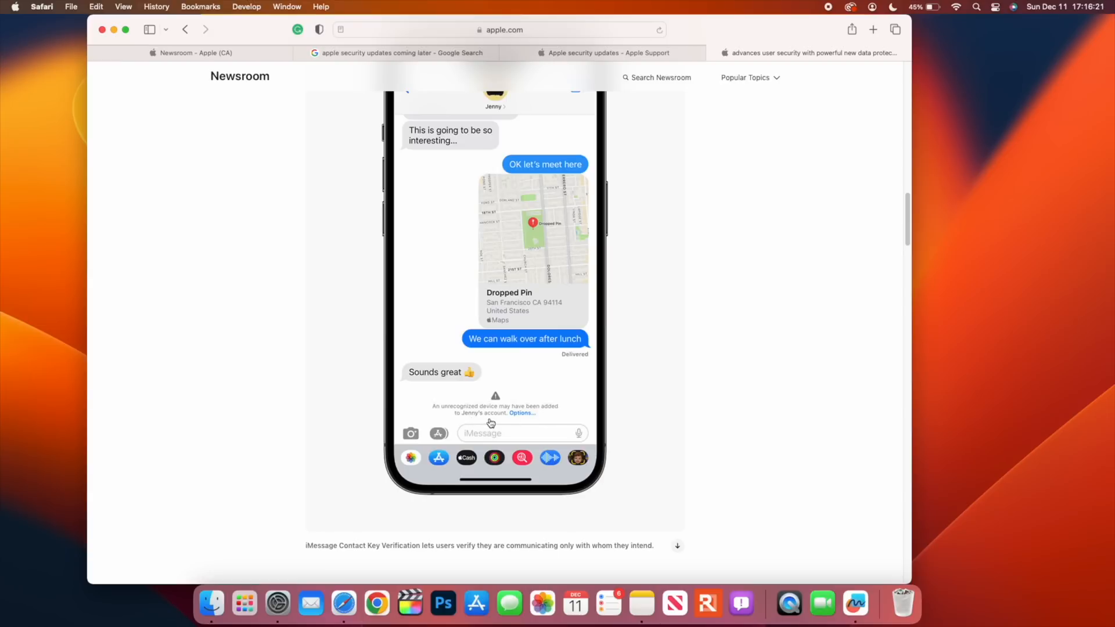
scroll(down, 3)
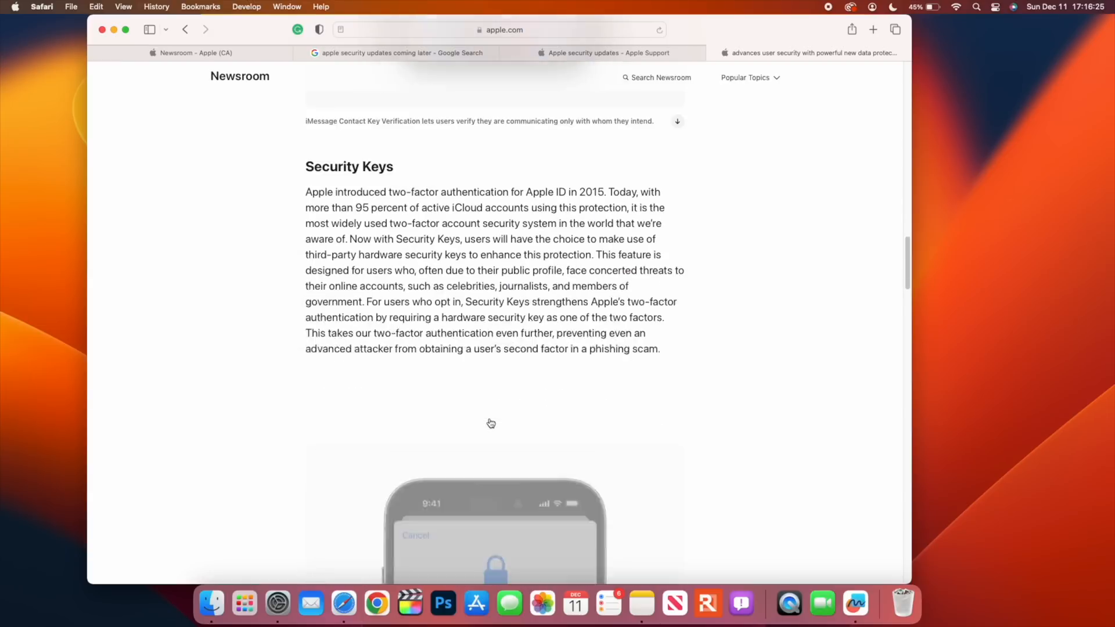
scroll(down, 3)
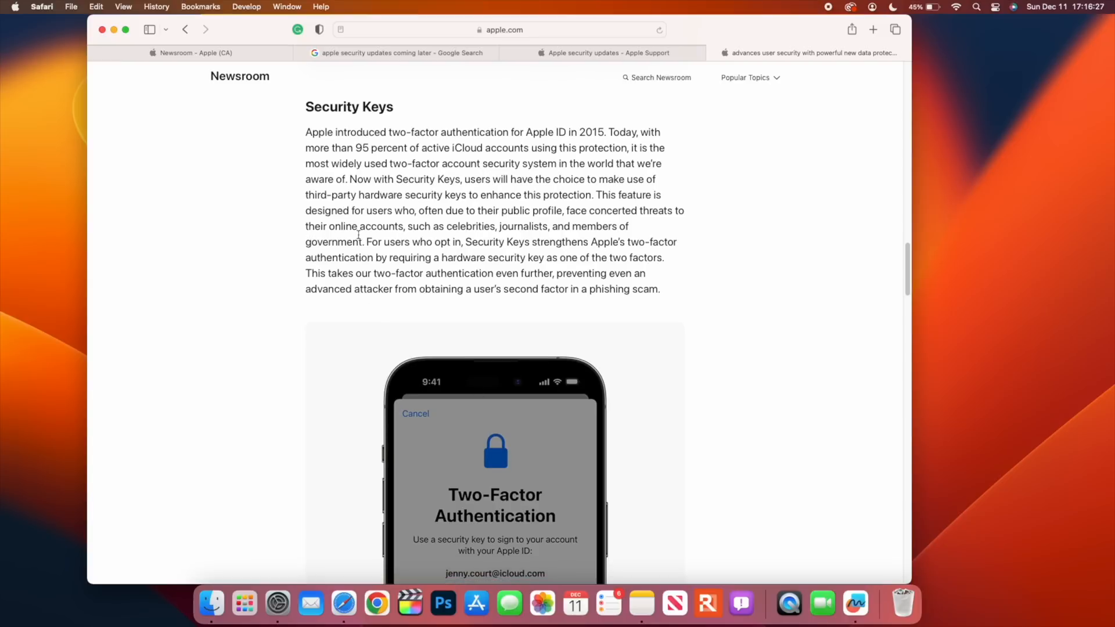
scroll(down, 3)
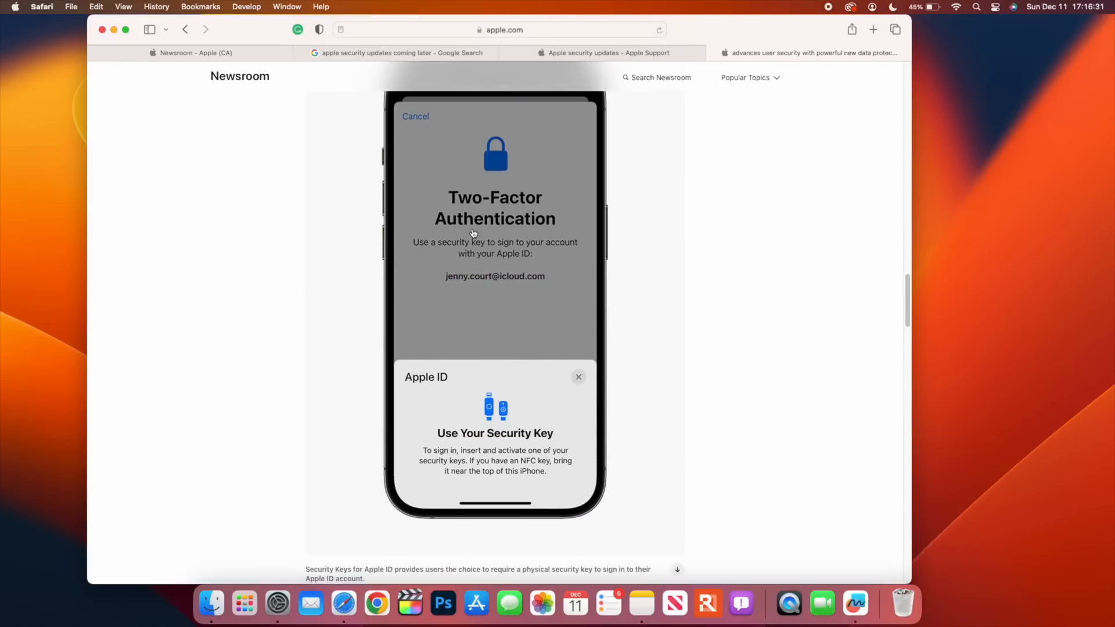
mouse_move(459, 439)
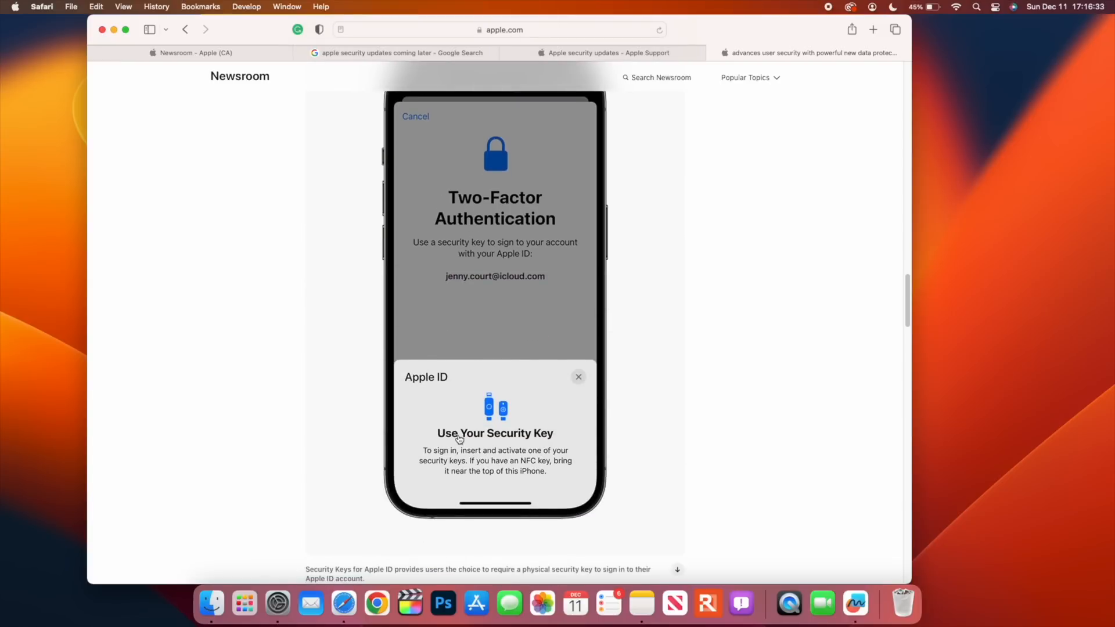
mouse_move(470, 464)
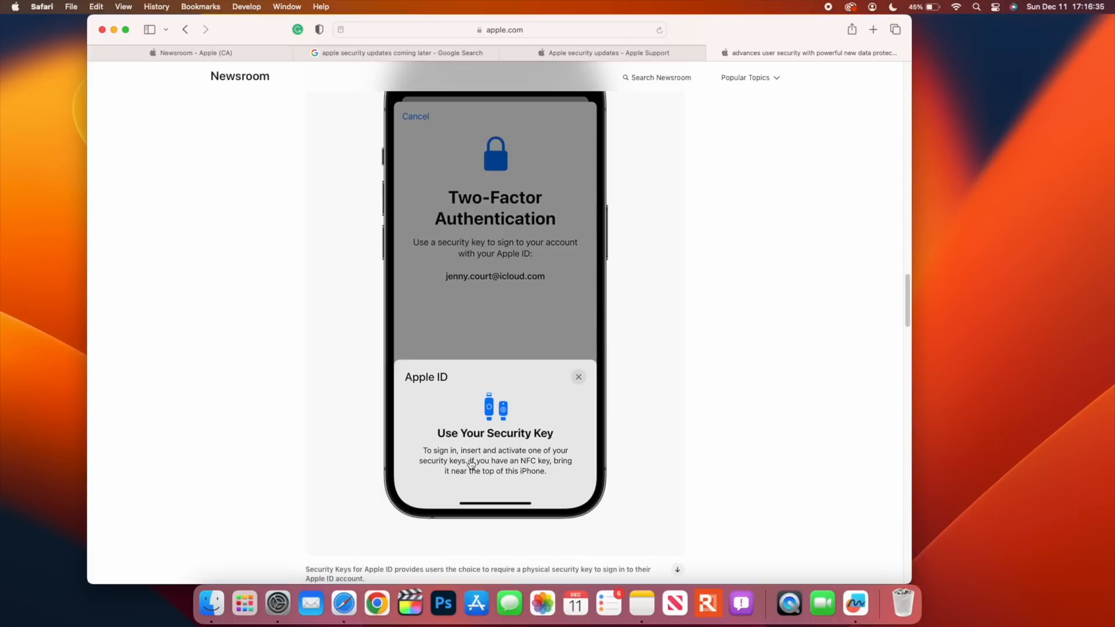
mouse_move(476, 460)
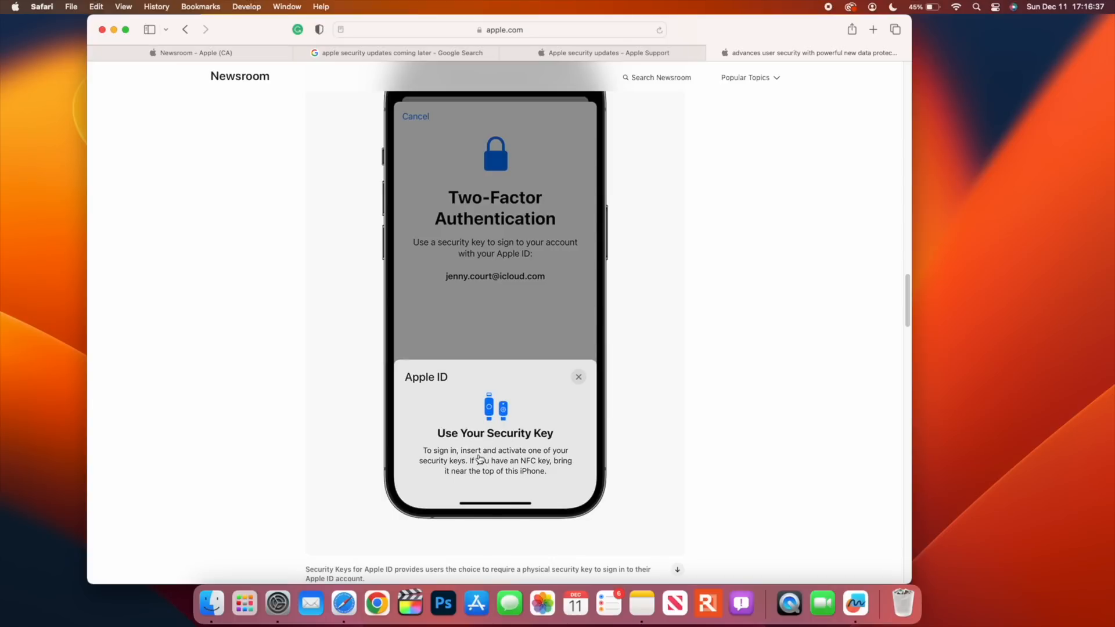
mouse_move(514, 501)
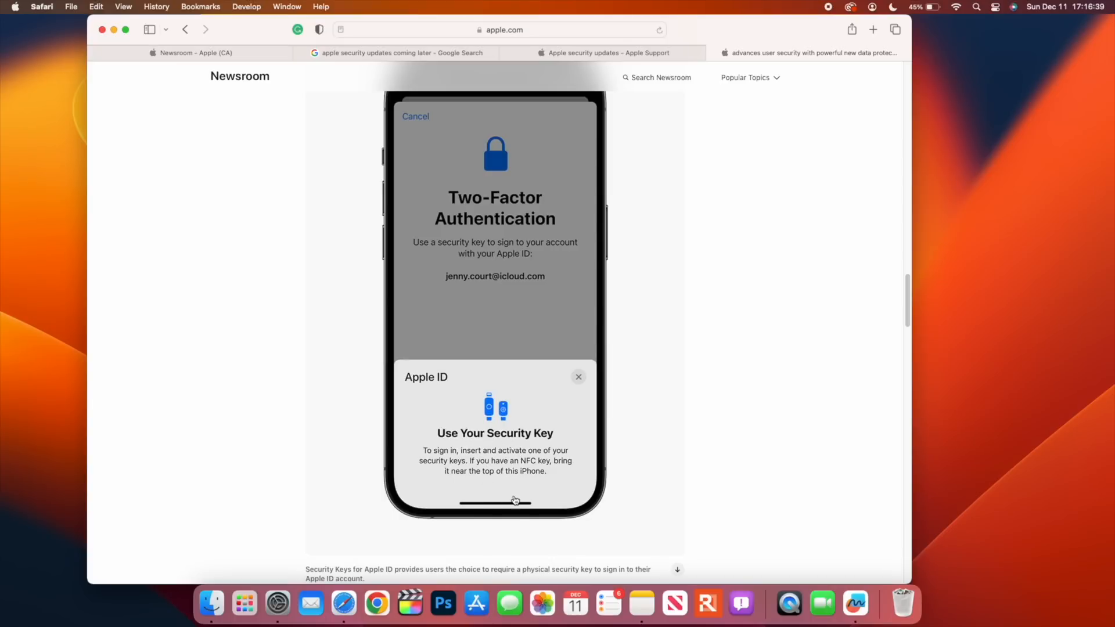
mouse_move(540, 470)
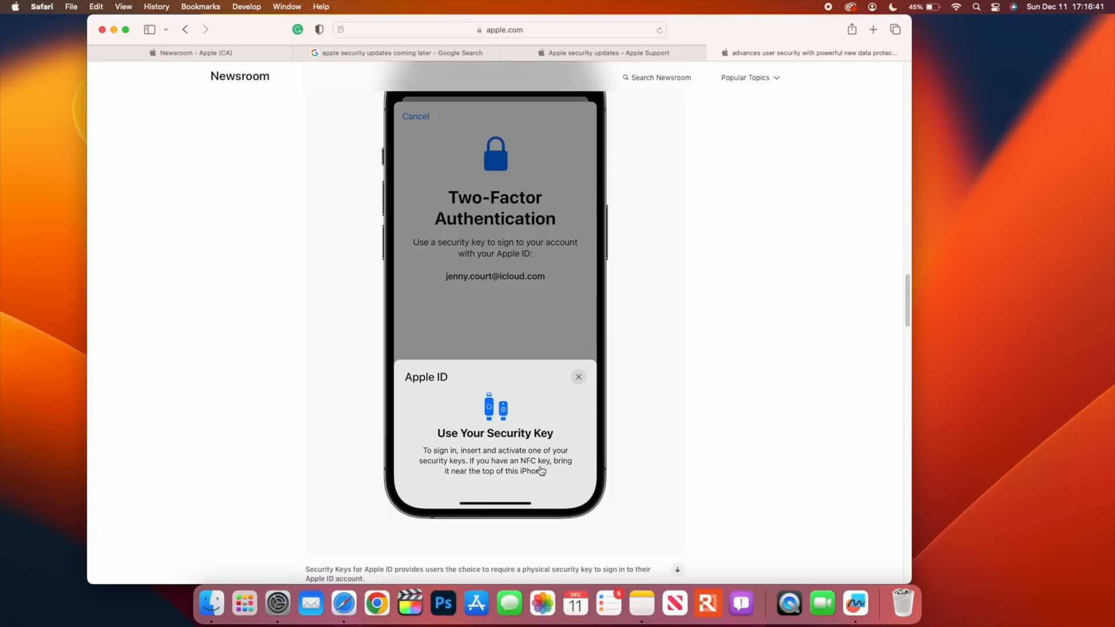
scroll(down, 3)
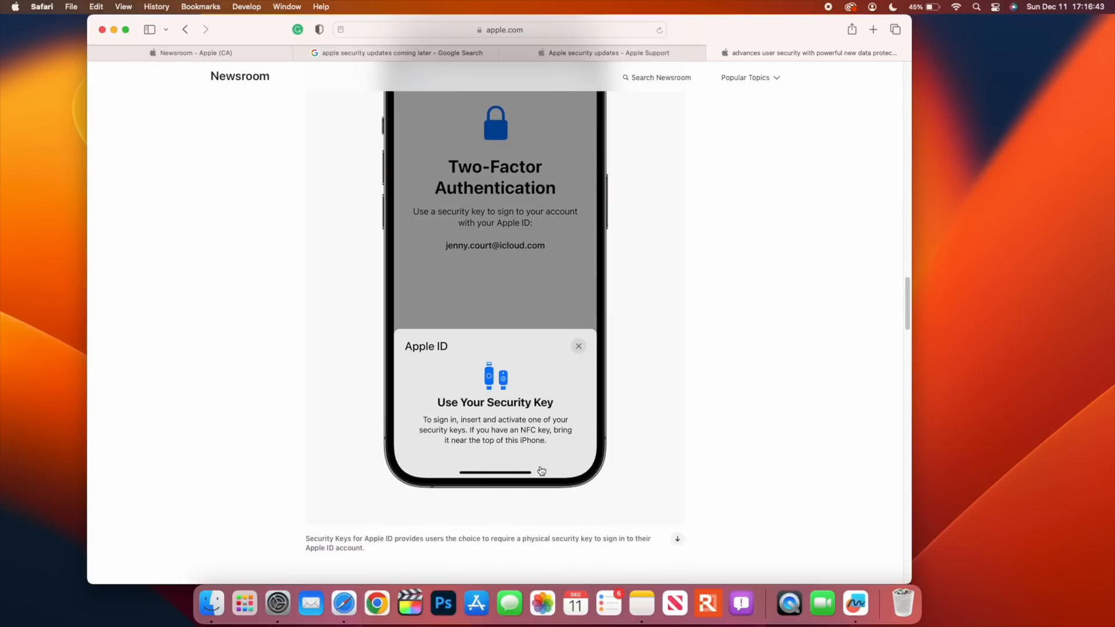
scroll(down, 3)
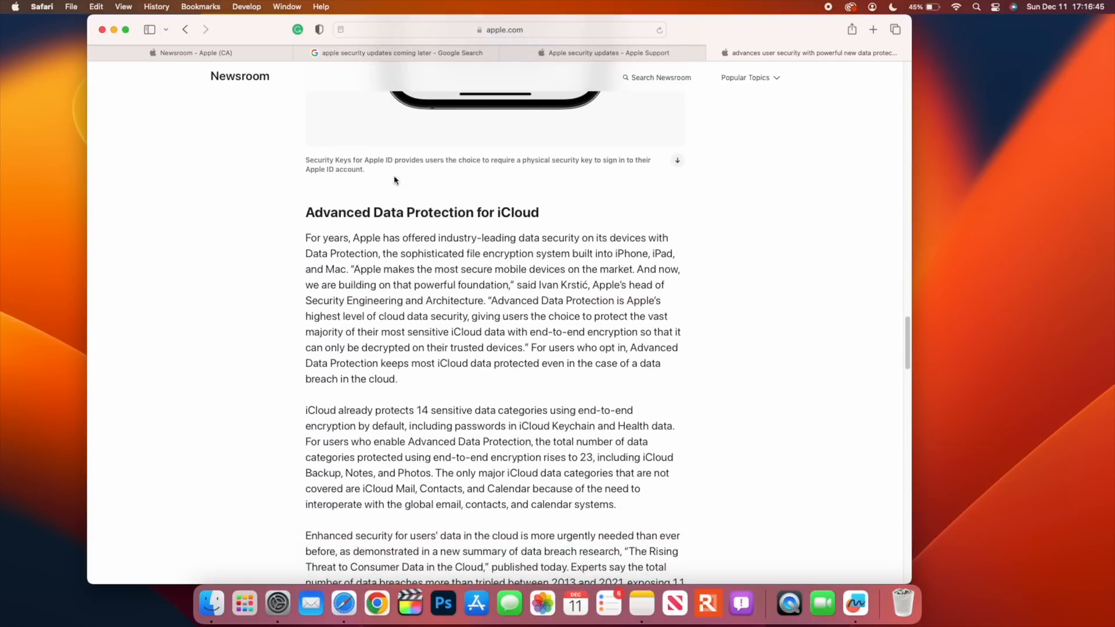
scroll(down, 3)
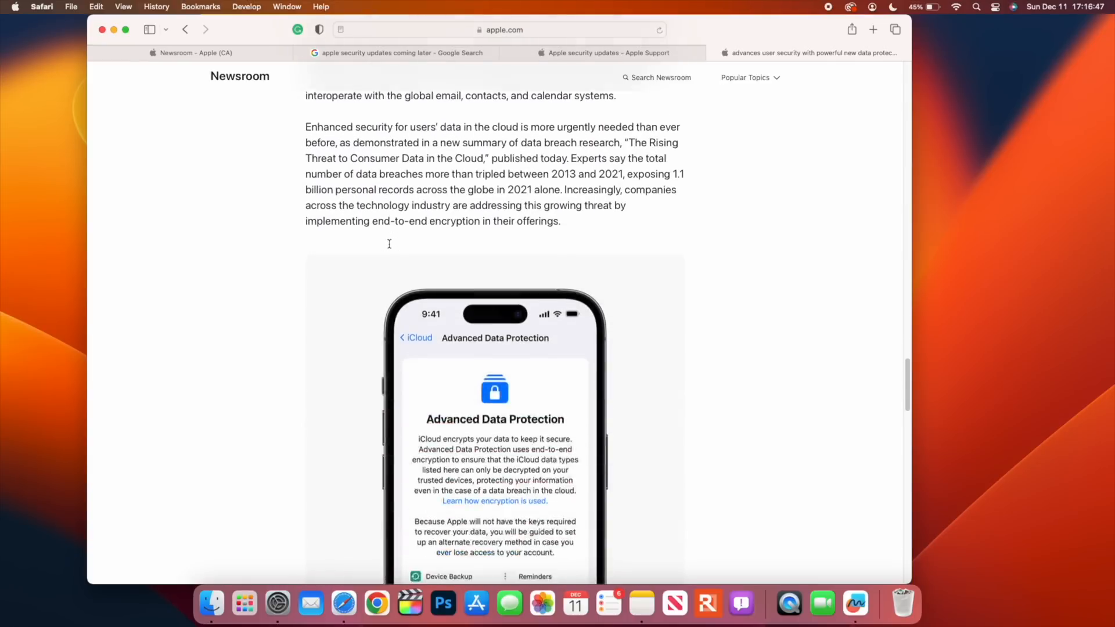
scroll(down, 3)
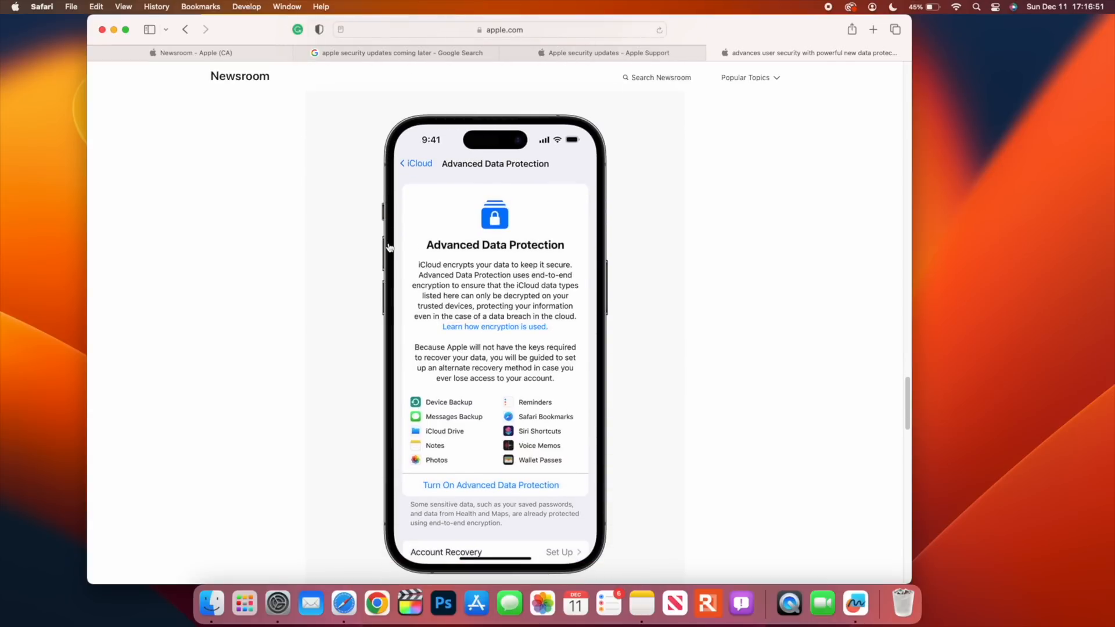
scroll(down, 3)
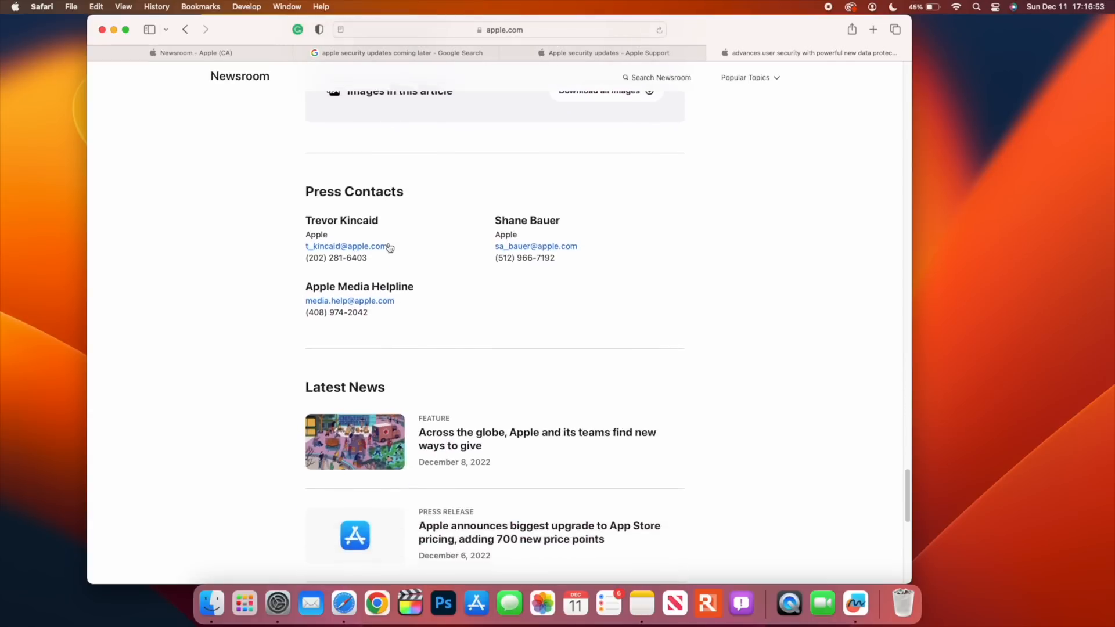
scroll(up, 3)
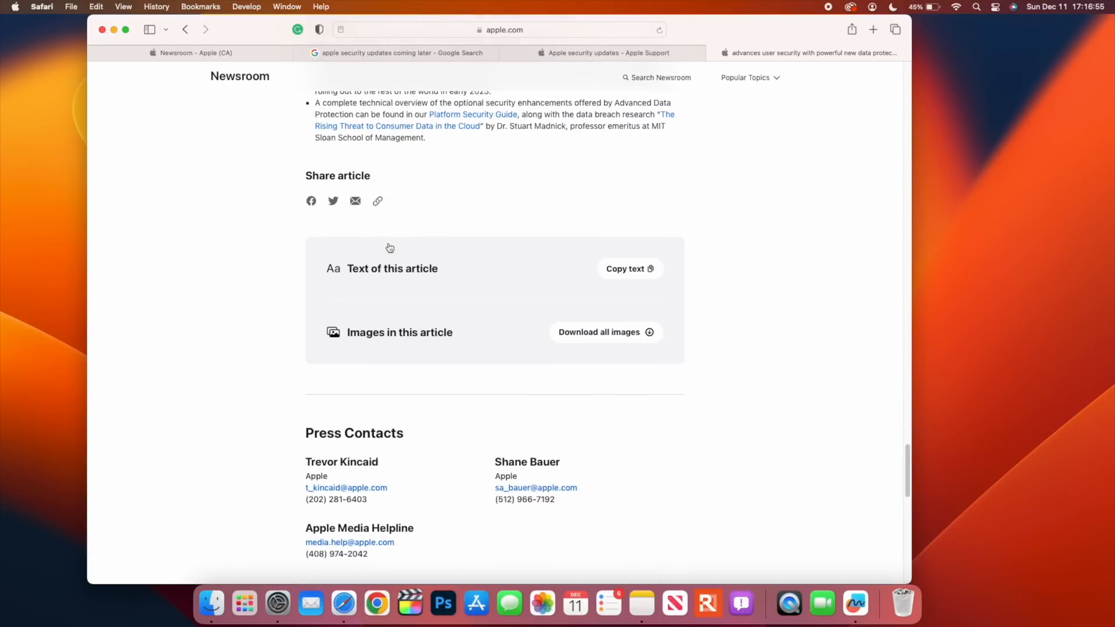
mouse_move(387, 247)
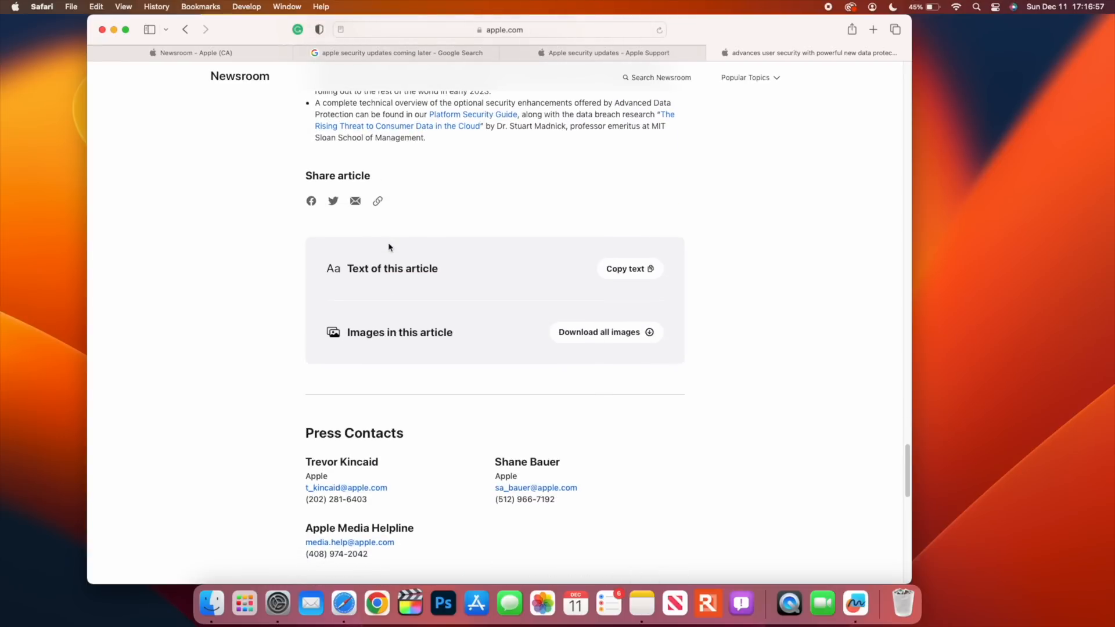
scroll(up, 3)
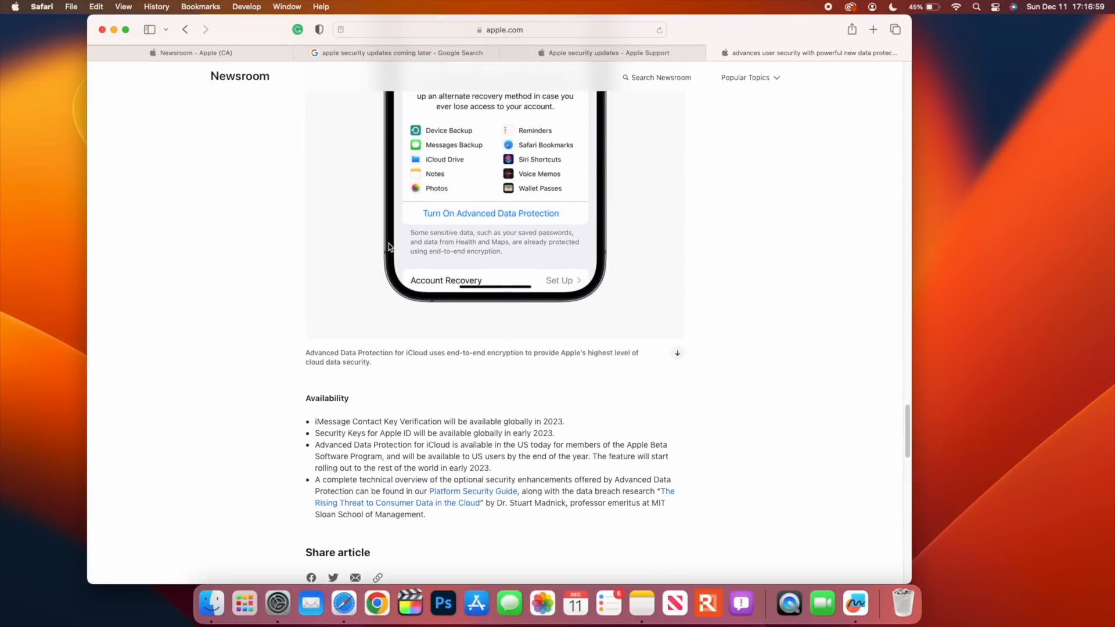
mouse_move(745, 63)
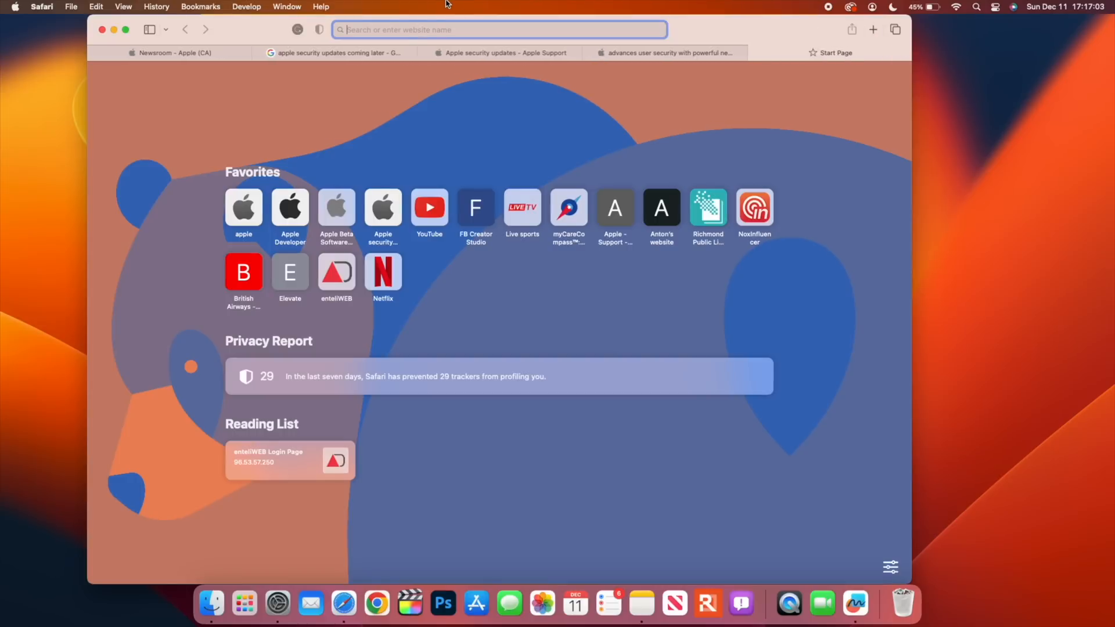
Search 'apple secu' to reach Apple's security updates page and scroll to the updates table.
text(apple)
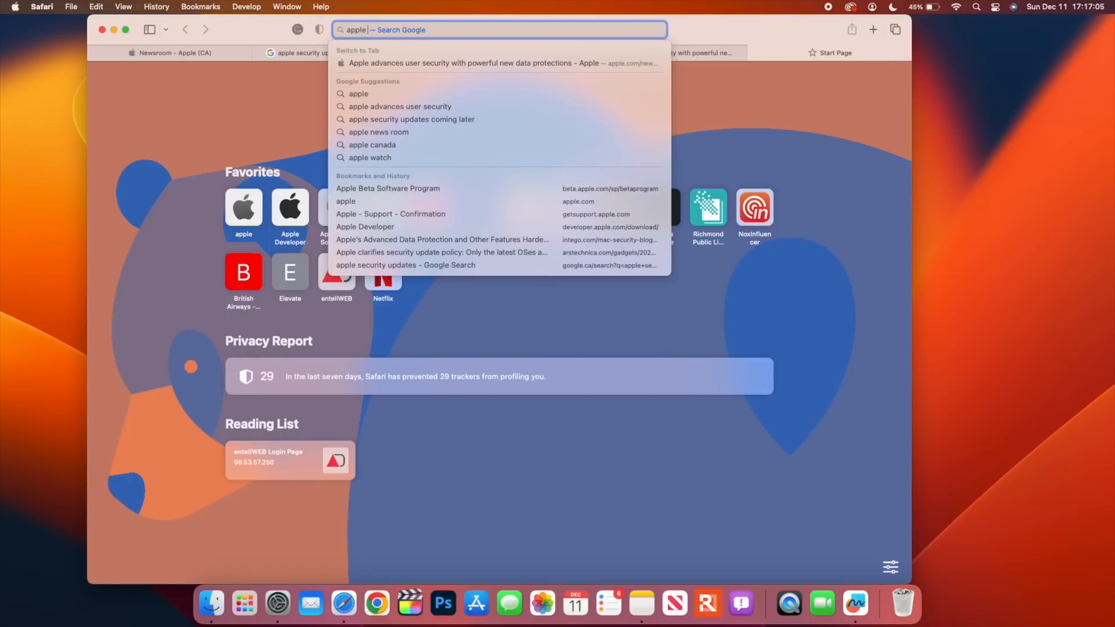
text(secu)
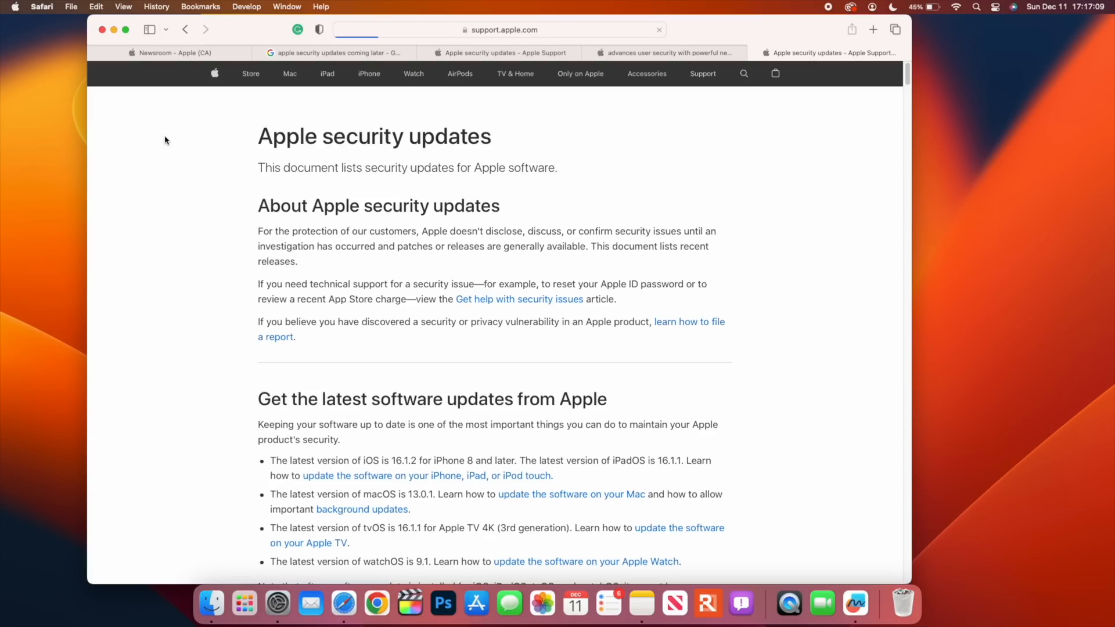
scroll(down, 3)
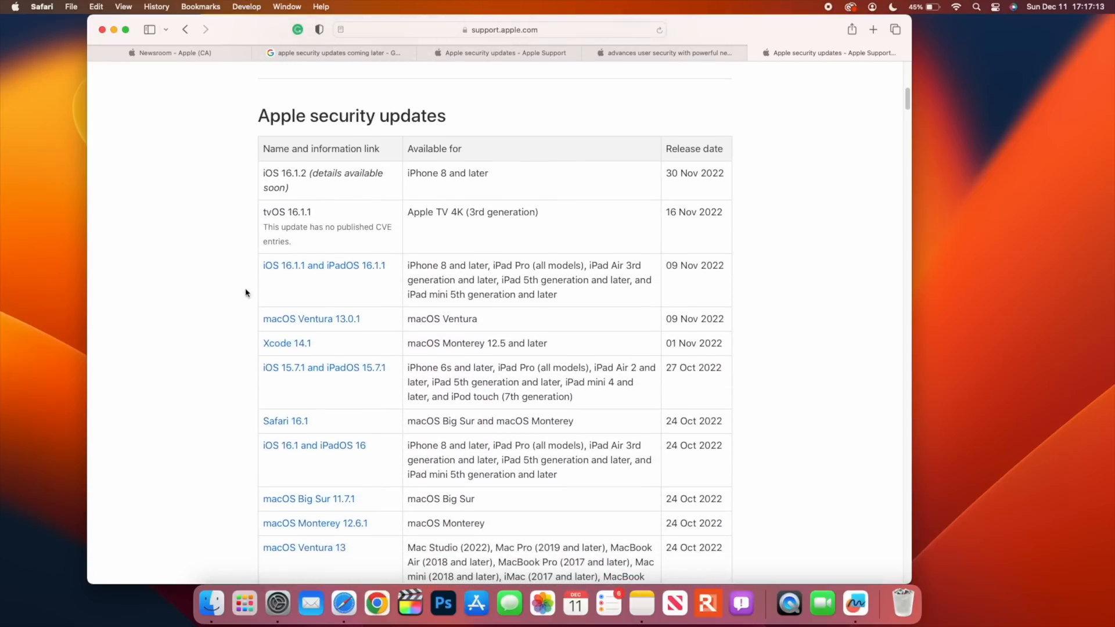
mouse_move(334, 333)
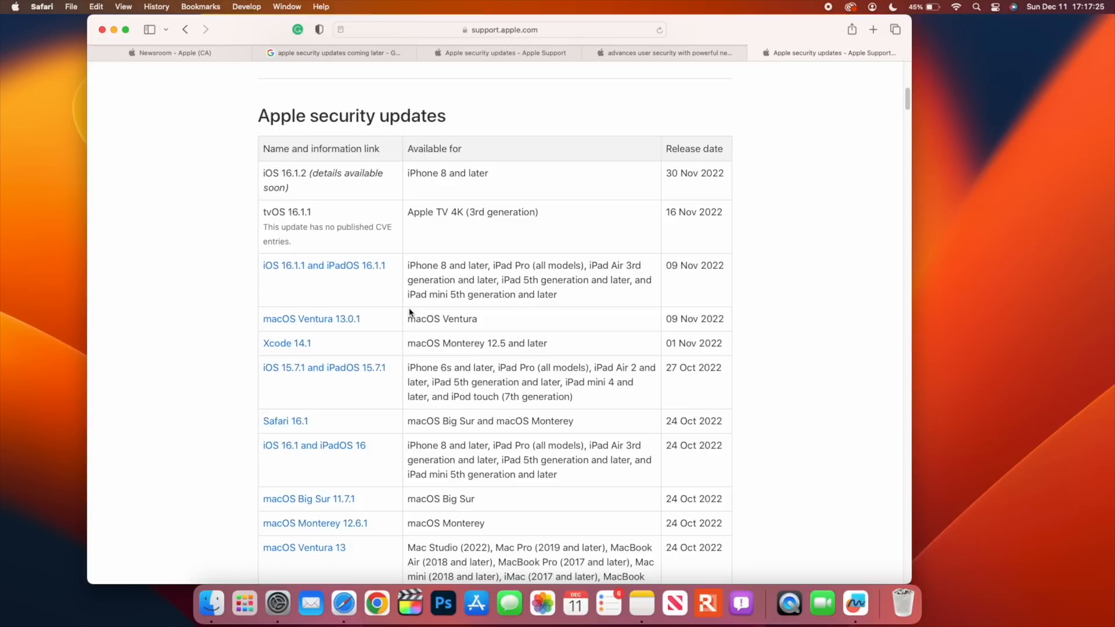
mouse_move(213, 136)
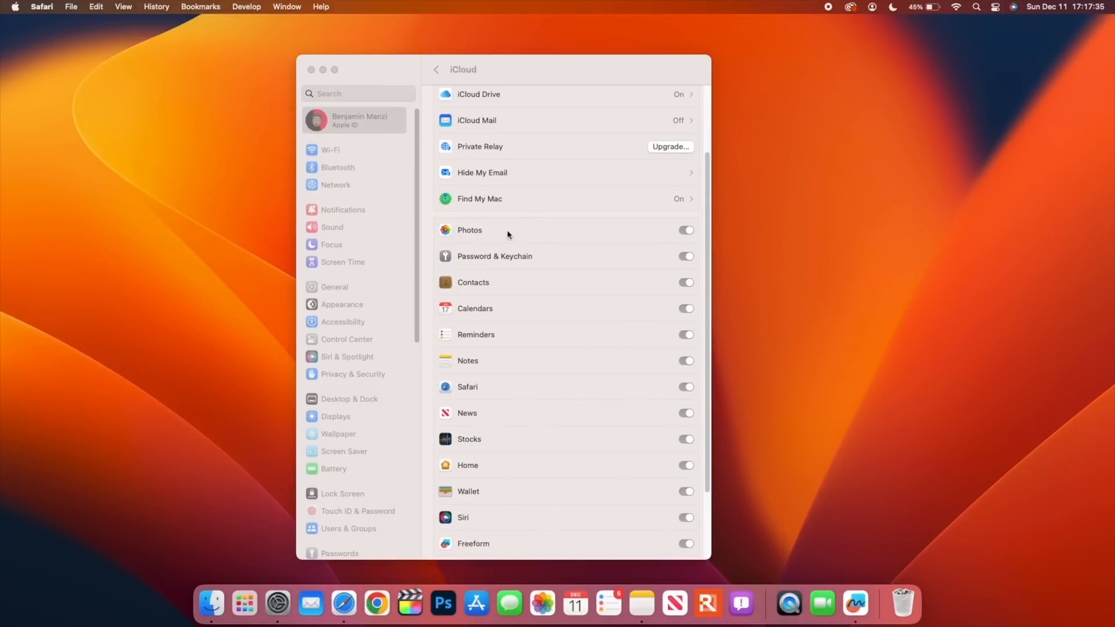
mouse_move(521, 208)
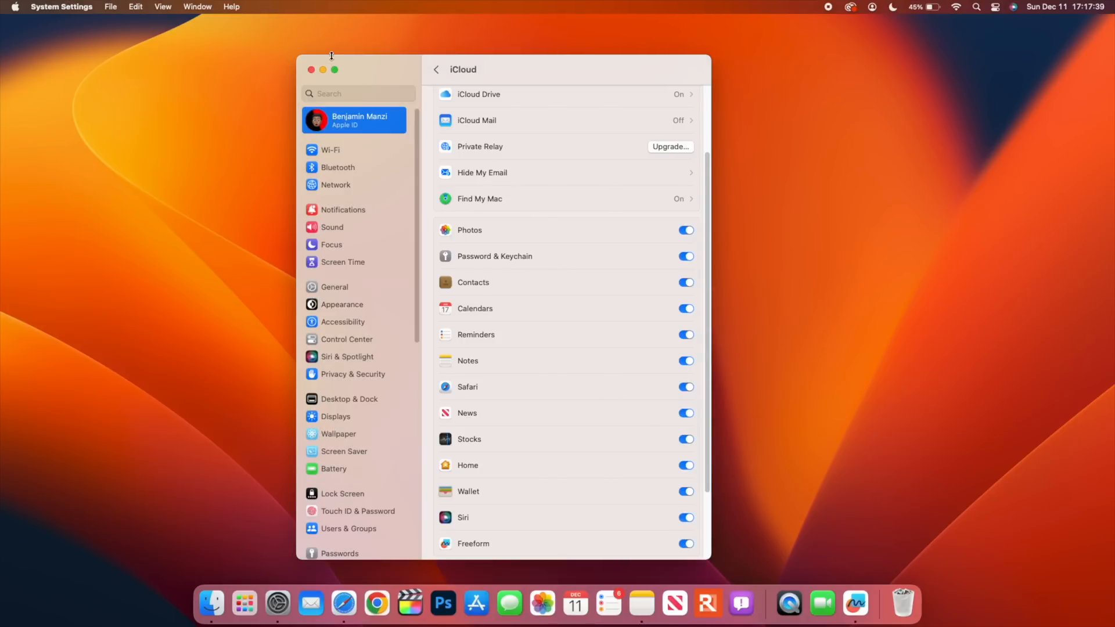
Bring up the grid of installed apps from the iCloud settings window.
click(312, 68)
text(fin)
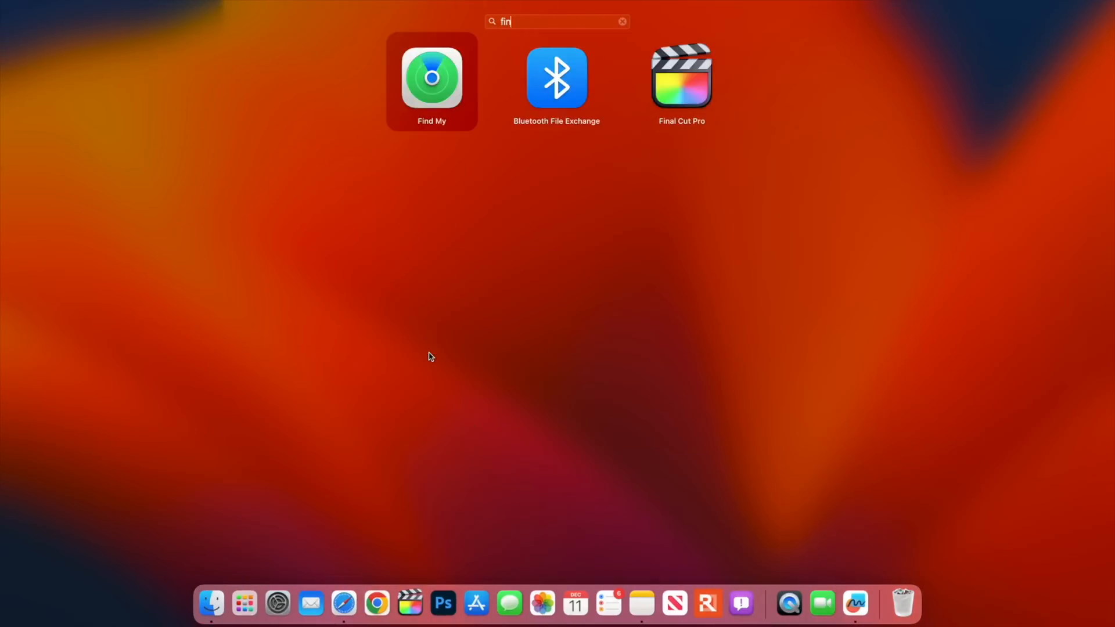
Launch Find My, review its What's New sheet, and close the window.
click(431, 76)
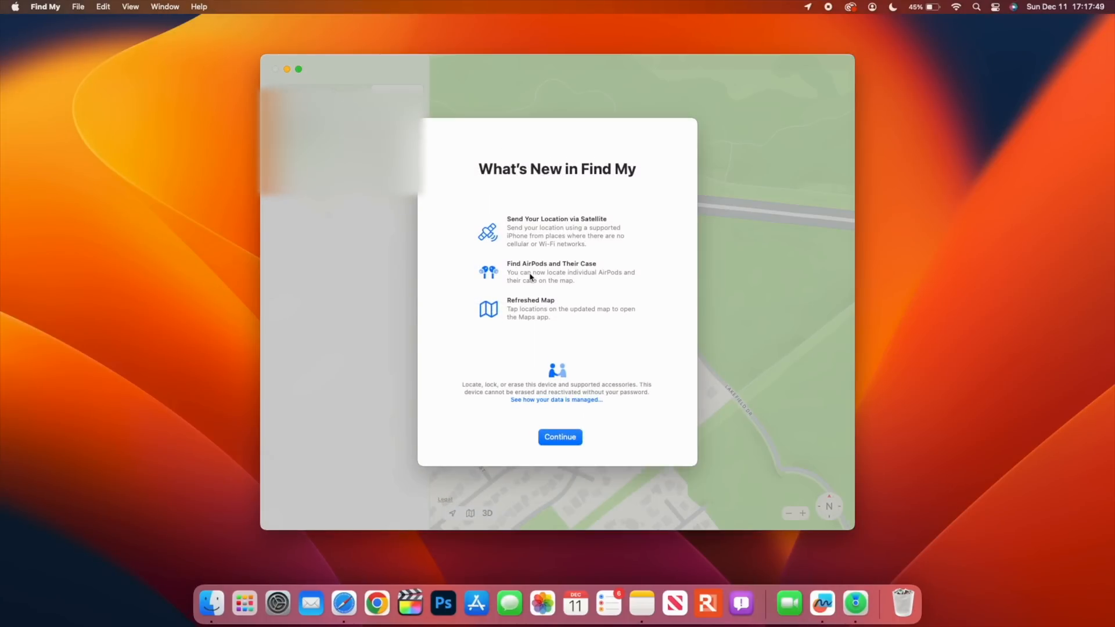
mouse_move(531, 233)
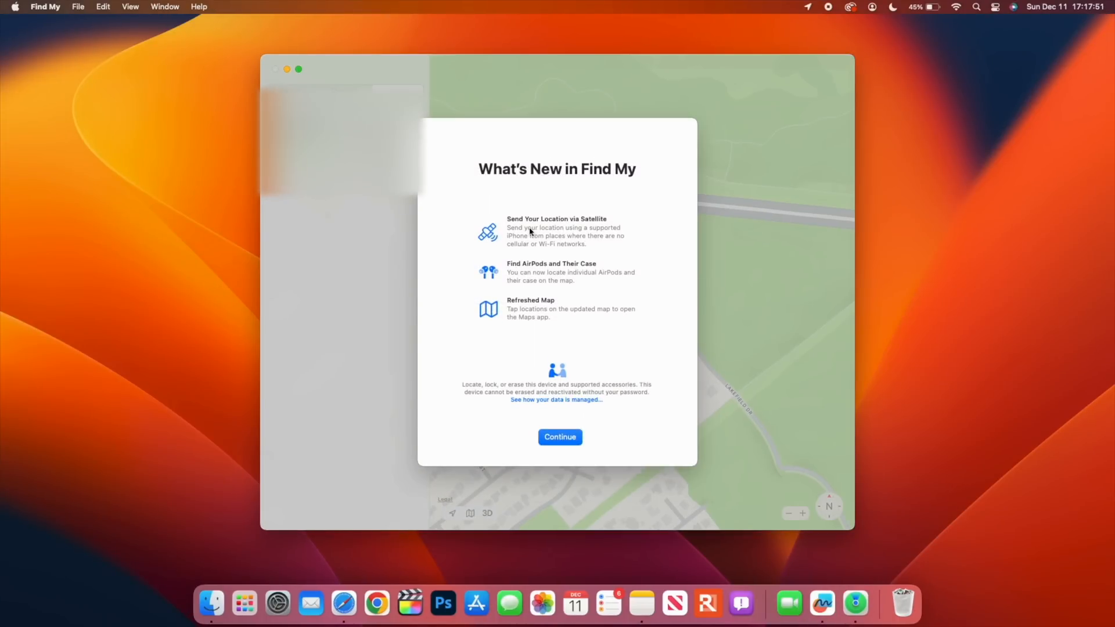
mouse_move(601, 232)
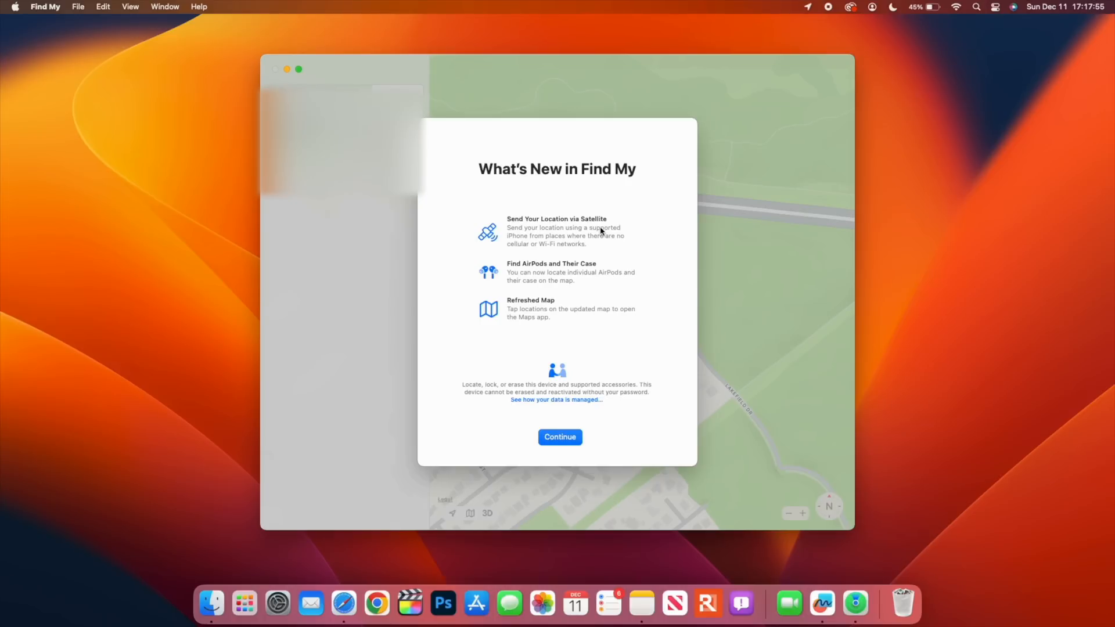
mouse_move(572, 275)
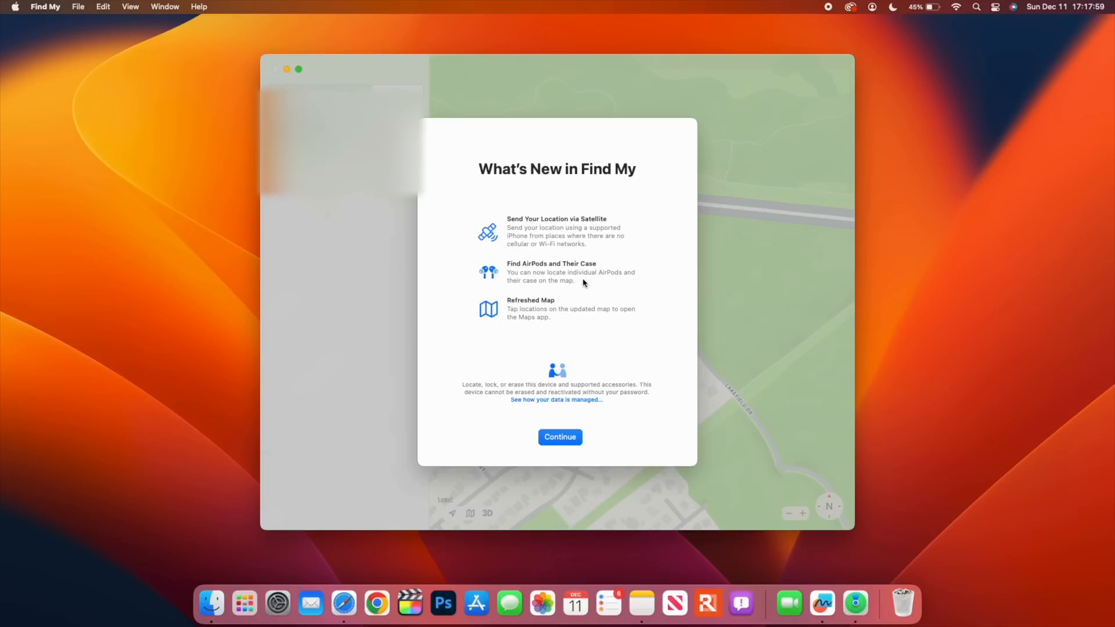
mouse_move(549, 293)
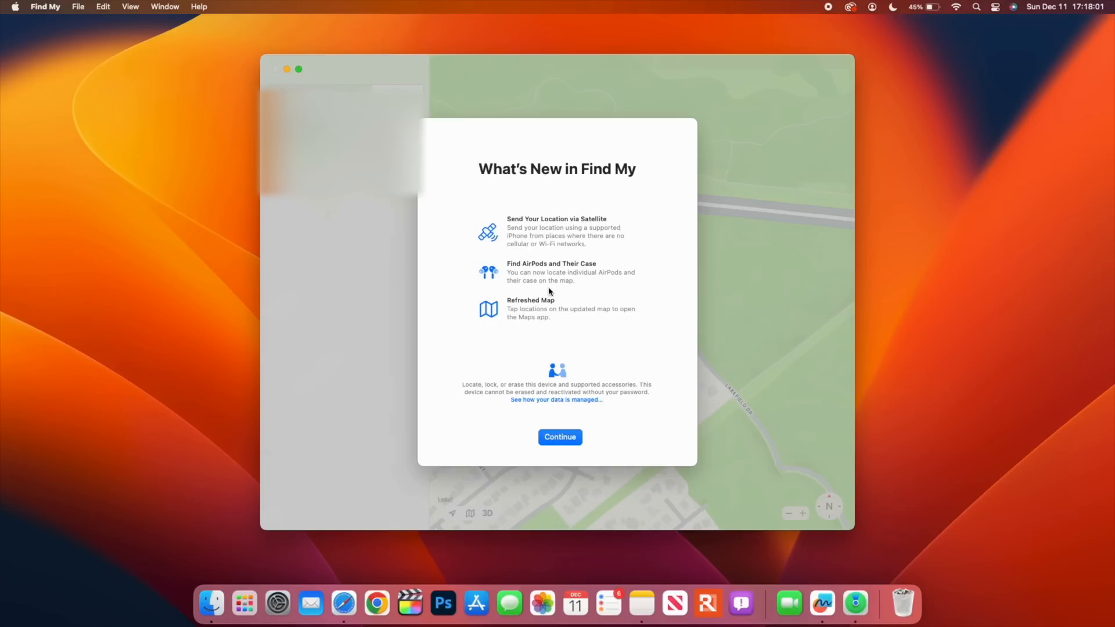
mouse_move(562, 291)
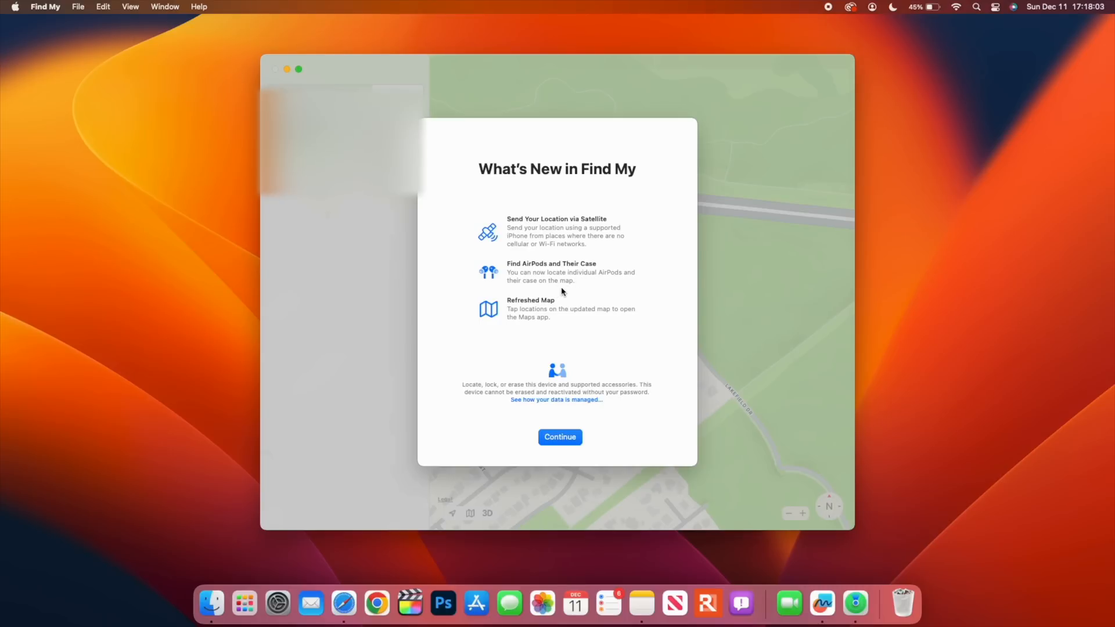
mouse_move(498, 275)
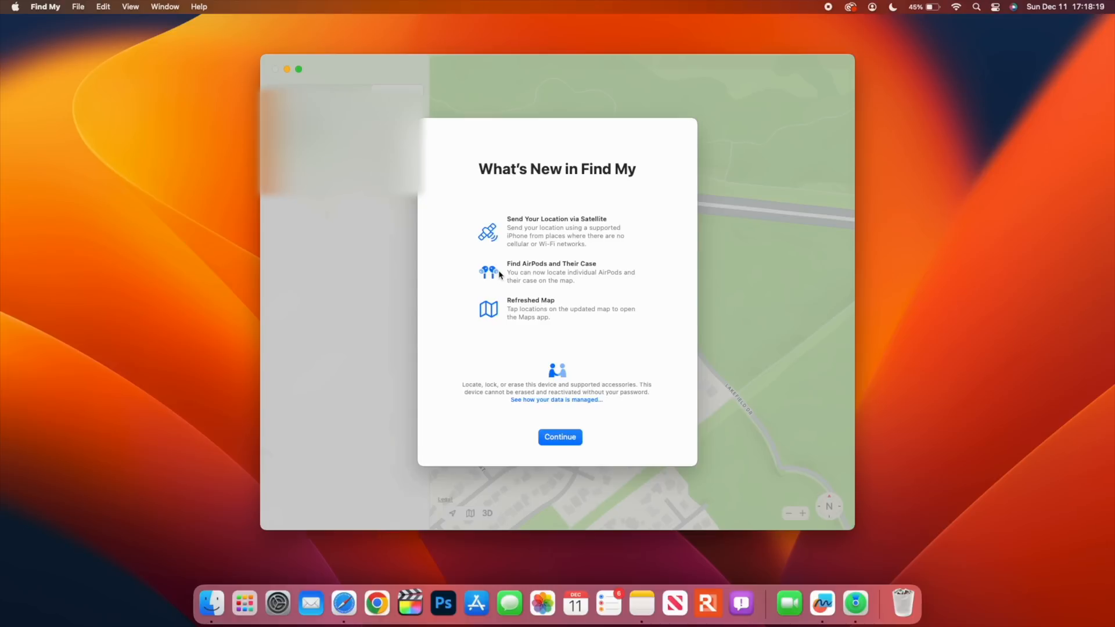
mouse_move(288, 69)
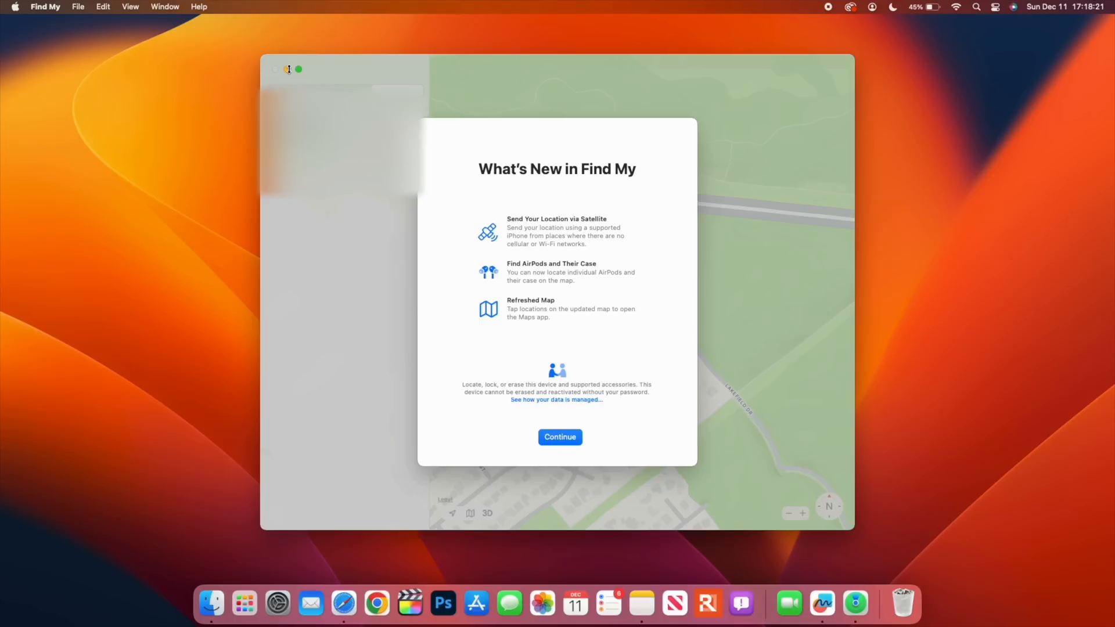
click(278, 69)
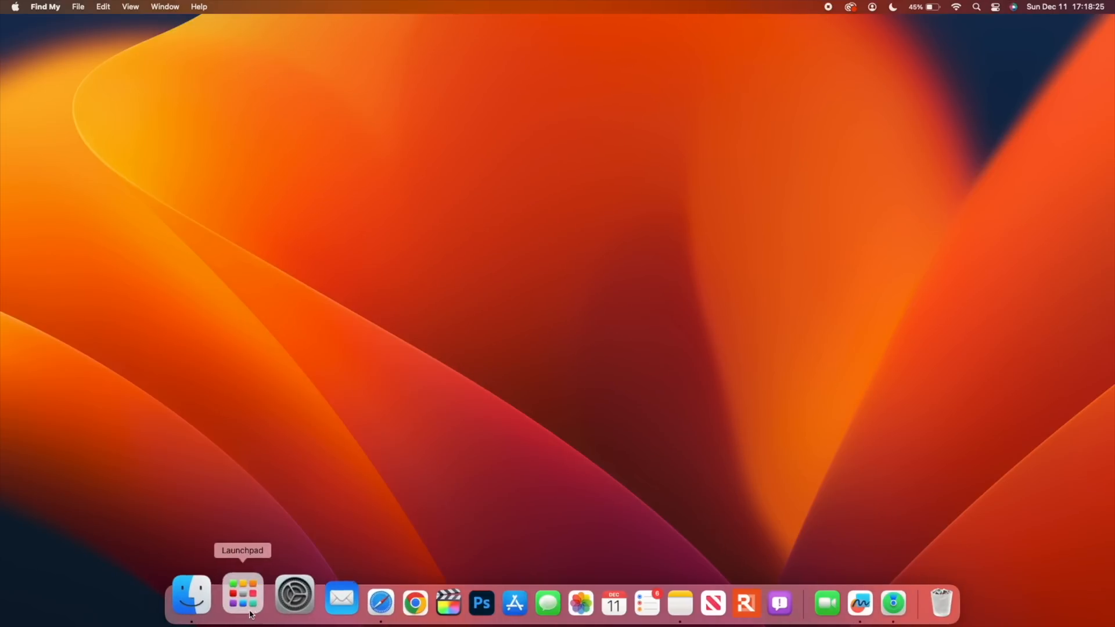
Bring up System Settings and show the Apple ID account page with its device list.
click(243, 593)
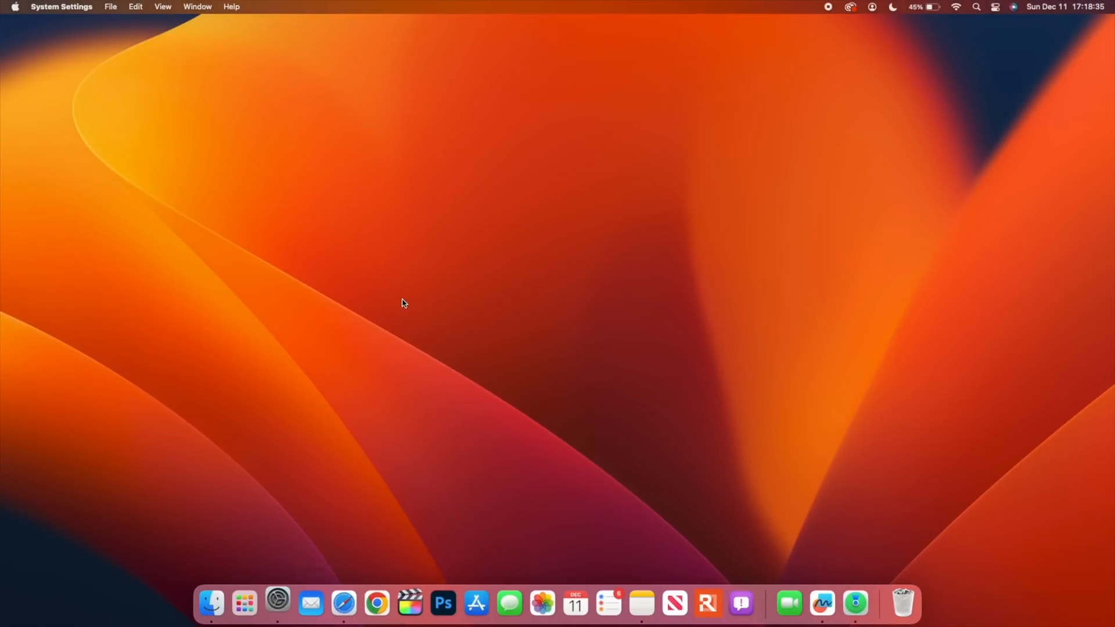
click(278, 604)
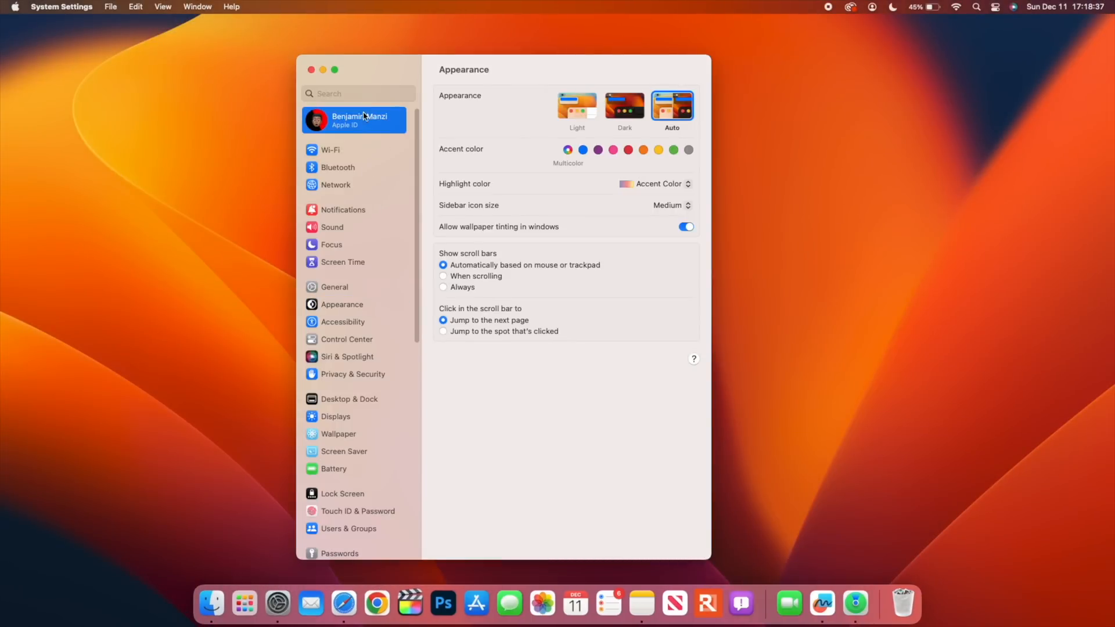
click(359, 120)
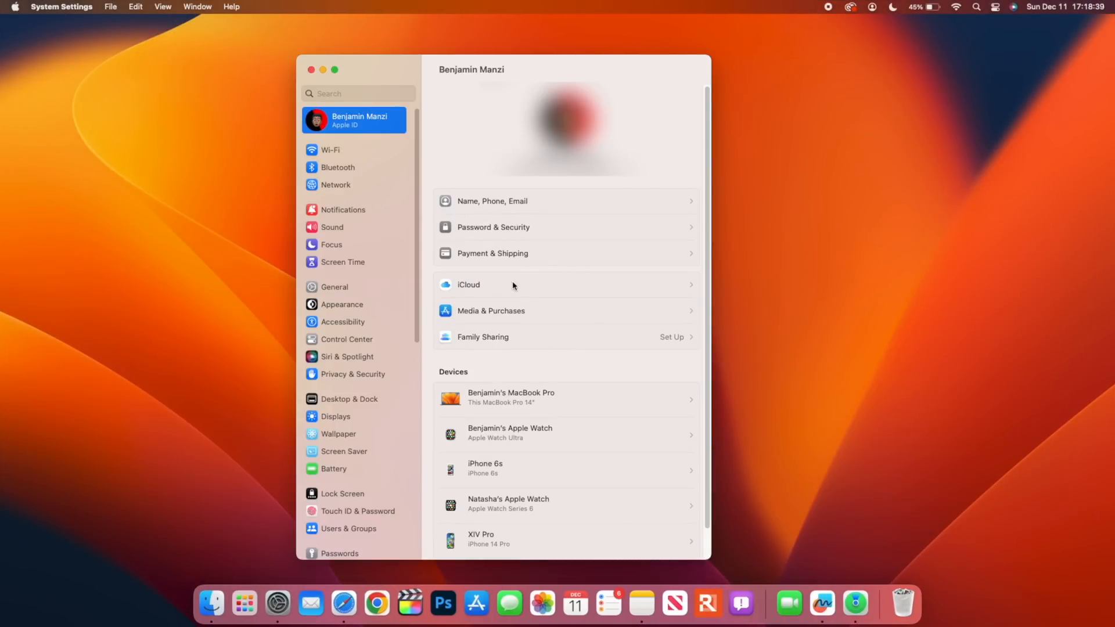
mouse_move(311, 69)
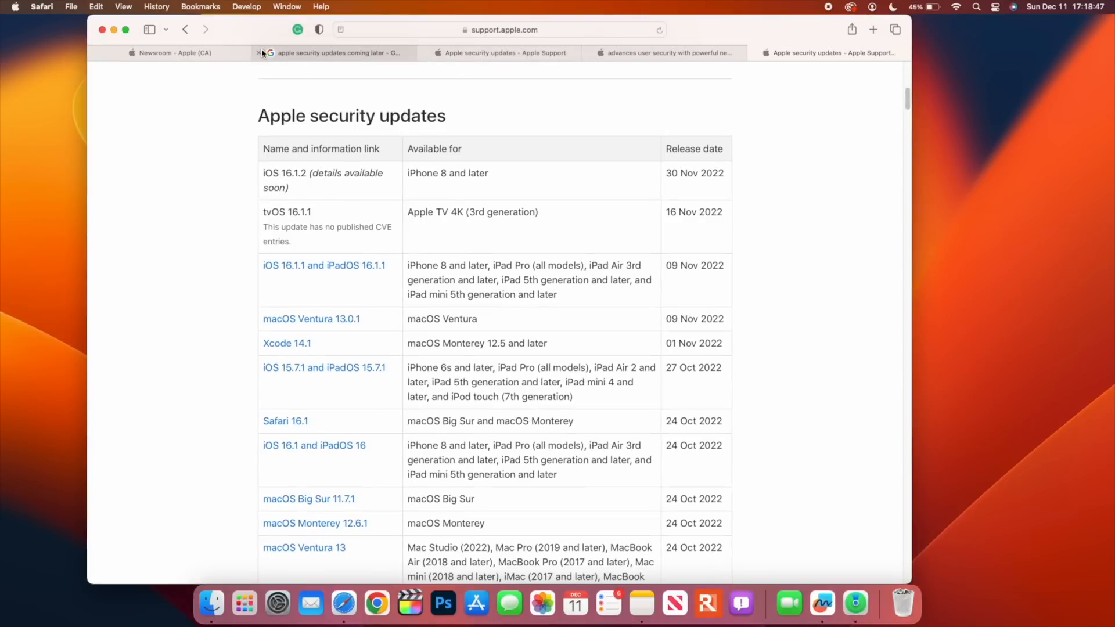
Close the security-updates search tab and minimise the Safari window.
click(259, 52)
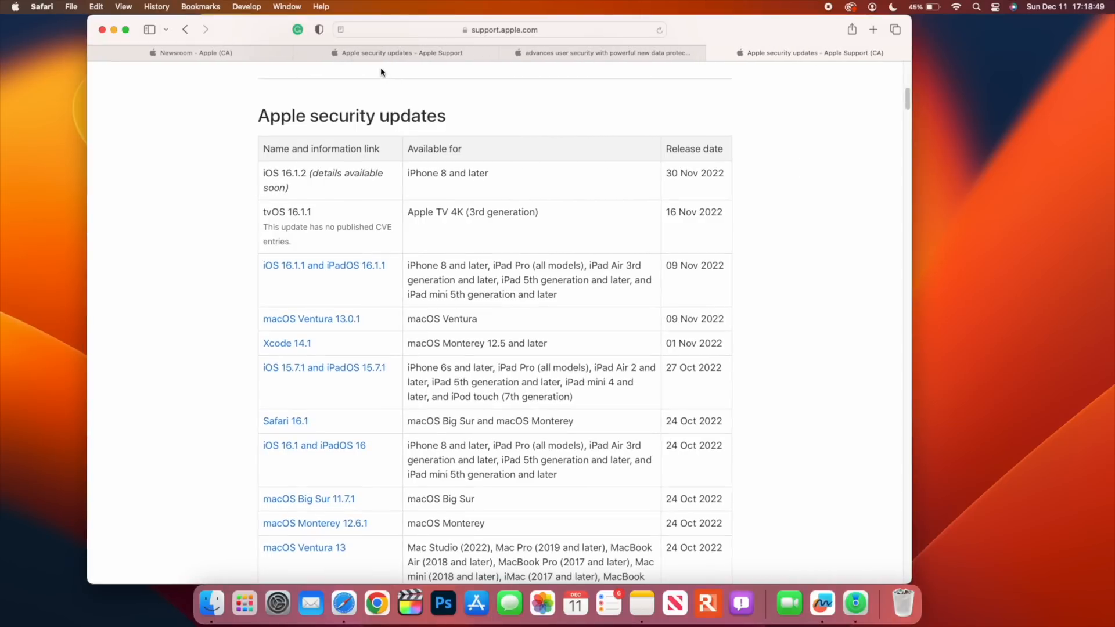
mouse_move(114, 34)
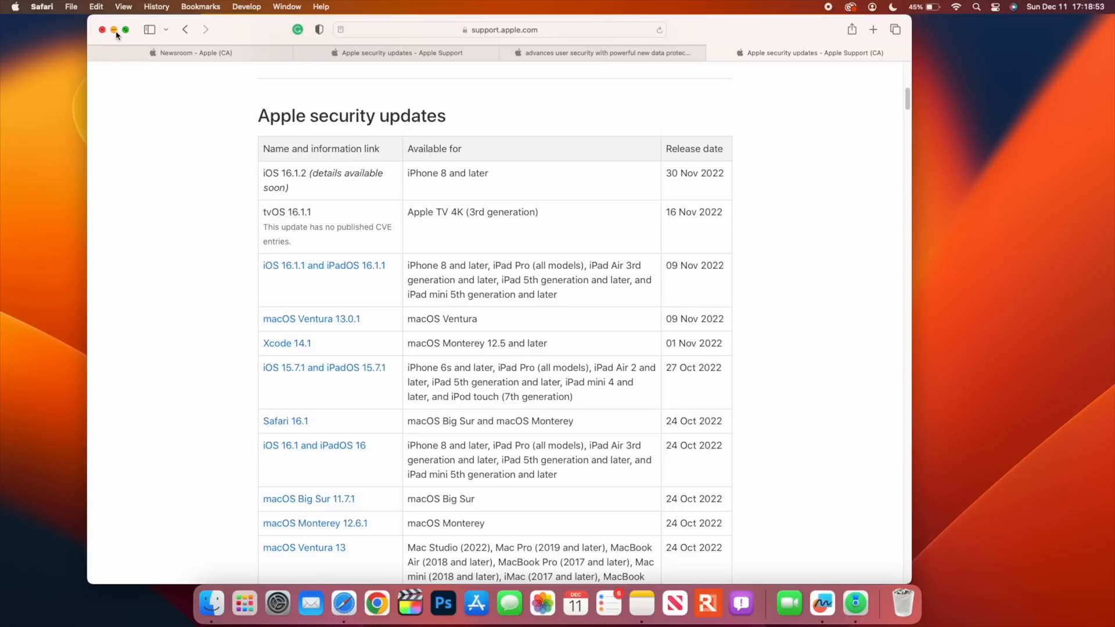
click(102, 30)
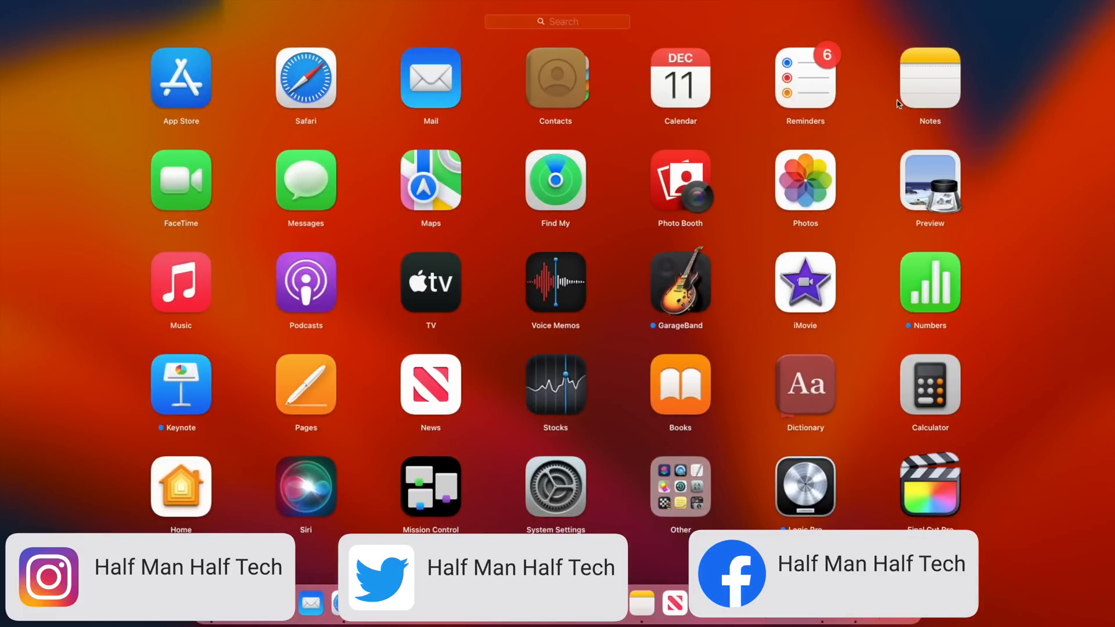
mouse_move(799, 158)
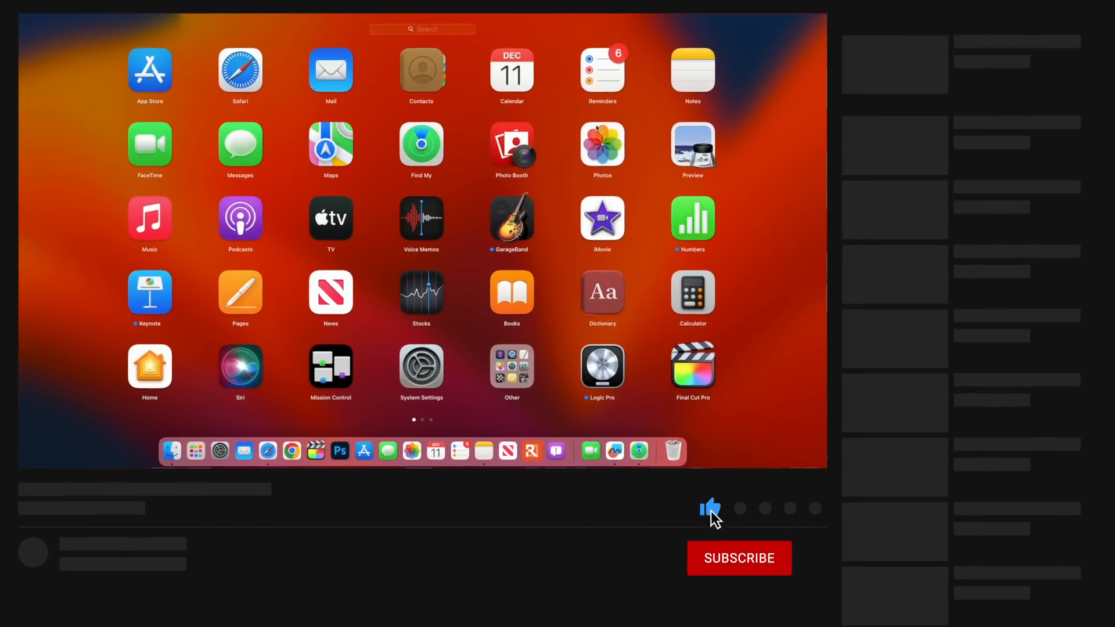
Show Launchpad's first page of installed apps from the Dock.
click(739, 558)
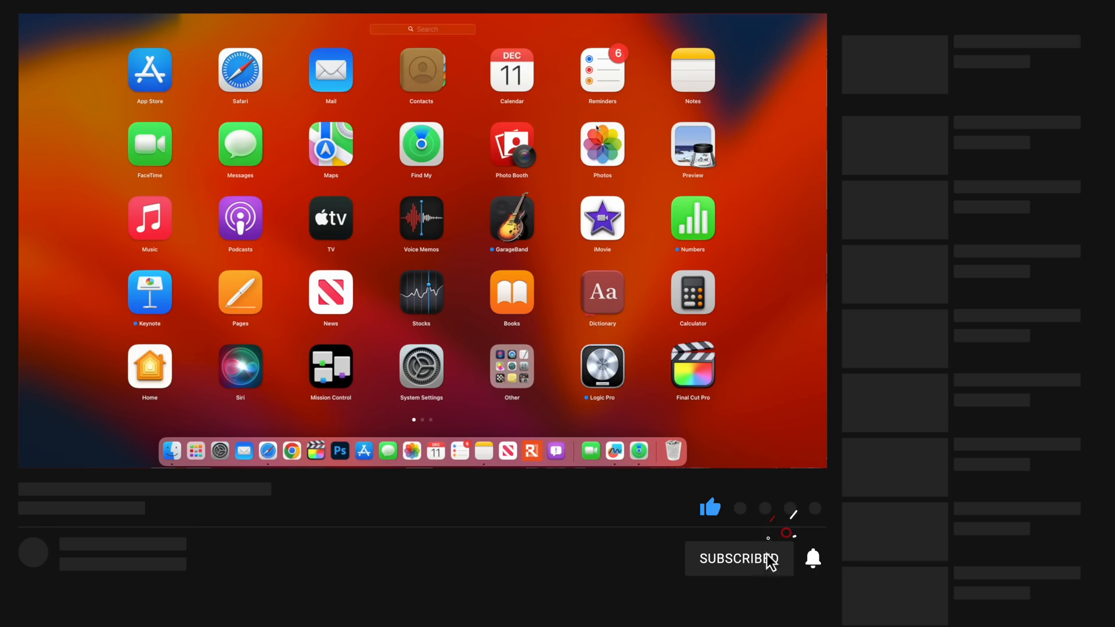
click(738, 558)
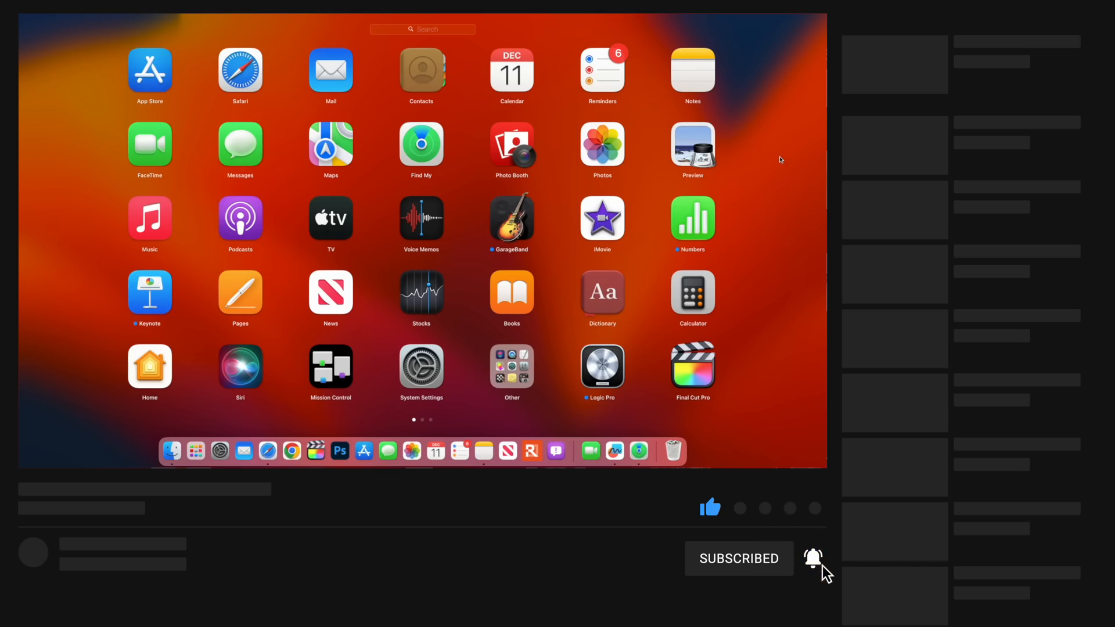